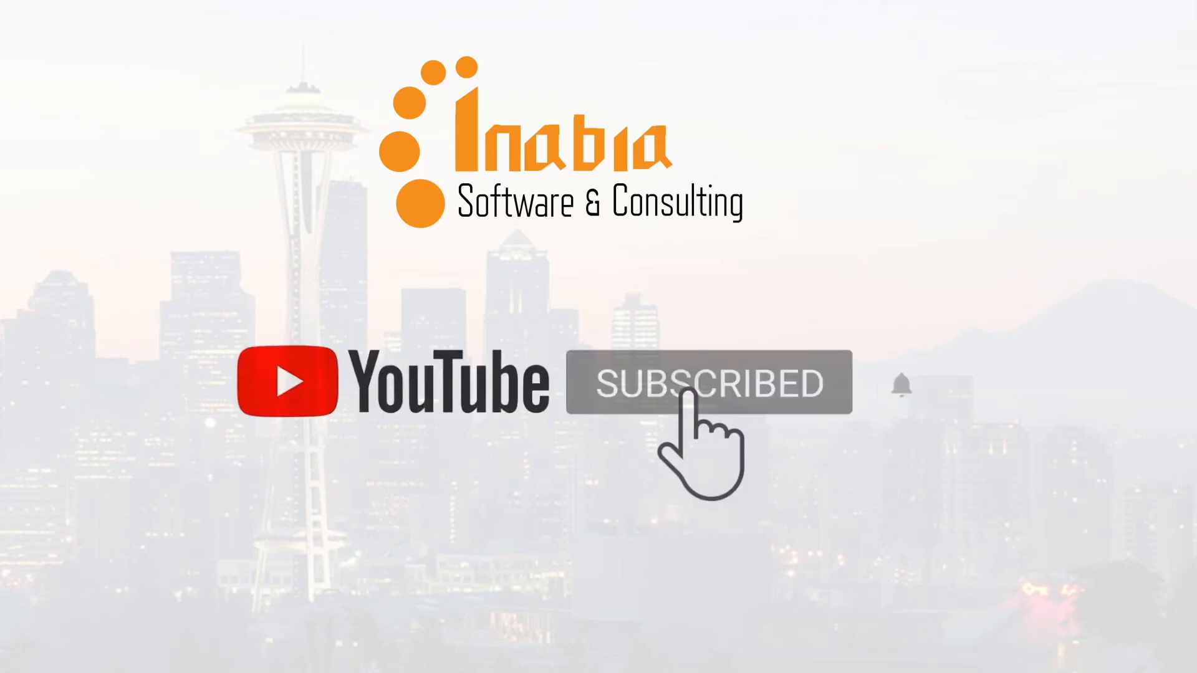
Switch to the T5_Fine-tuning_Paraphrasing.ipynb notebook showing the T5 pre-training and fine-tuning diagram.
{"action": "left_click", "coordinate": [901, 384]}
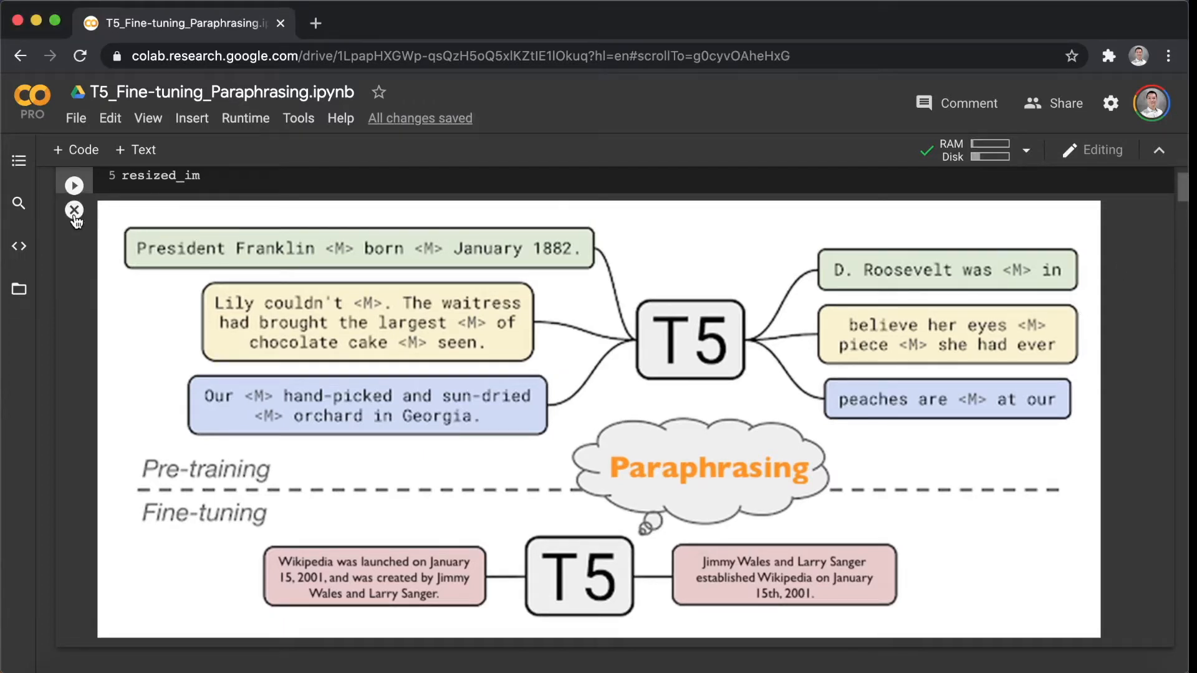
Clear the diagram output and install pytorch_lightning.
{"action": "left_click", "coordinate": [74, 211]}
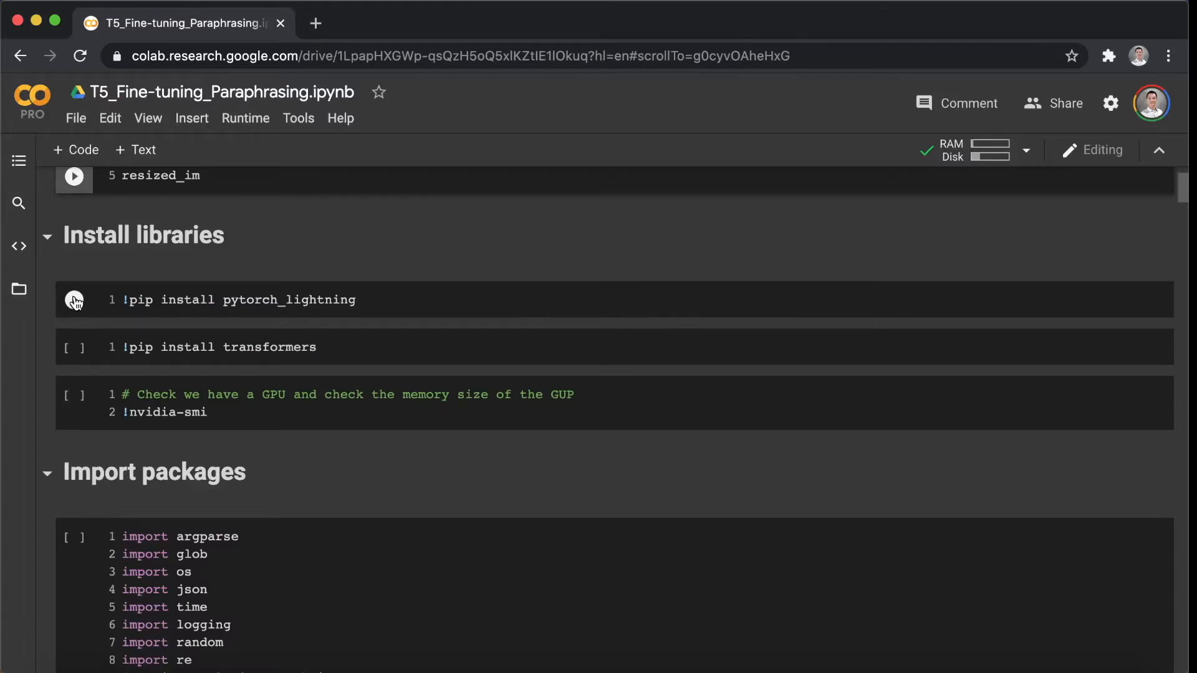
{"action": "left_click", "coordinate": [74, 299]}
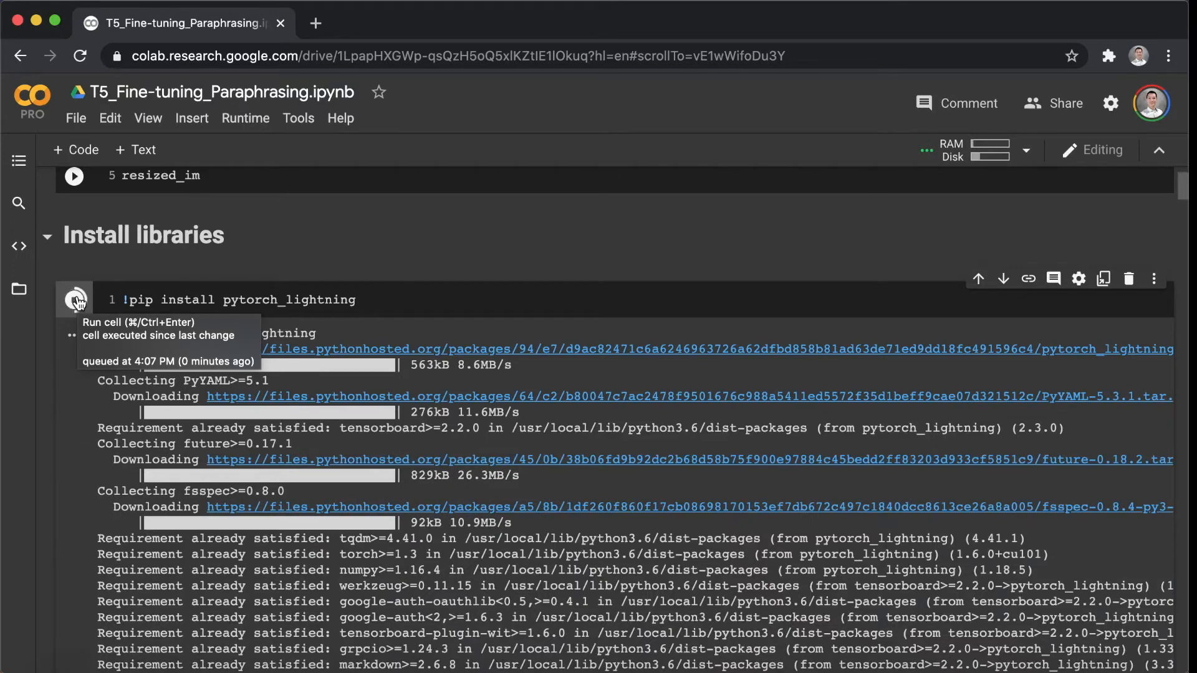
{"action": "scroll", "scroll_direction": "down", "scroll_amount": 3}
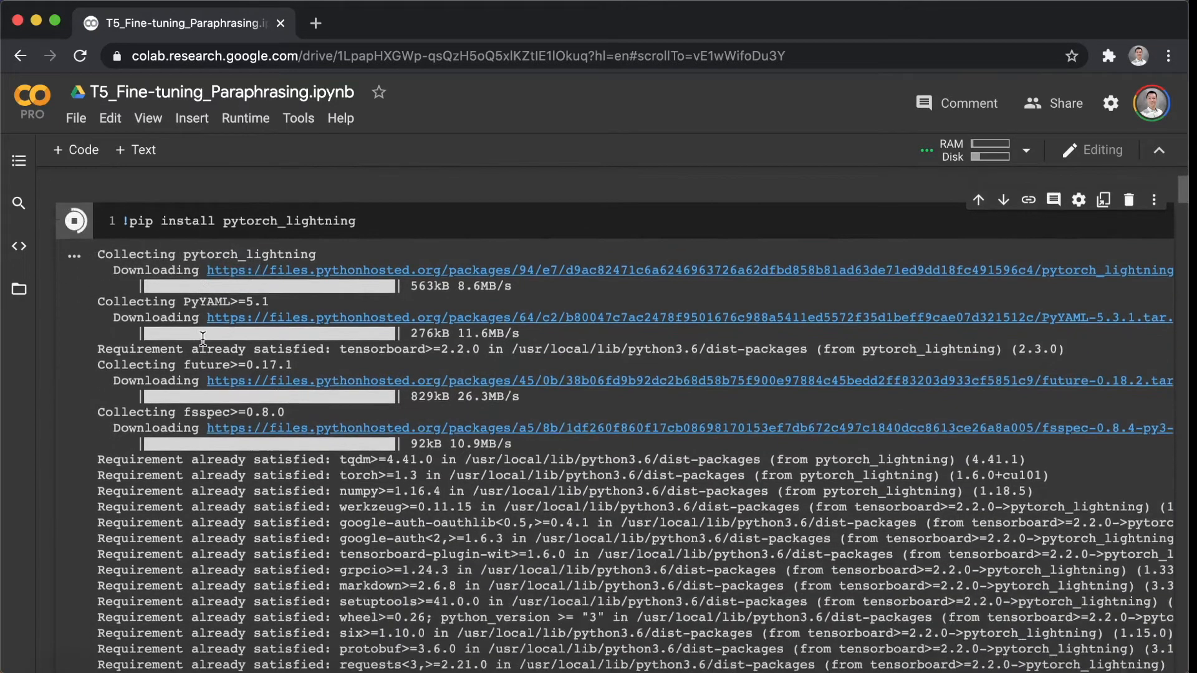
{"action": "scroll", "scroll_direction": "down", "scroll_amount": 3}
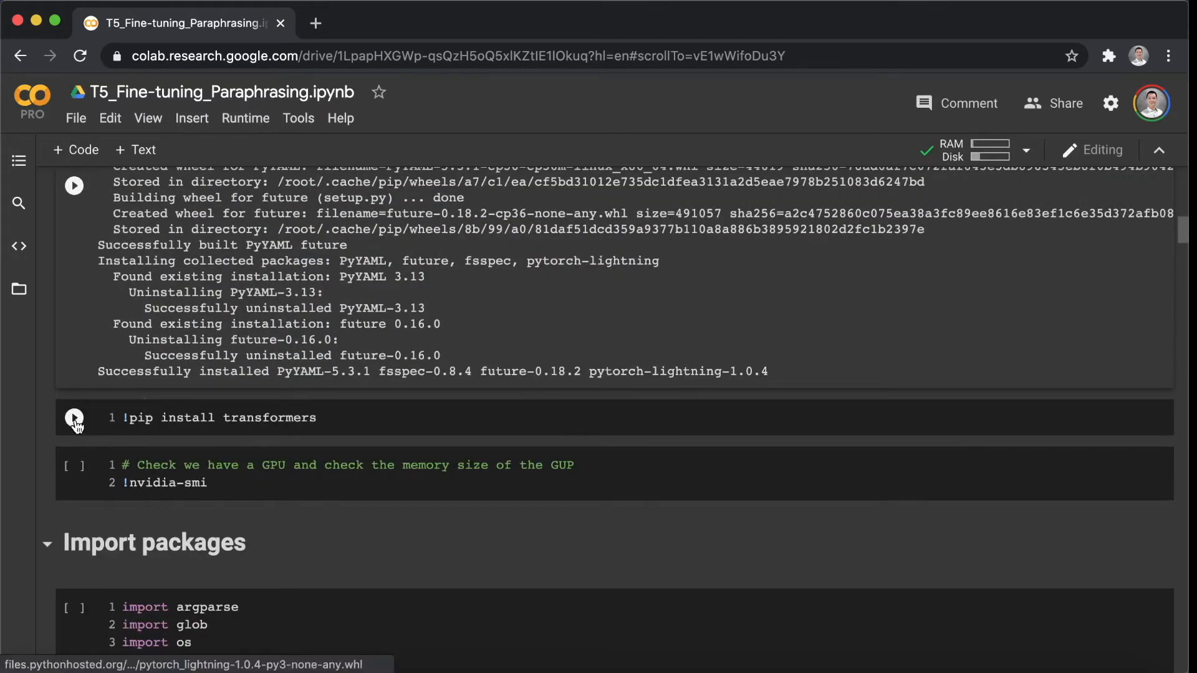
Install transformers and confirm via nvidia-smi that the GPU is a Tesla V100.
{"action": "left_click", "coordinate": [74, 418]}
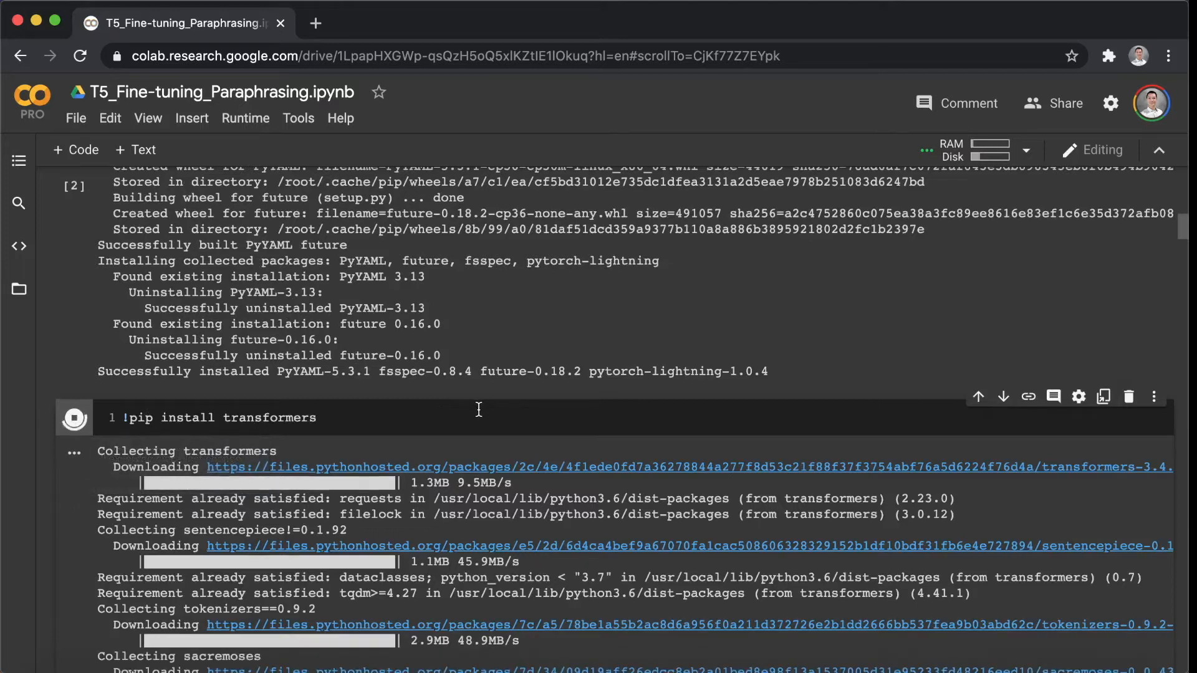
{"action": "scroll", "scroll_direction": "down", "scroll_amount": 3}
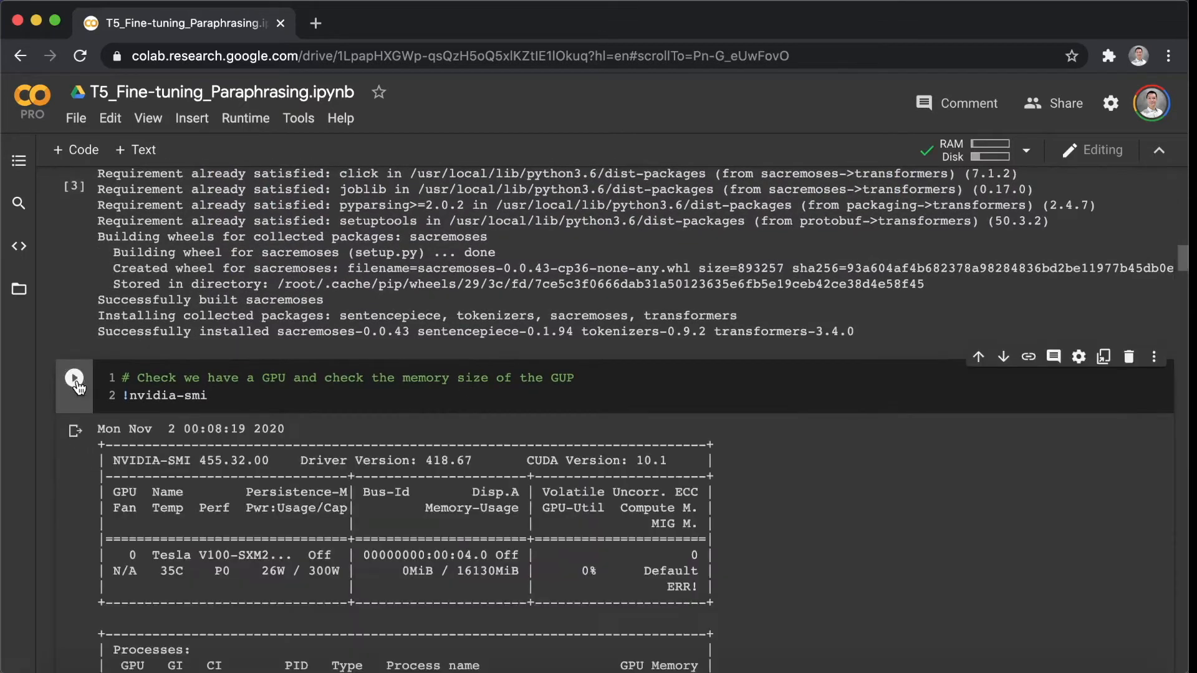
{"action": "scroll", "scroll_direction": "down", "scroll_amount": 3}
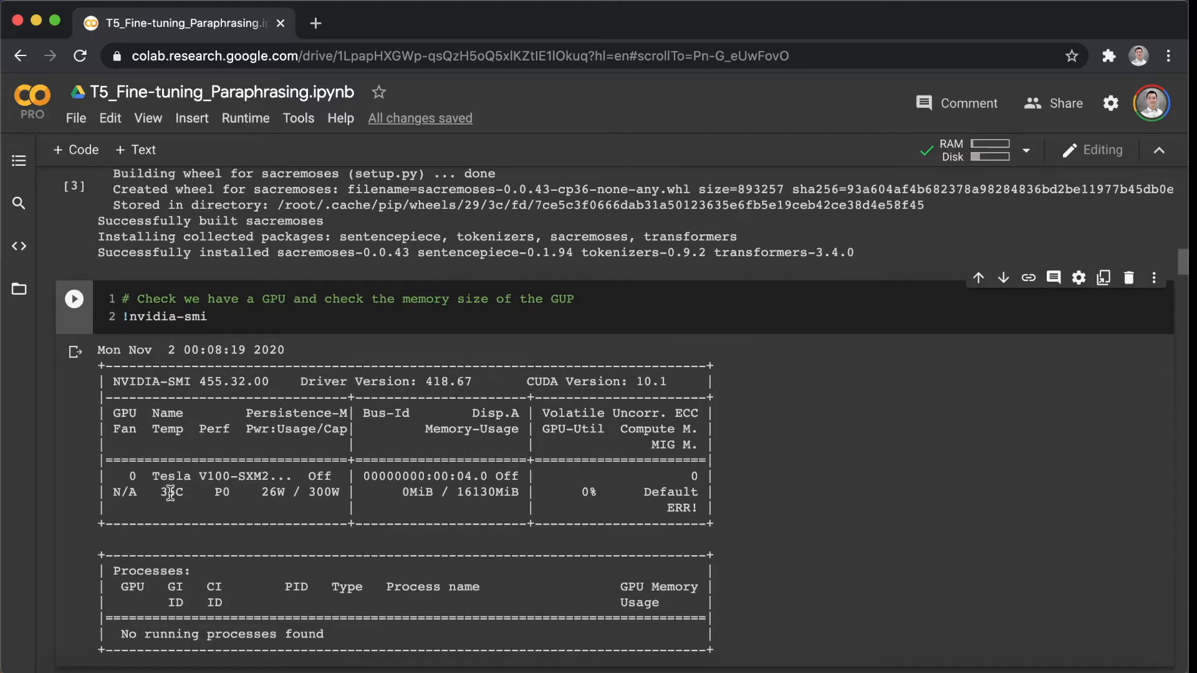
{"action": "double_click", "coordinate": [215, 476]}
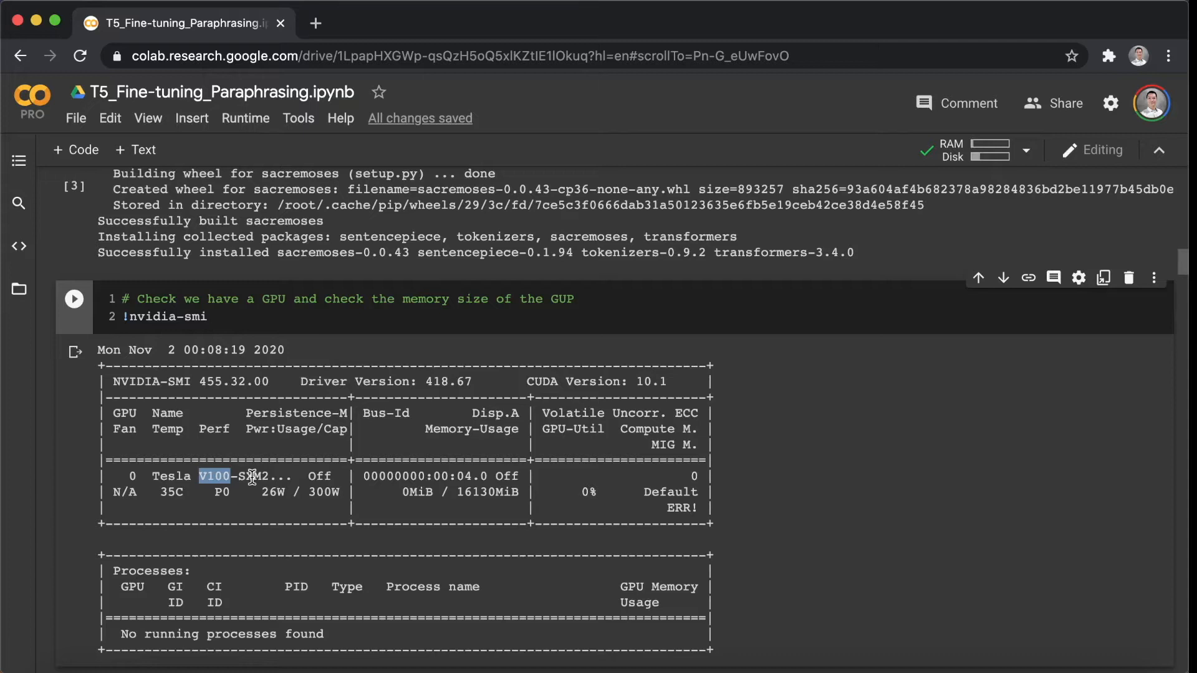
{"action": "scroll", "scroll_direction": "down", "scroll_amount": 3}
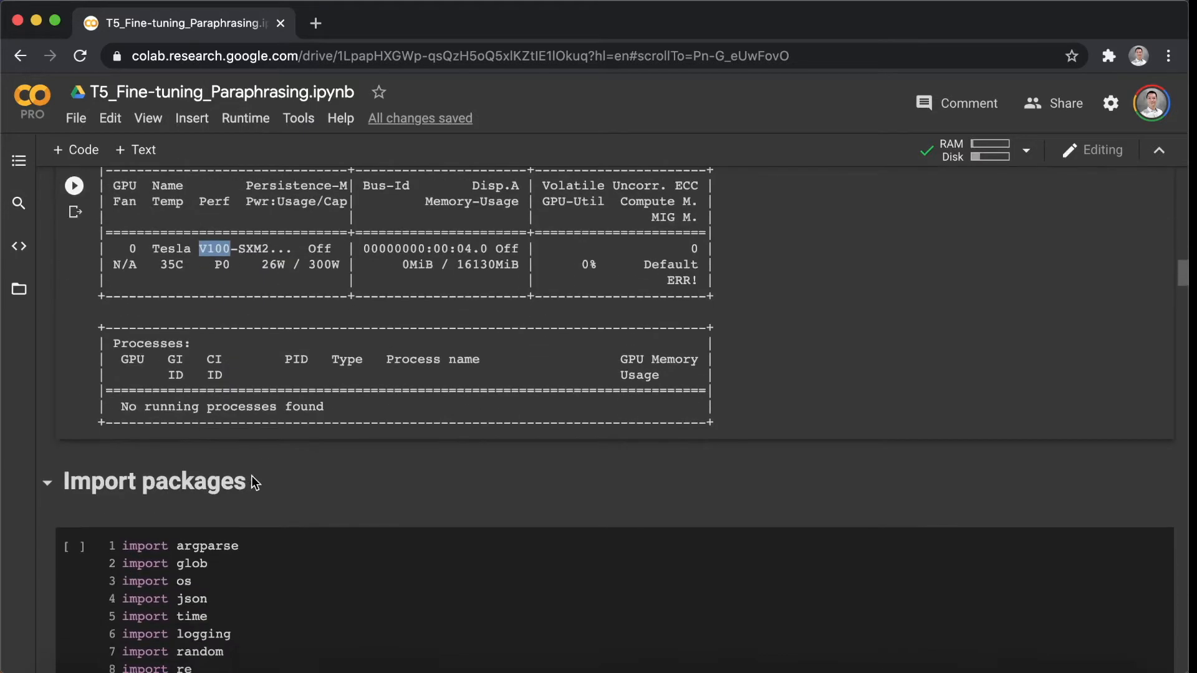
Run the import, seed-42 and T5FineTuner class cells, reaching Load datasets.
{"action": "scroll", "scroll_direction": "down", "scroll_amount": 3}
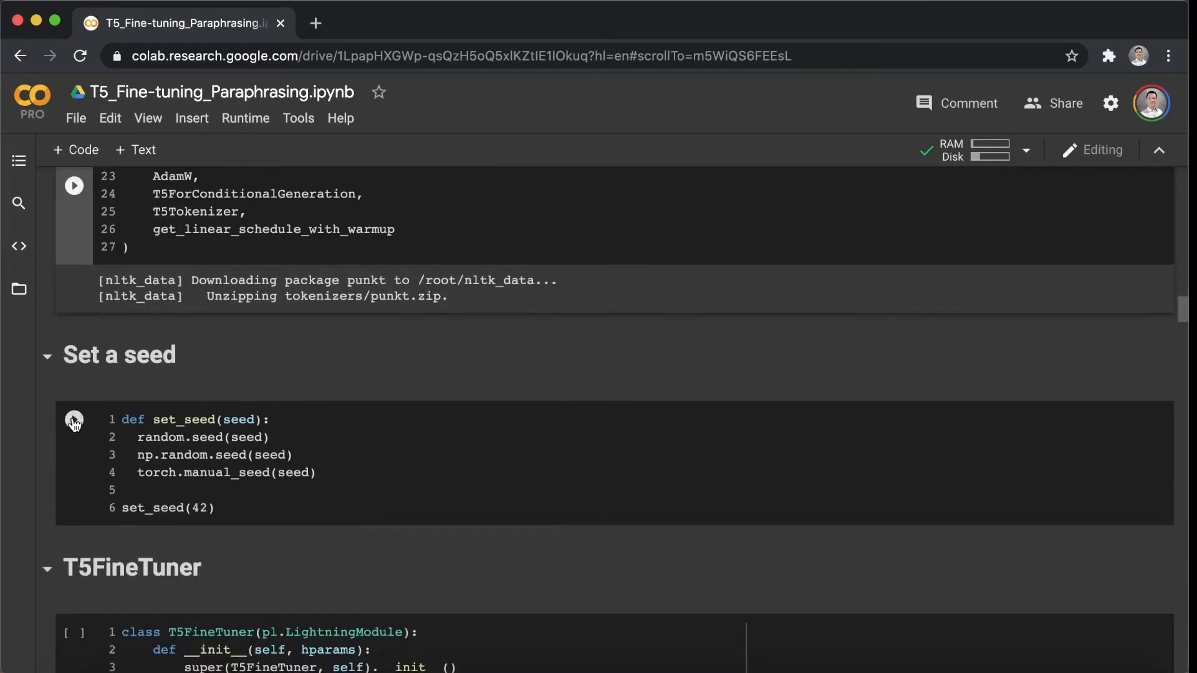
{"action": "scroll", "scroll_direction": "down", "scroll_amount": 3}
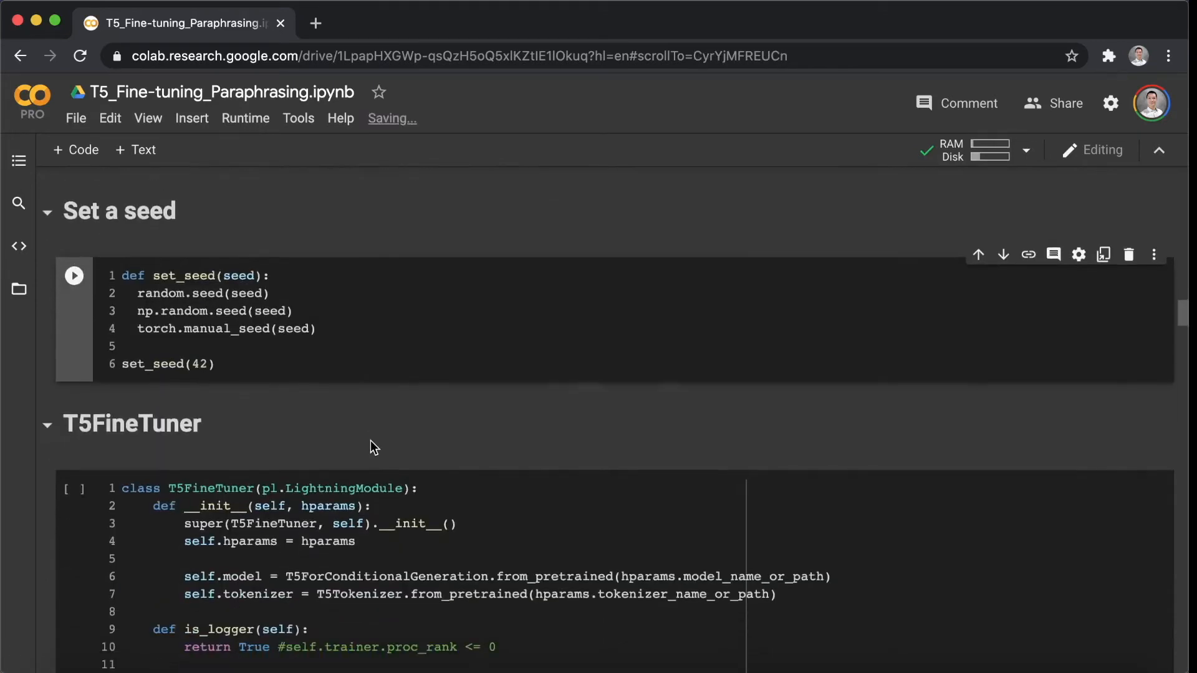
{"action": "scroll", "scroll_direction": "down", "scroll_amount": 3}
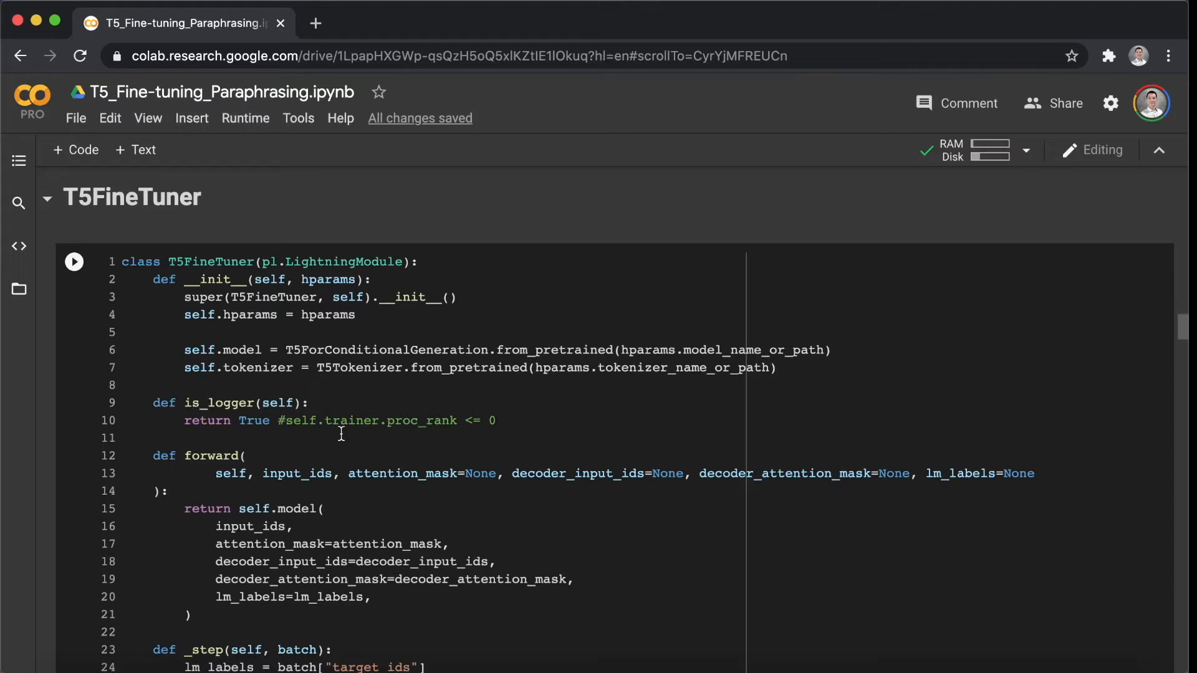
{"action": "left_click", "coordinate": [73, 261]}
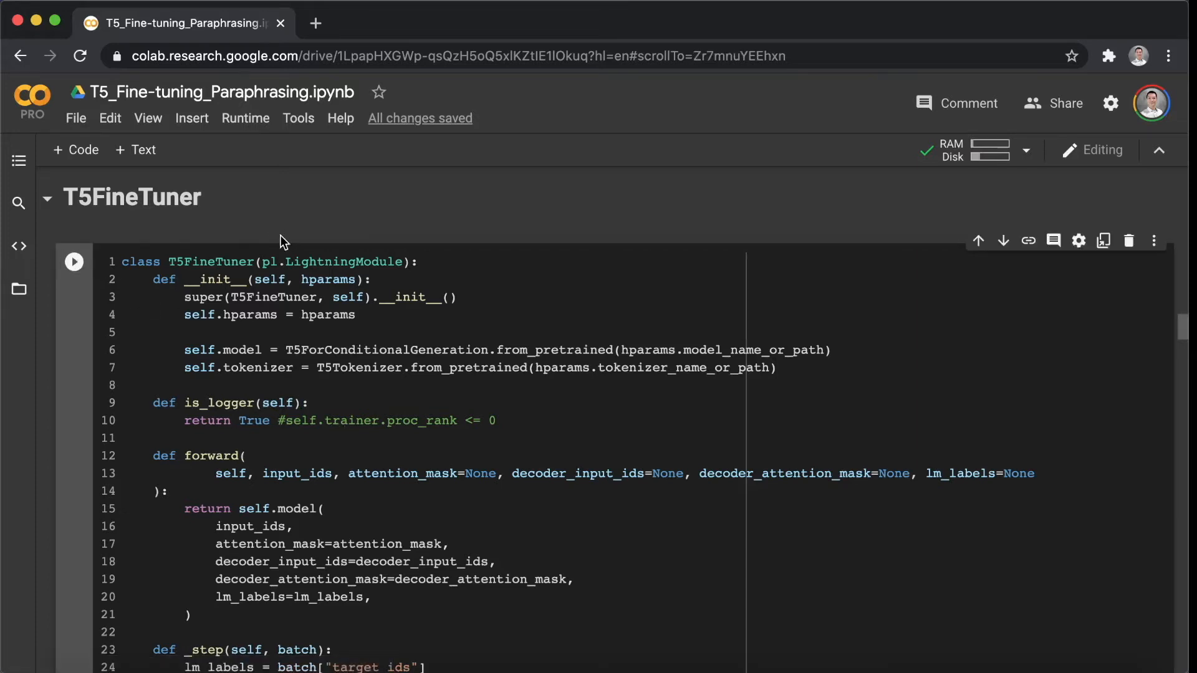
{"action": "scroll", "scroll_direction": "down", "scroll_amount": 3}
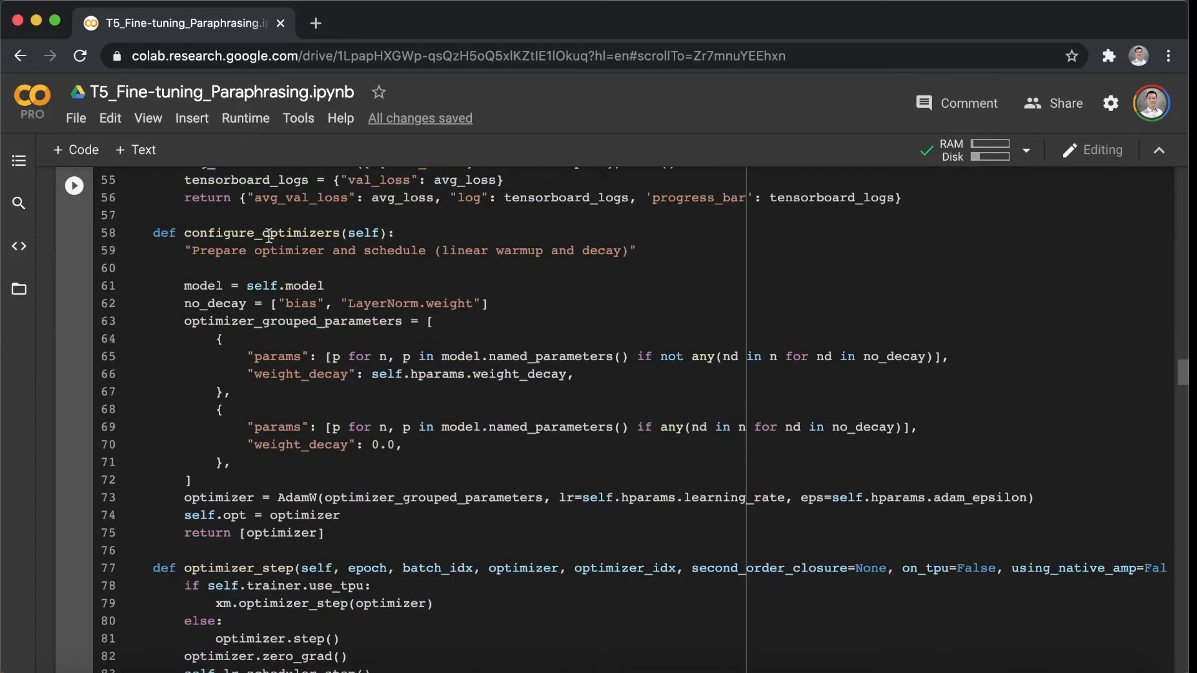
{"action": "scroll", "scroll_direction": "down", "scroll_amount": 3}
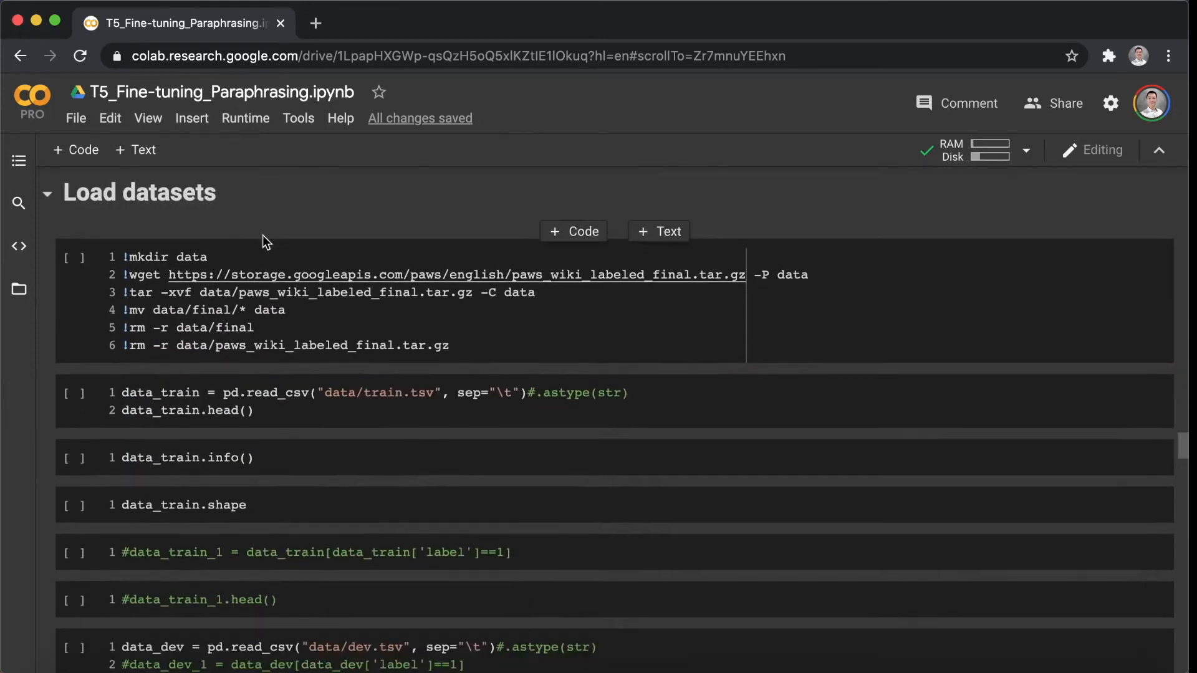
Fetch PAWS with mkdir/wget/tar and check data/ for train, dev, test TSVs.
{"action": "left_click", "coordinate": [75, 258]}
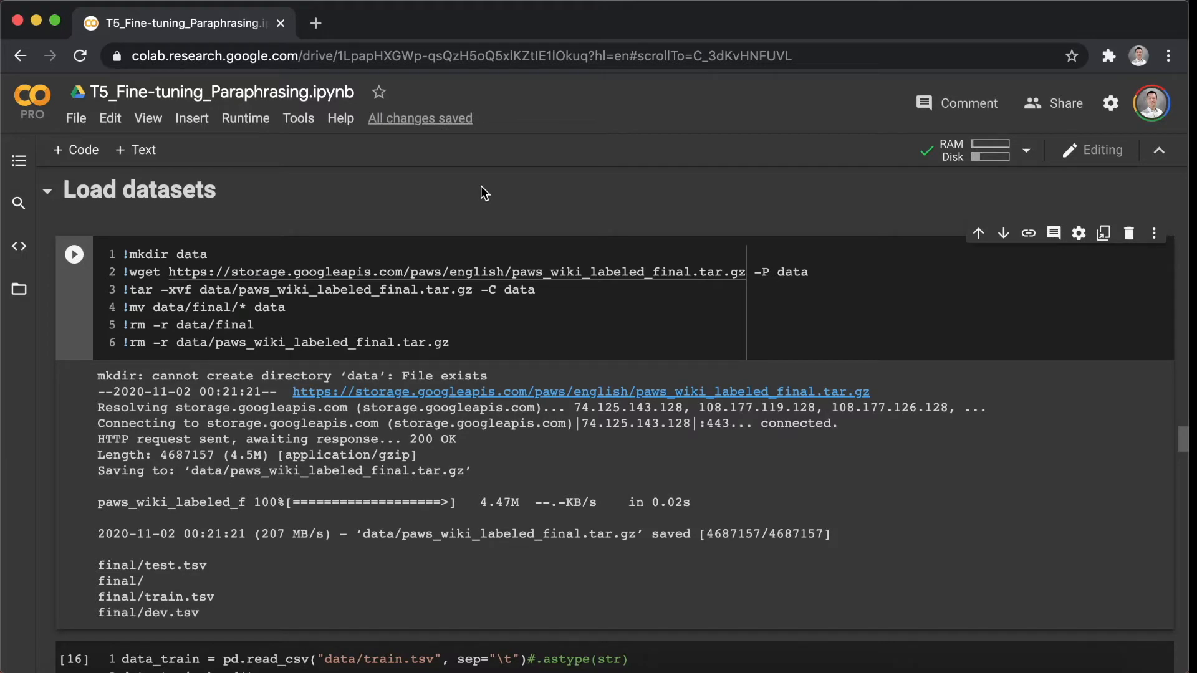
{"action": "mouse_move", "coordinate": [344, 217]}
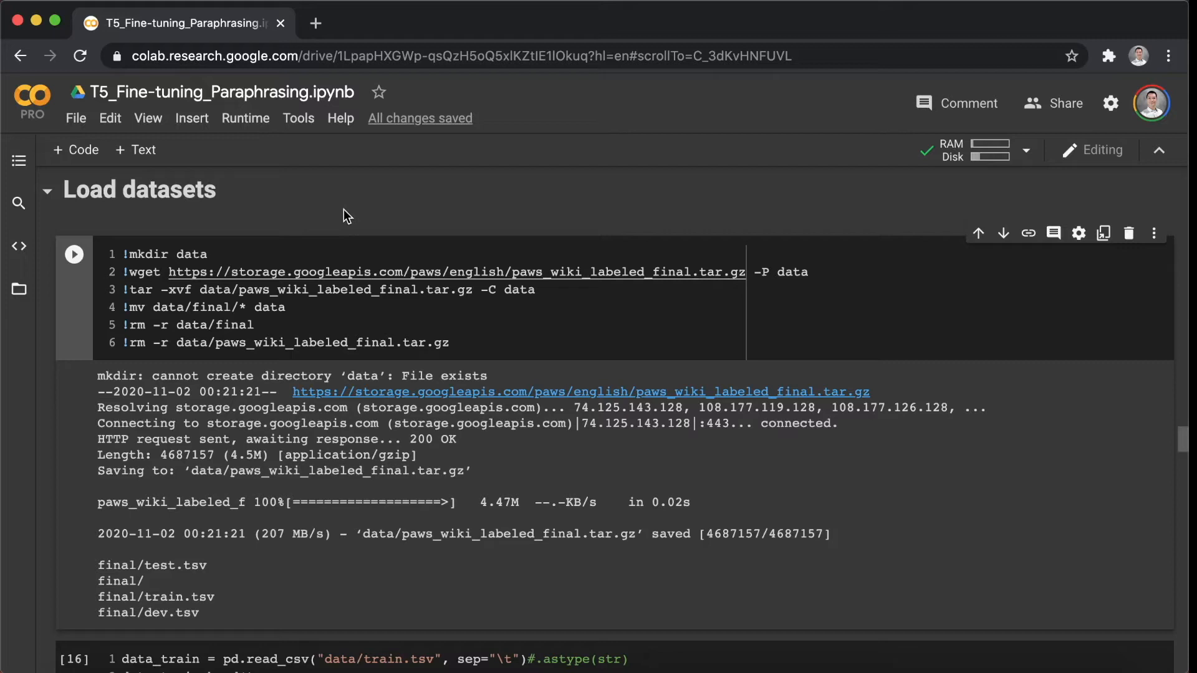
{"action": "mouse_move", "coordinate": [18, 293]}
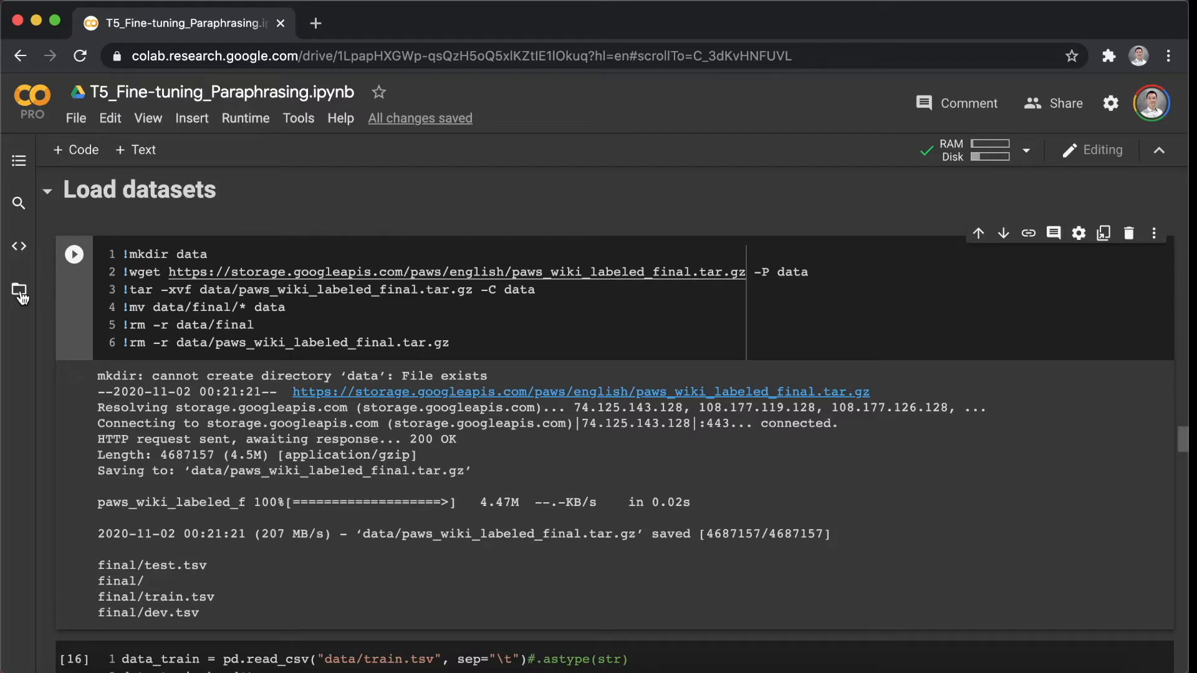
{"action": "left_click", "coordinate": [18, 292]}
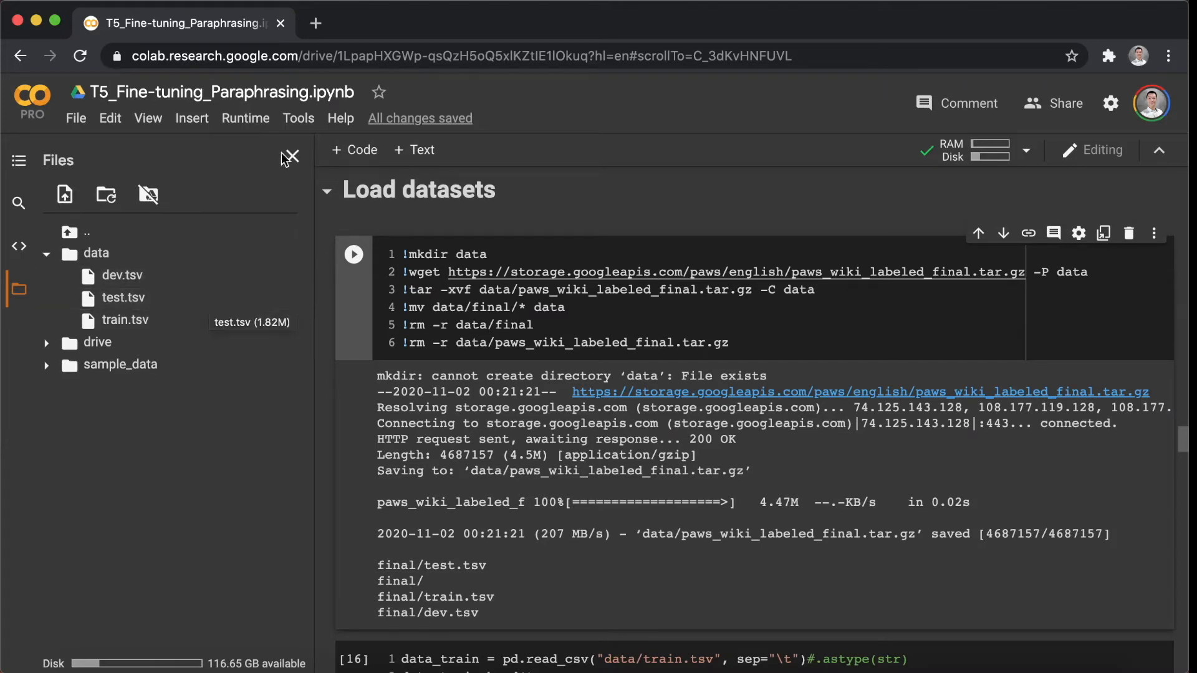
{"action": "left_click", "coordinate": [290, 158]}
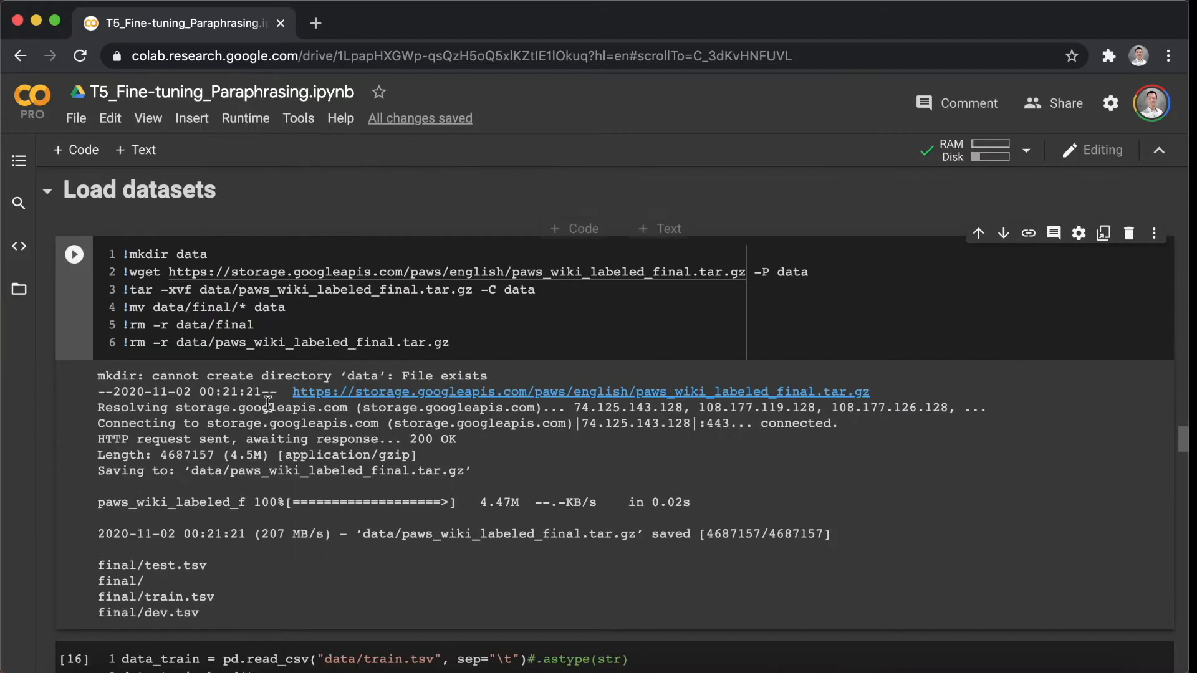
{"action": "scroll", "scroll_direction": "down", "scroll_amount": 3}
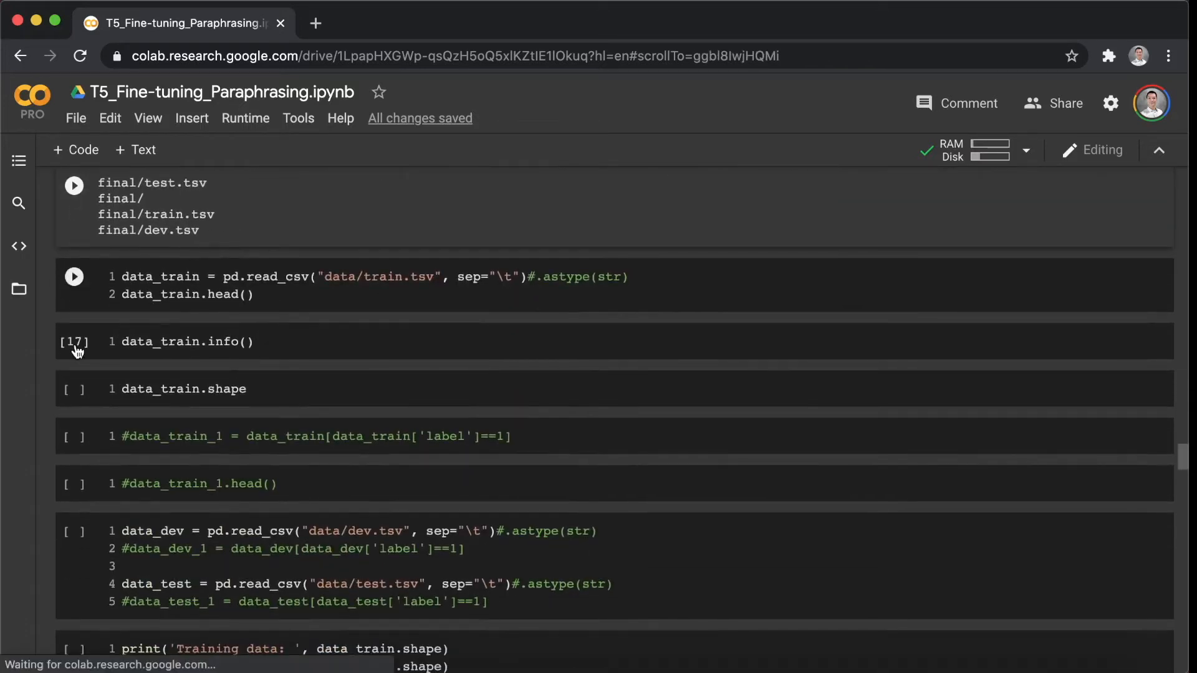
Load the training TSV and show its info summary of 49,401 rows.
{"action": "left_click", "coordinate": [74, 277]}
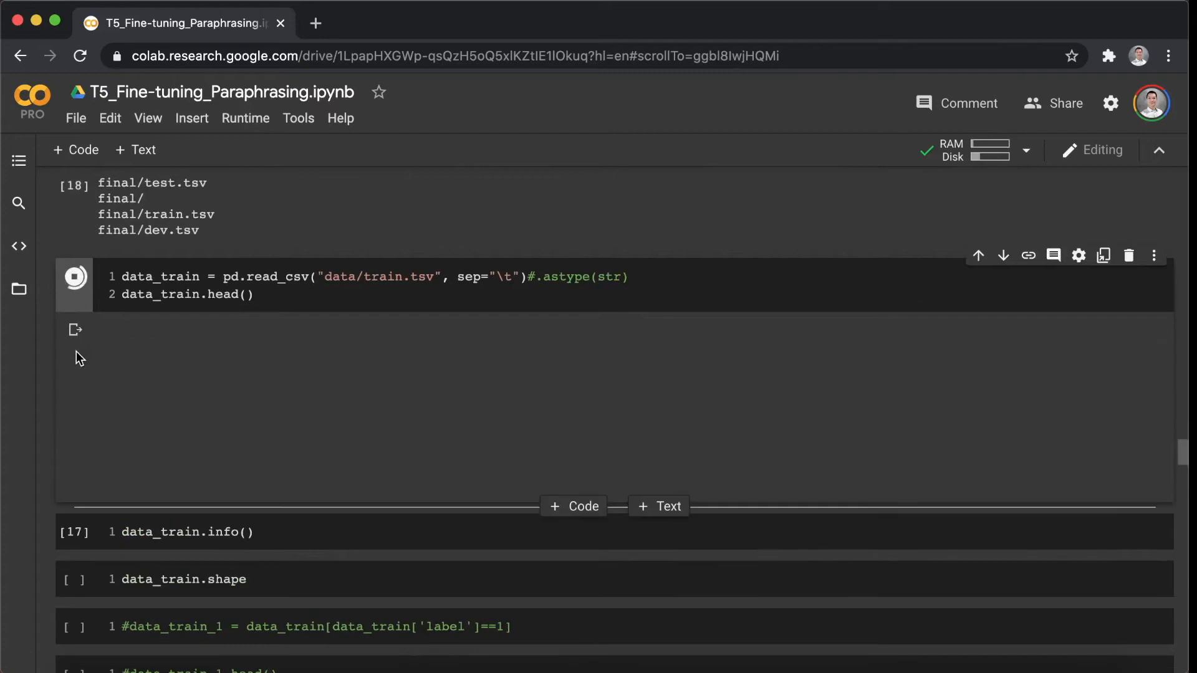
{"action": "left_click", "coordinate": [74, 276]}
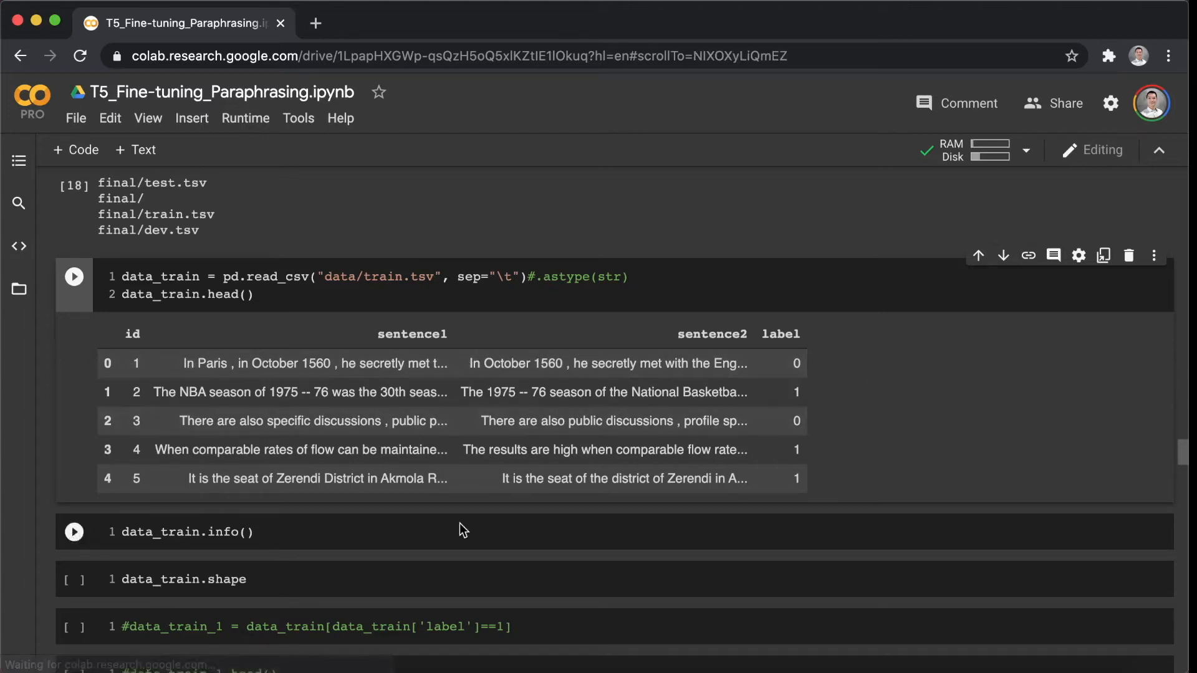
{"action": "left_click", "coordinate": [73, 532]}
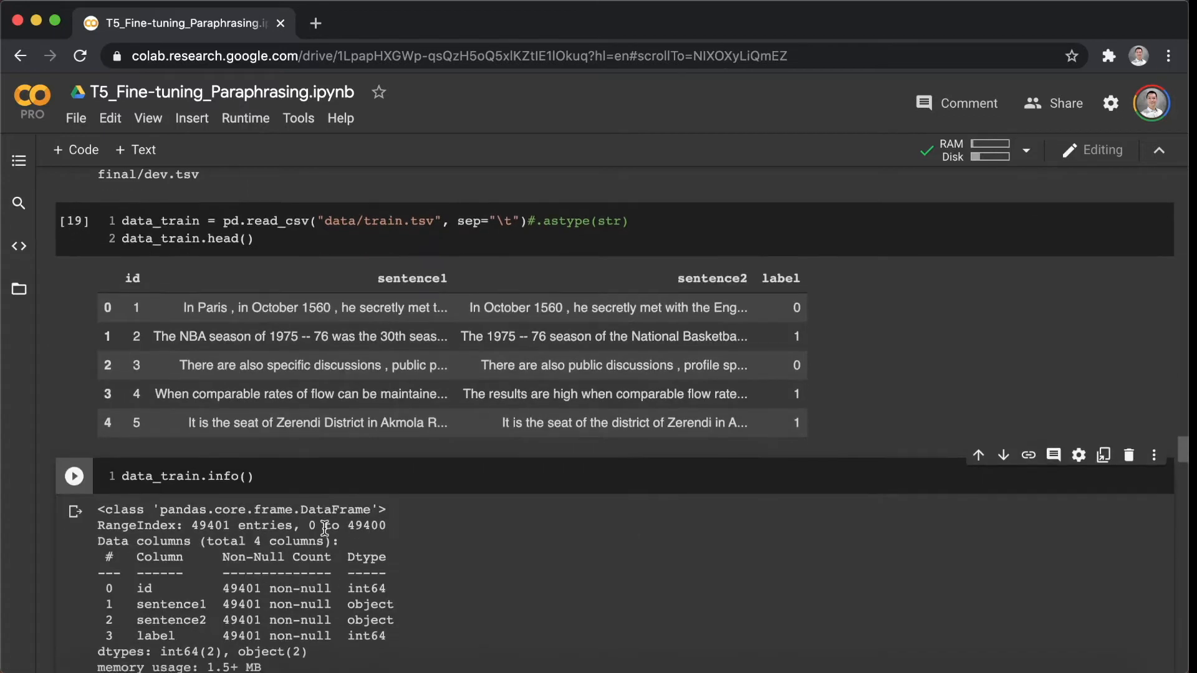
{"action": "double_click", "coordinate": [210, 525]}
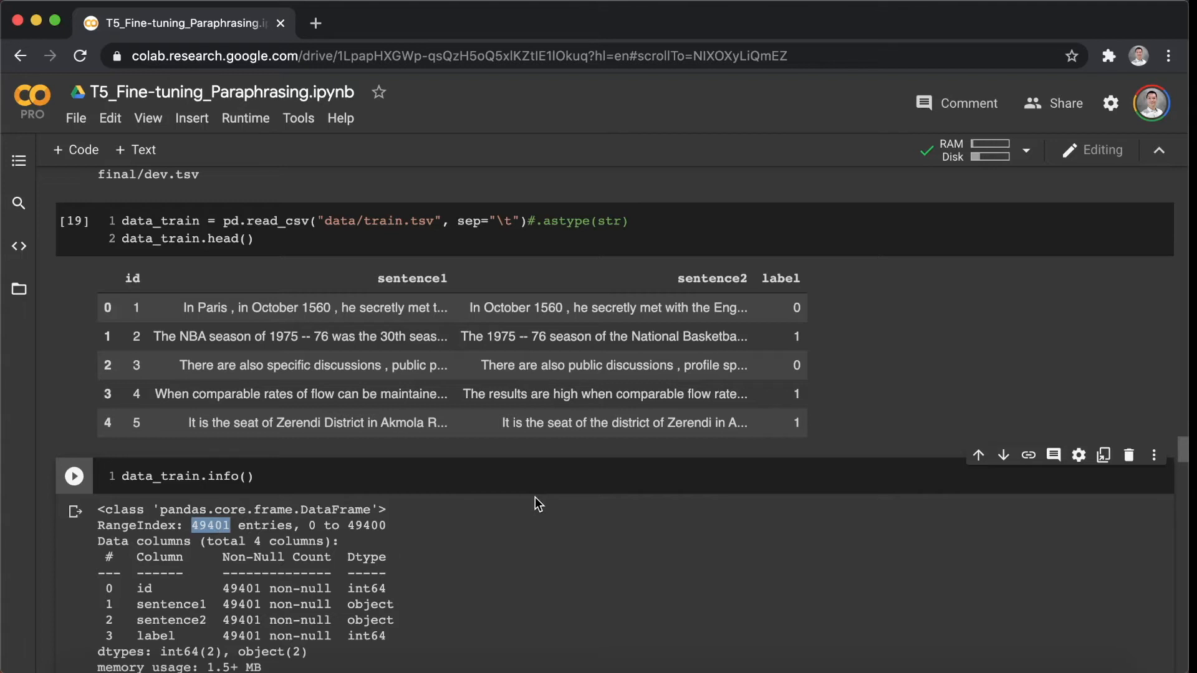
{"action": "mouse_move", "coordinate": [538, 535]}
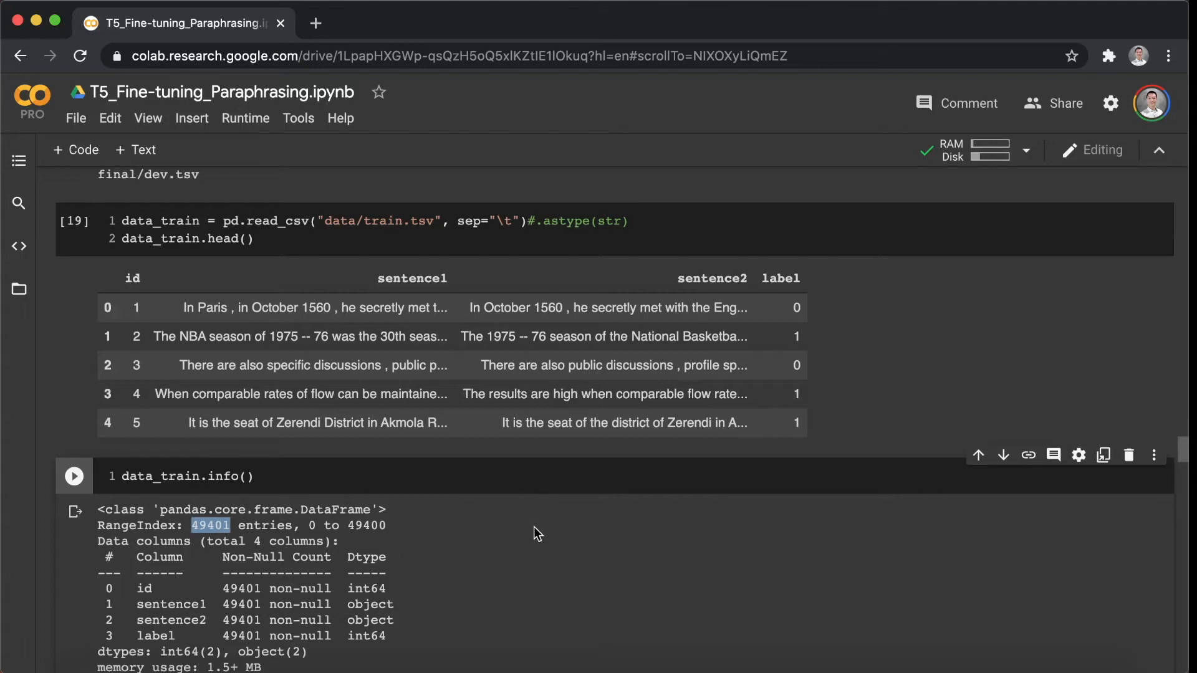
Scroll past the CSV-export cells to the Set arguments section.
{"action": "scroll", "scroll_direction": "down", "scroll_amount": 3}
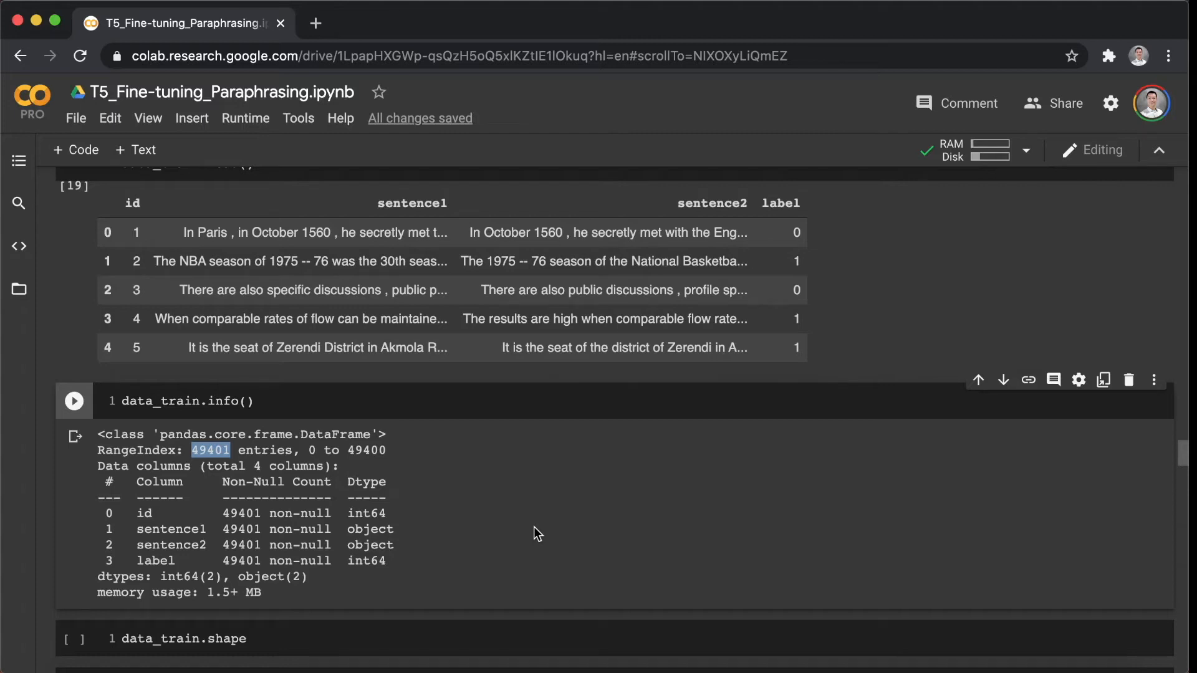
{"action": "scroll", "scroll_direction": "down", "scroll_amount": 3}
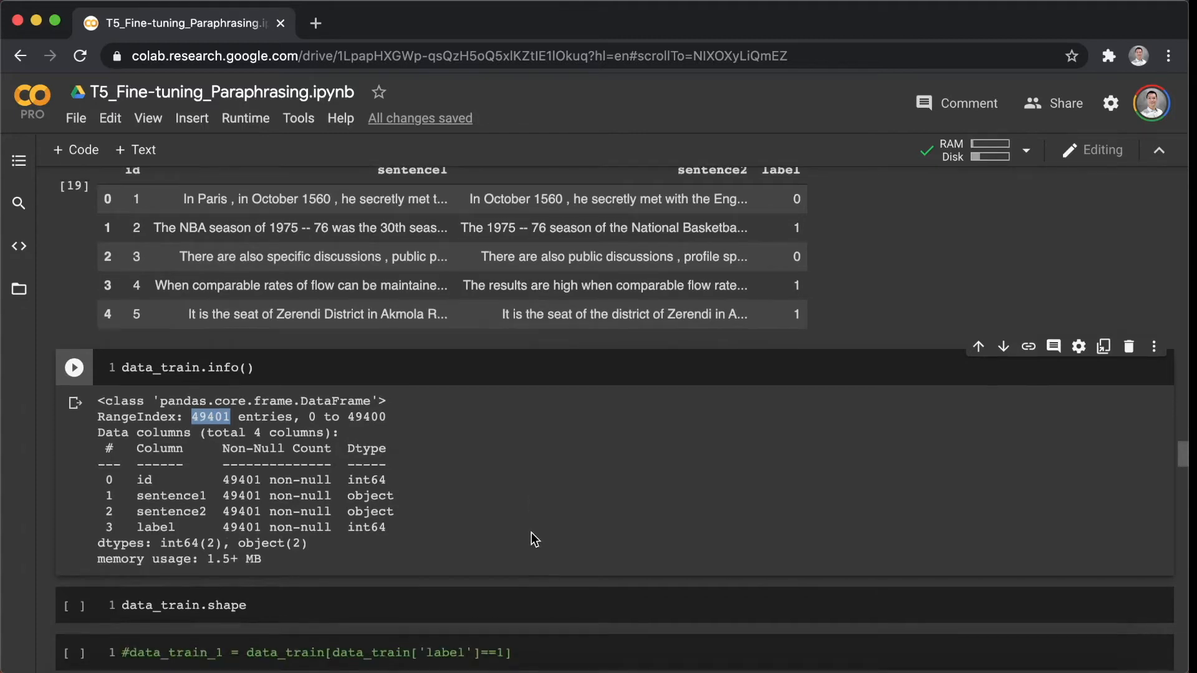
{"action": "scroll", "scroll_direction": "down", "scroll_amount": 3}
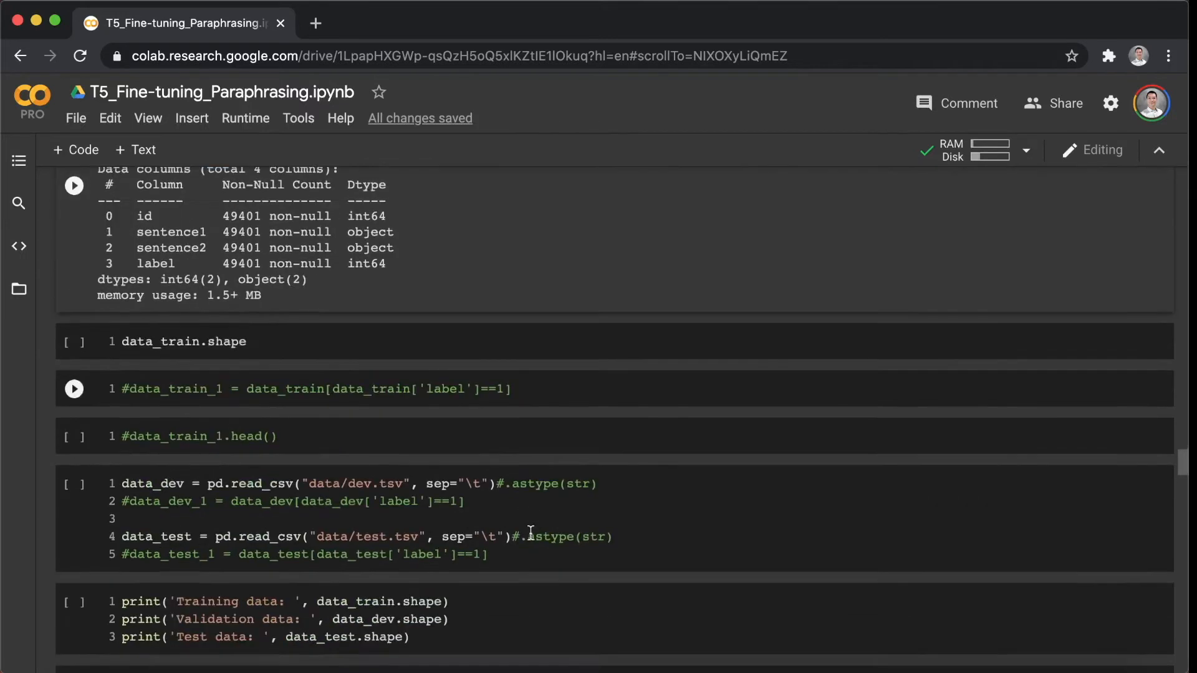
{"action": "scroll", "scroll_direction": "down", "scroll_amount": 3}
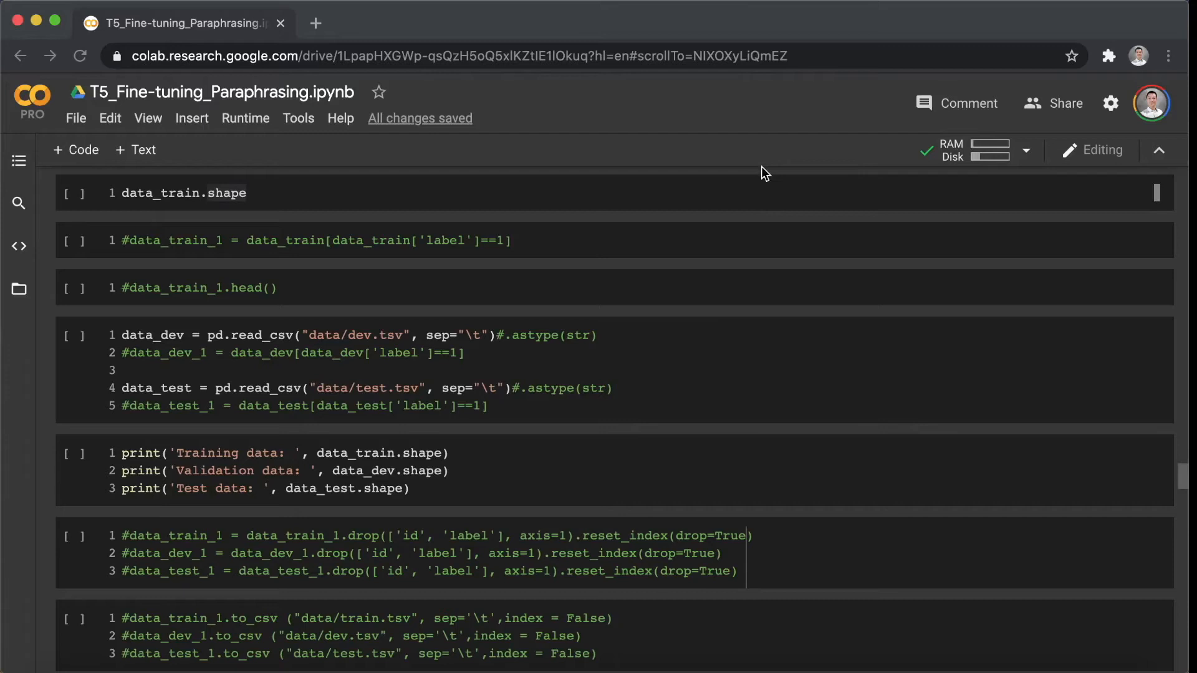
{"action": "scroll", "scroll_direction": "down", "scroll_amount": 3}
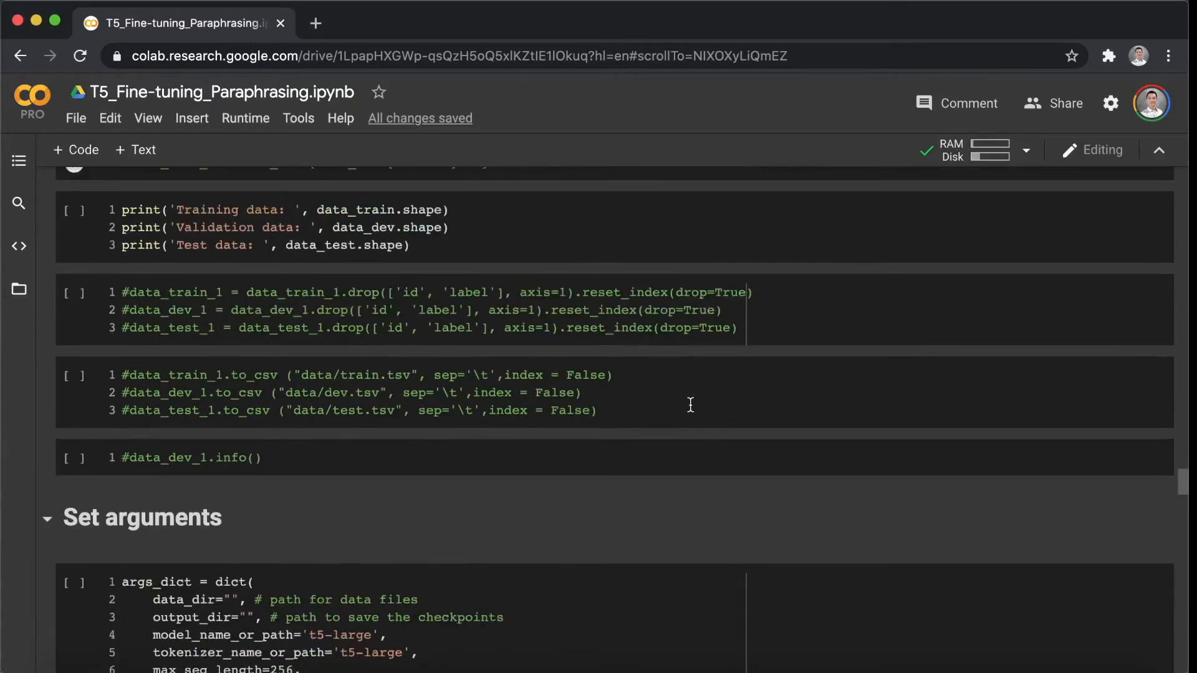
Point out sentence1 as source and sentence2 as target in the ParaphraseDataset class.
{"action": "scroll", "scroll_direction": "down", "scroll_amount": 3}
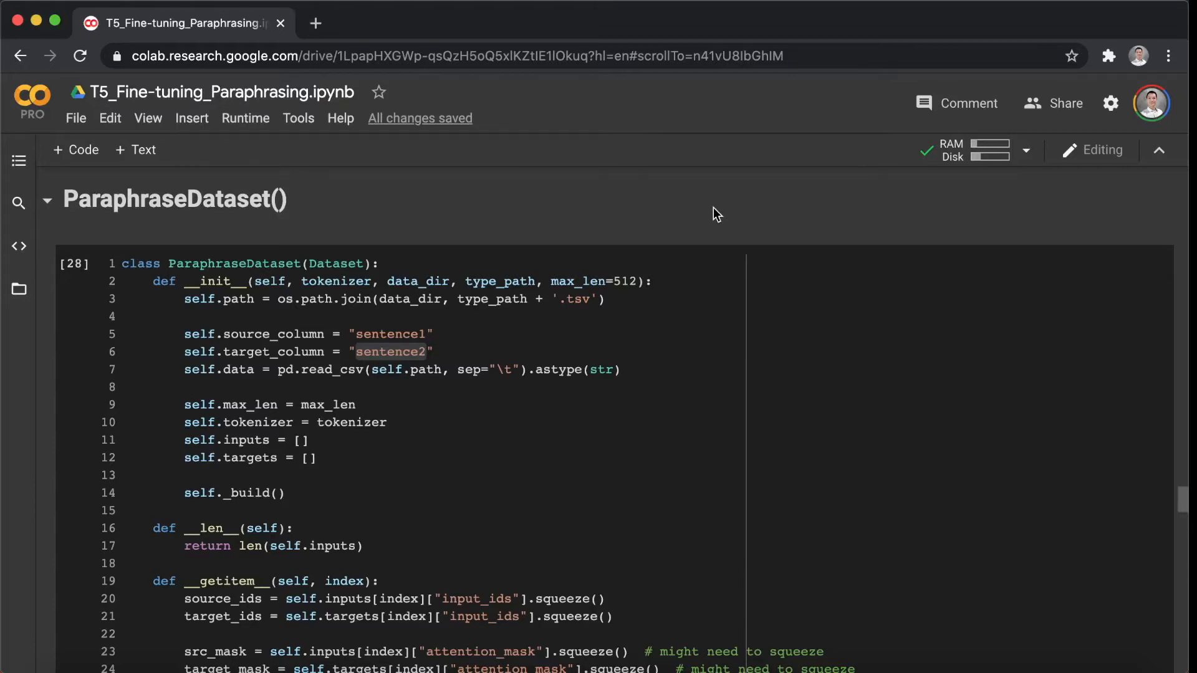
{"action": "mouse_move", "coordinate": [520, 267]}
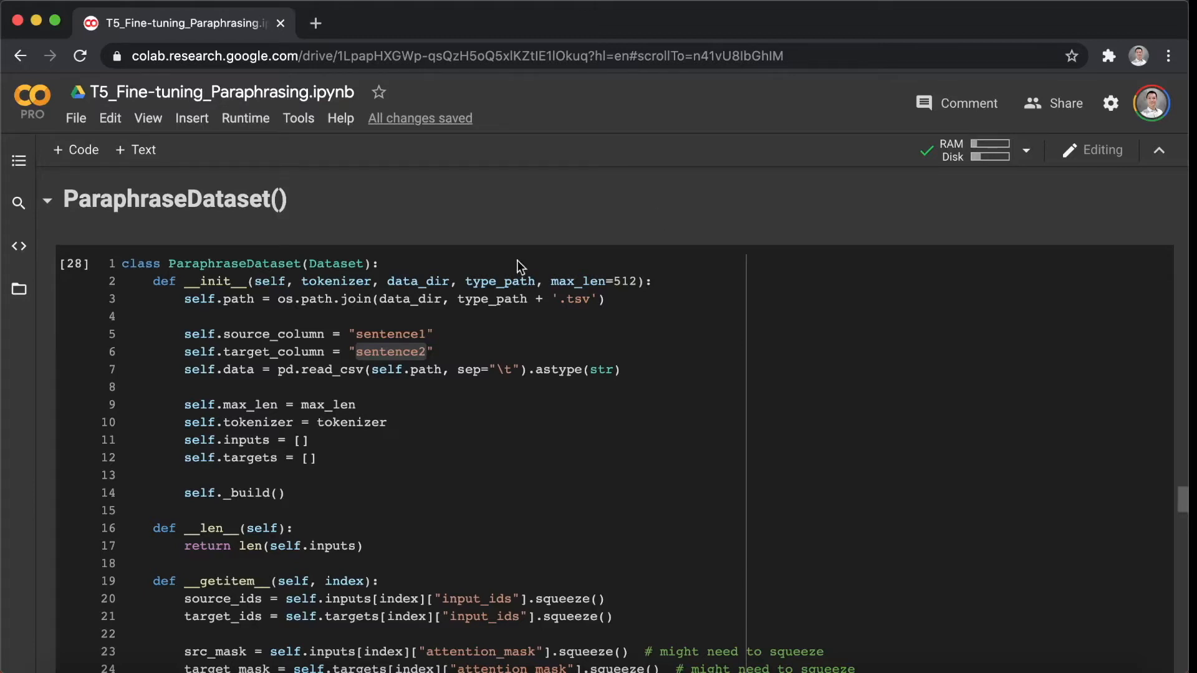
{"action": "double_click", "coordinate": [234, 263]}
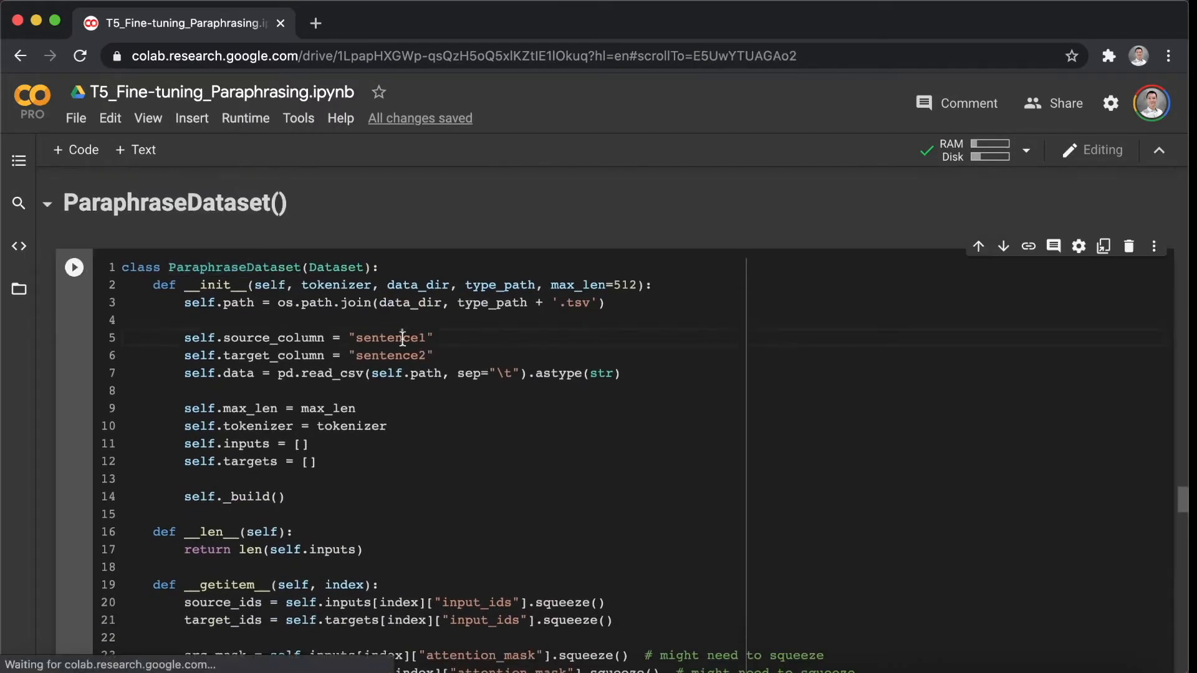
{"action": "double_click", "coordinate": [391, 337]}
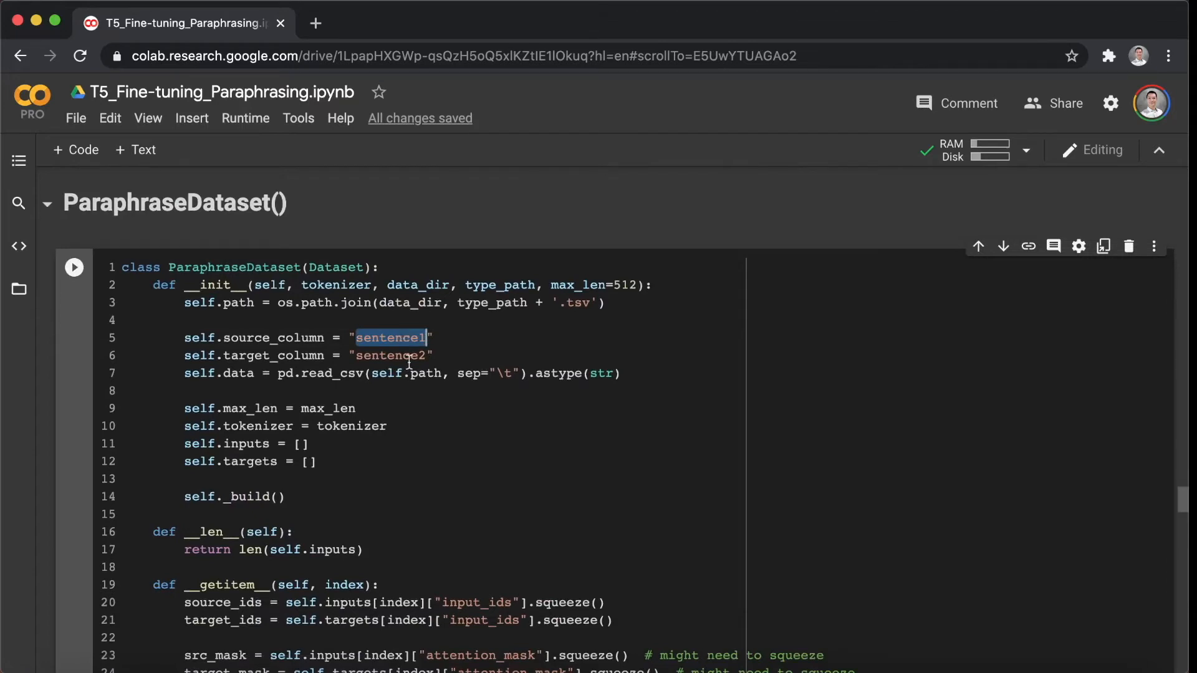
{"action": "double_click", "coordinate": [390, 356]}
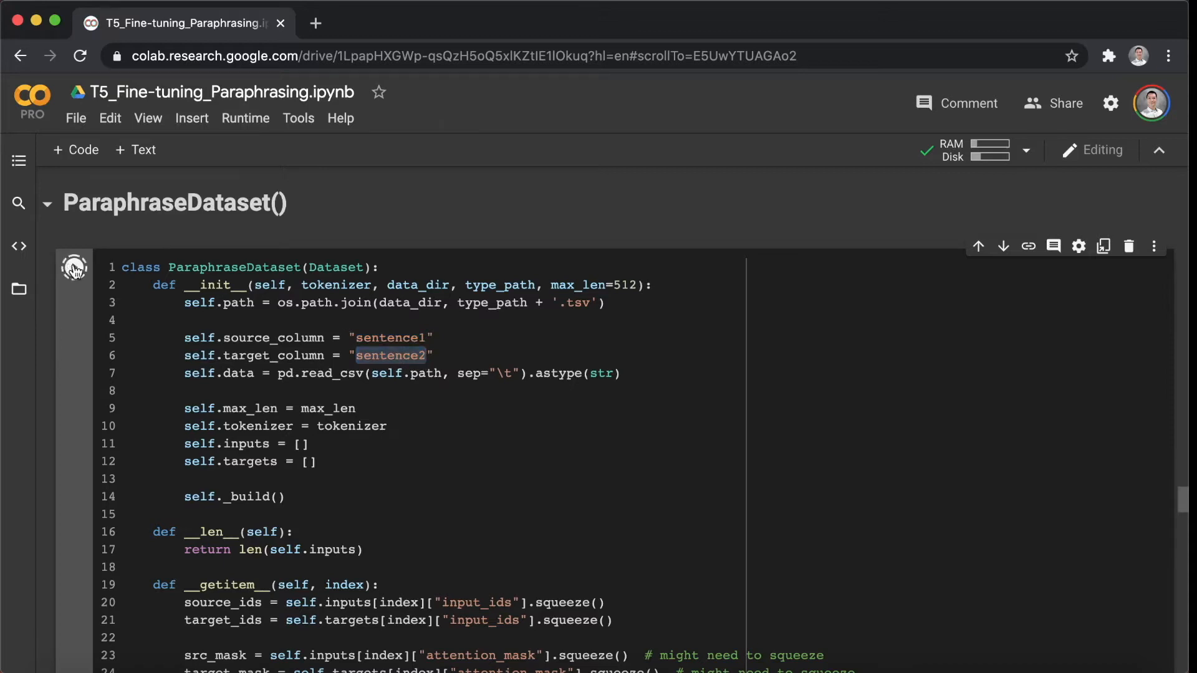
Follow the Start training log as 8000 validation rows load and the 737M model trains.
{"action": "scroll", "scroll_direction": "down", "scroll_amount": 3}
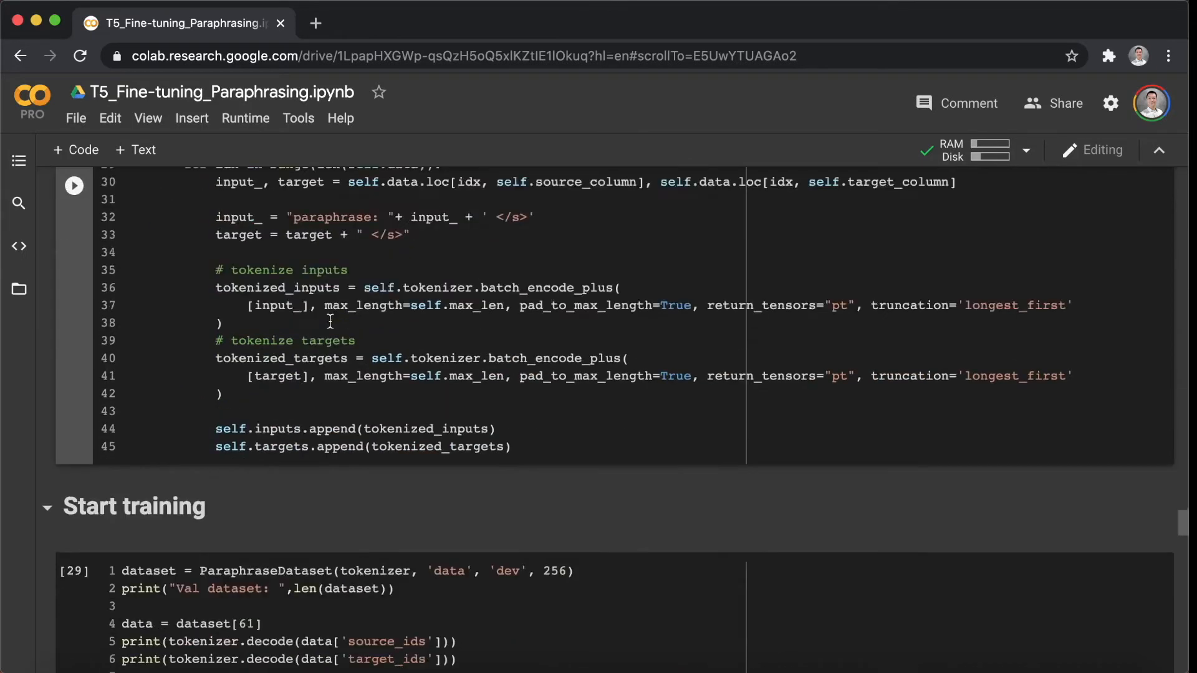
{"action": "scroll", "scroll_direction": "down", "scroll_amount": 3}
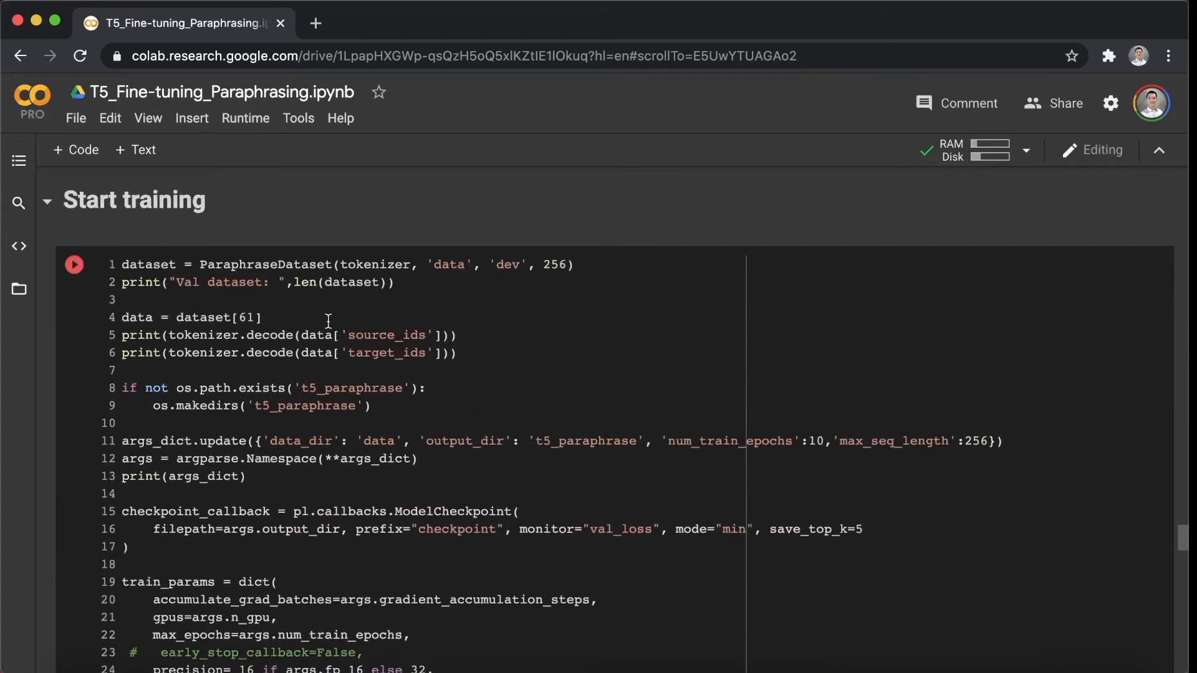
{"action": "scroll", "scroll_direction": "down", "scroll_amount": 3}
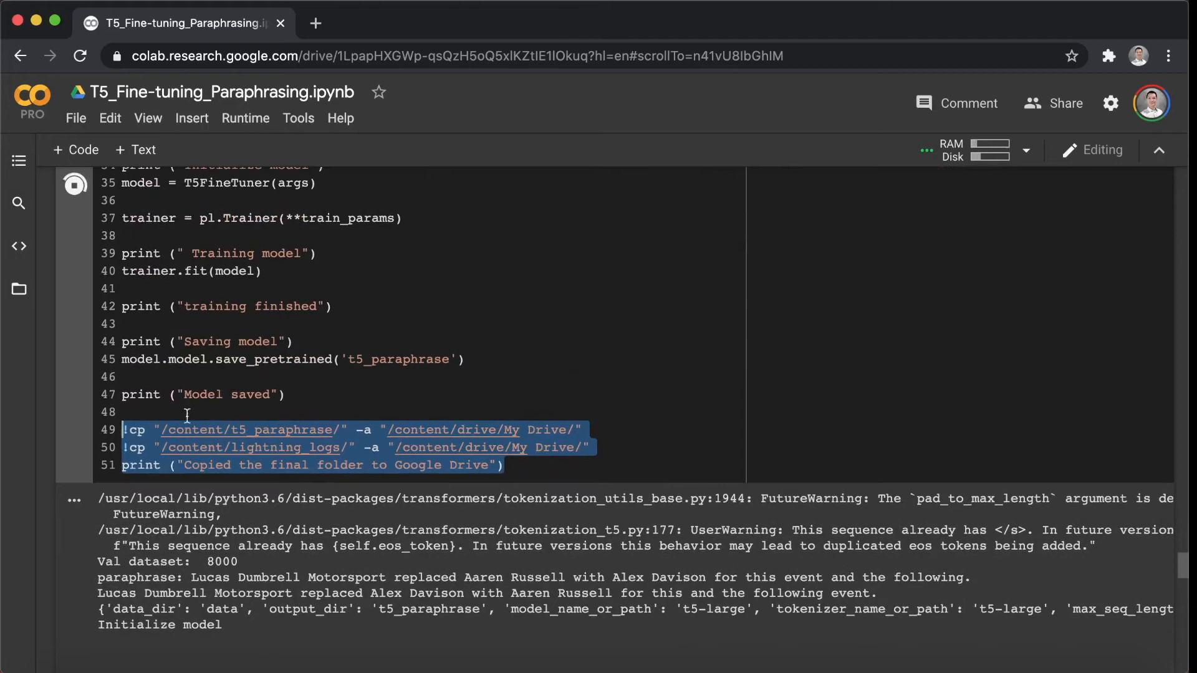
{"action": "mouse_move", "coordinate": [513, 402]}
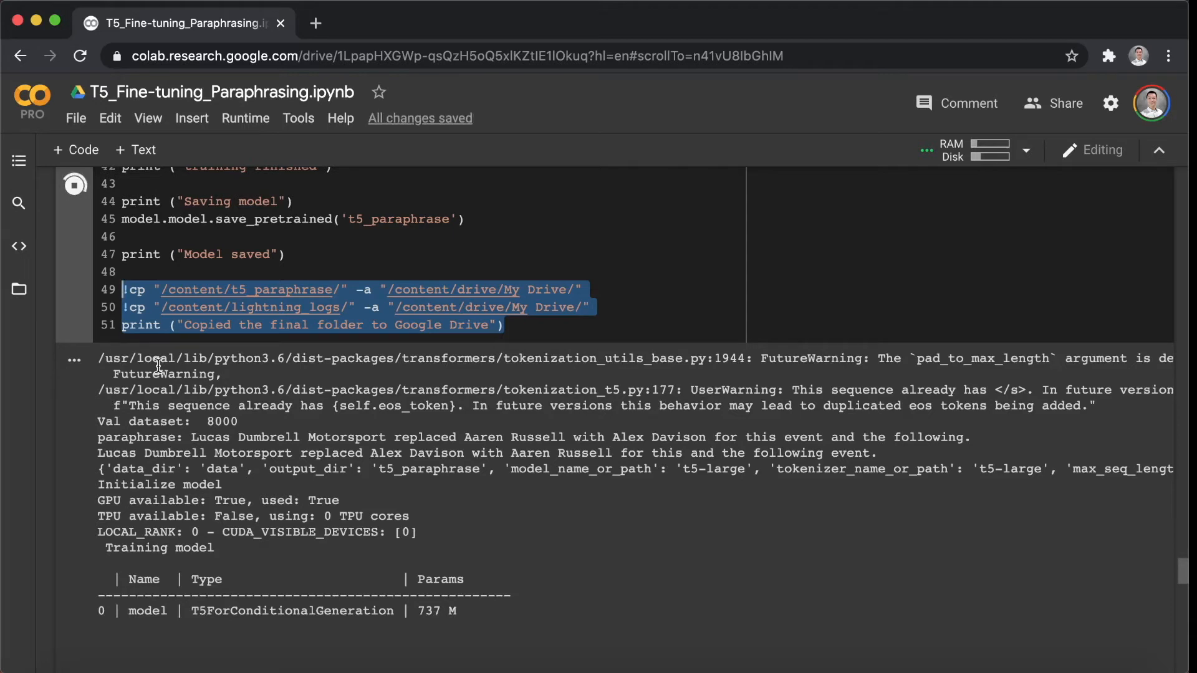
{"action": "scroll", "scroll_direction": "down", "scroll_amount": 3}
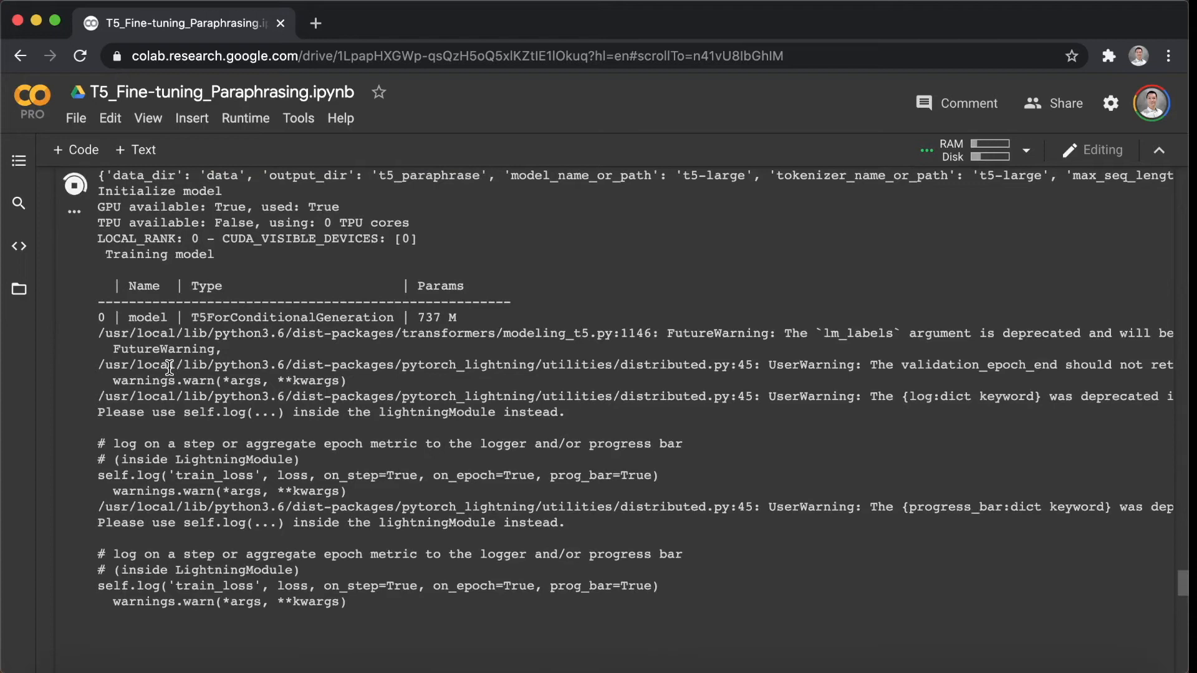
{"action": "mouse_move", "coordinate": [318, 356]}
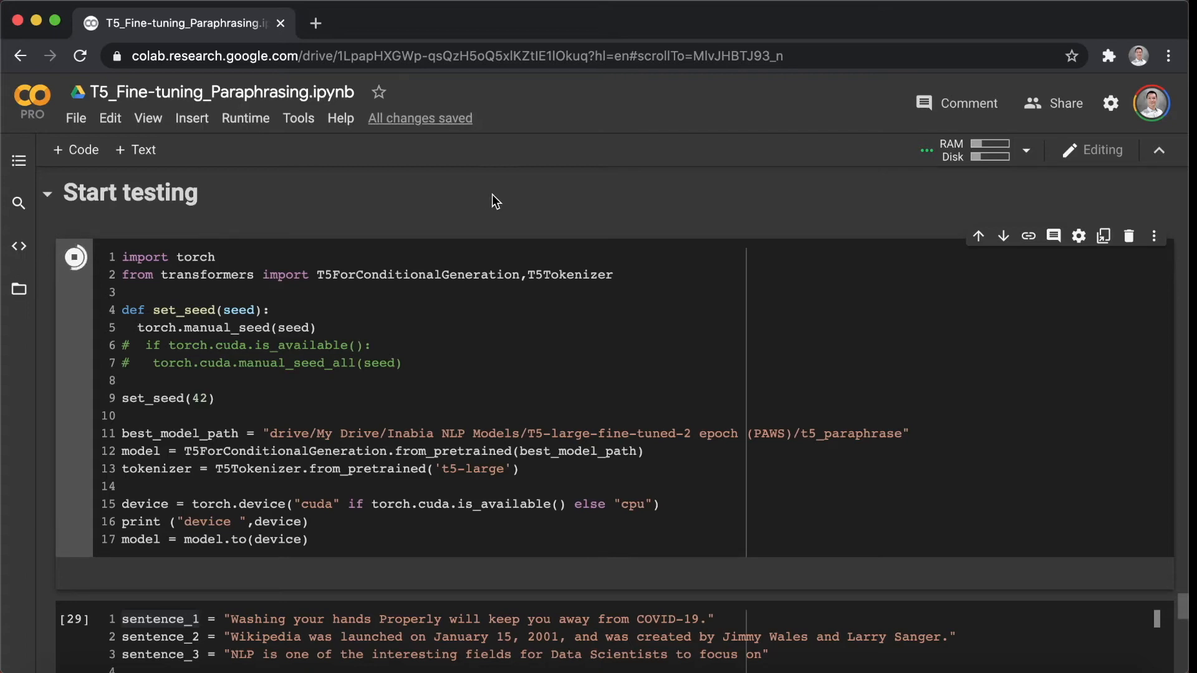
{"action": "mouse_move", "coordinate": [429, 200]}
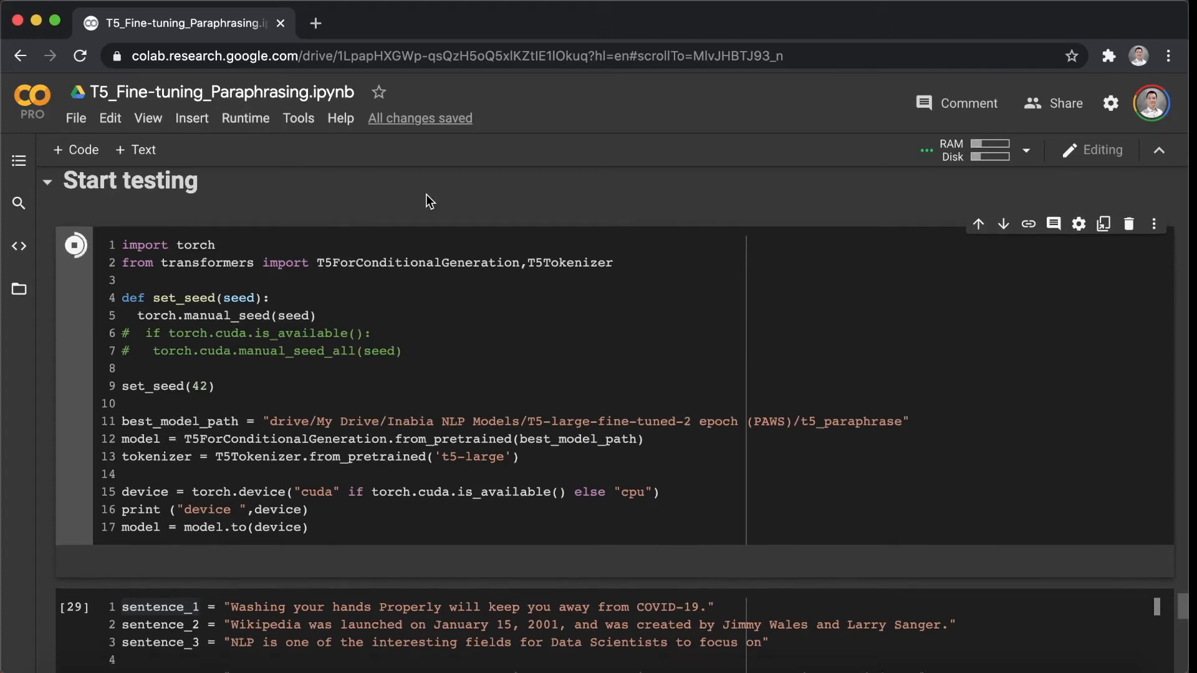
Scroll to the Start testing cell loading the fine-tuned model from best_model_path.
{"action": "scroll", "scroll_direction": "down", "scroll_amount": 3}
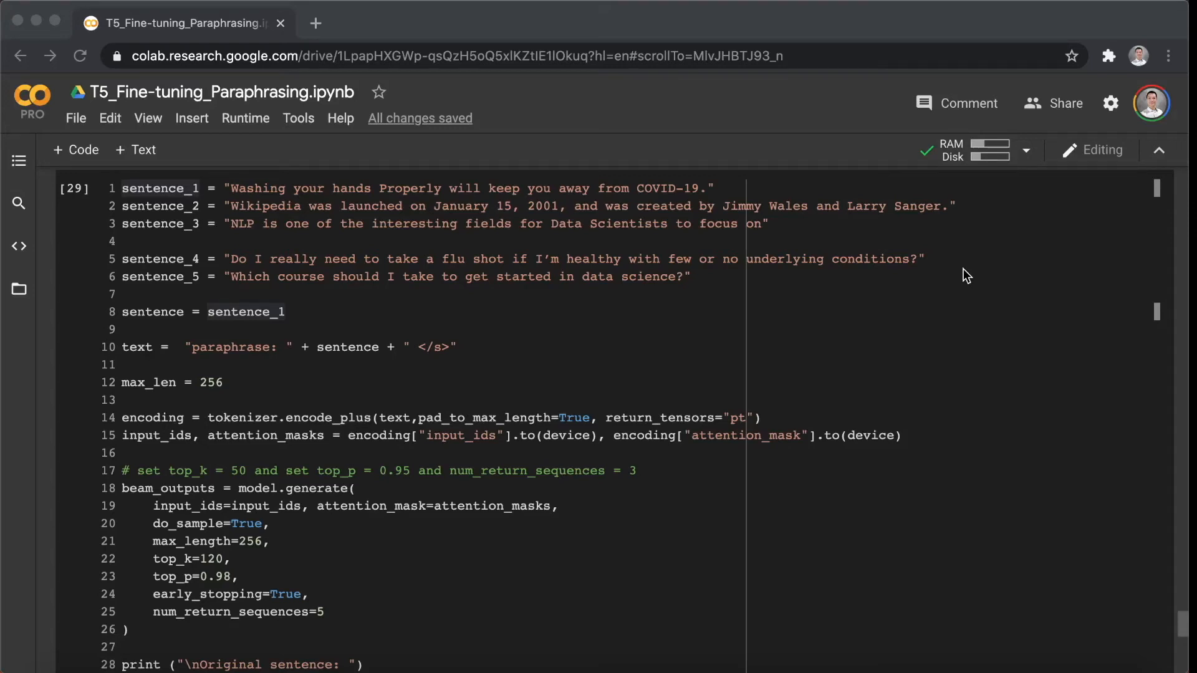
Select the sentence_1 to sentence_5 cell using top_k 120, top_p 0.98 and five sequences.
{"action": "left_click", "coordinate": [798, 311]}
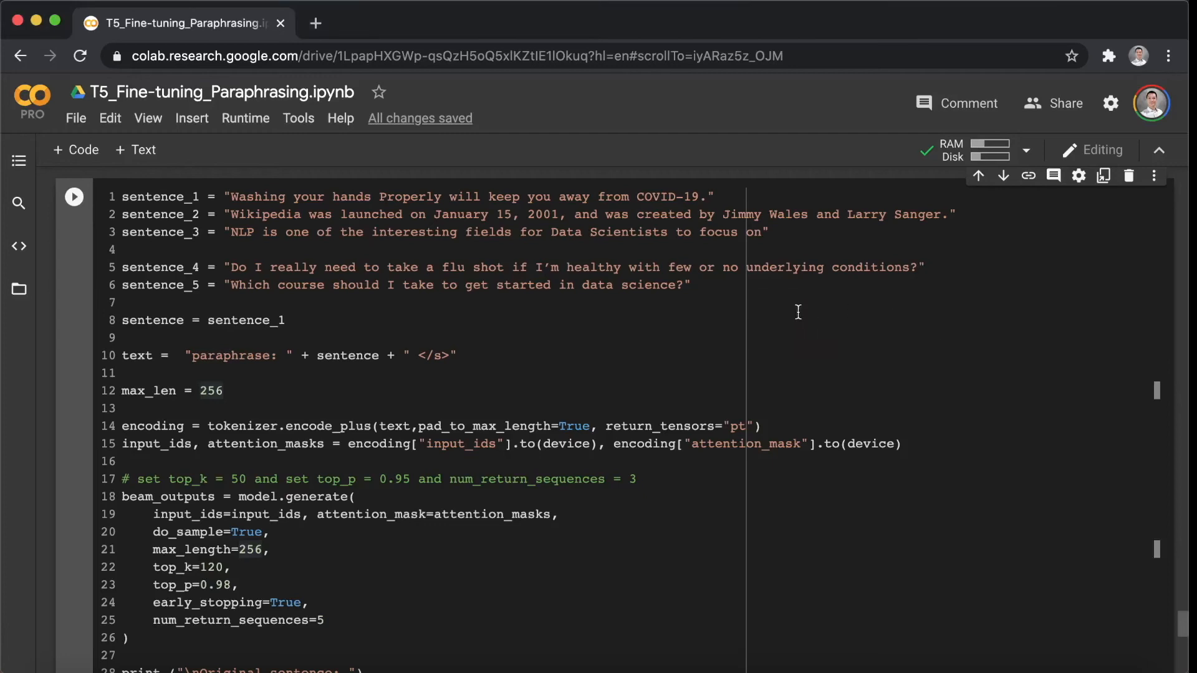
{"action": "mouse_move", "coordinate": [797, 312]}
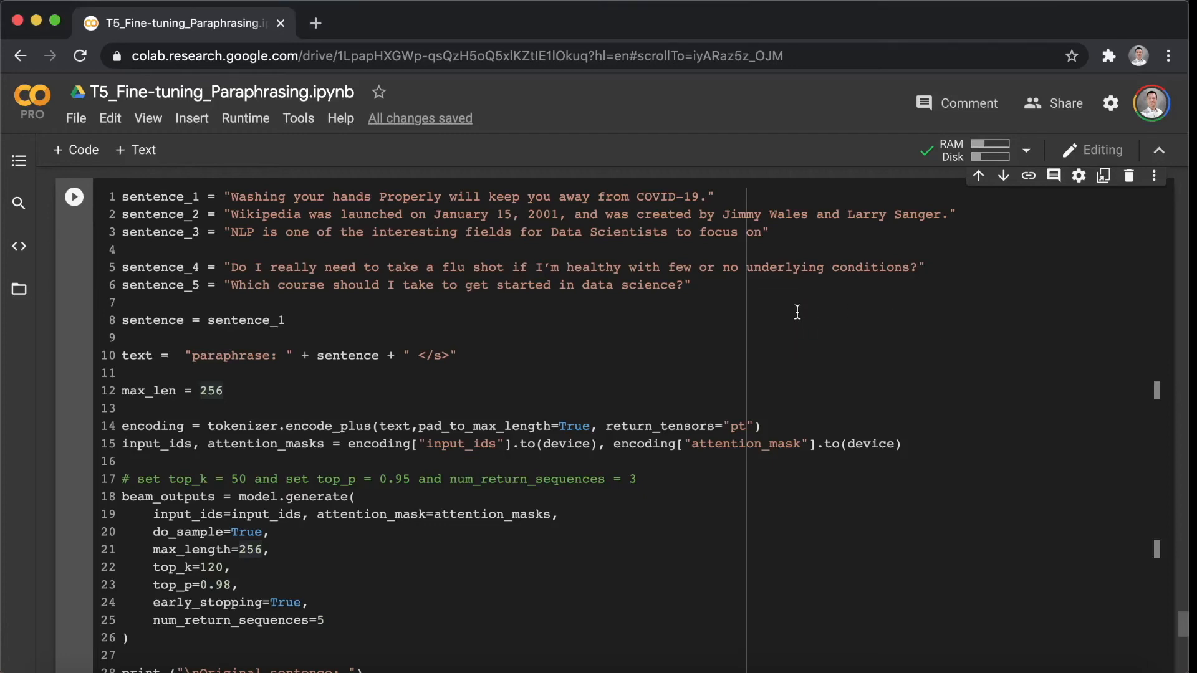
{"action": "mouse_move", "coordinate": [707, 355]}
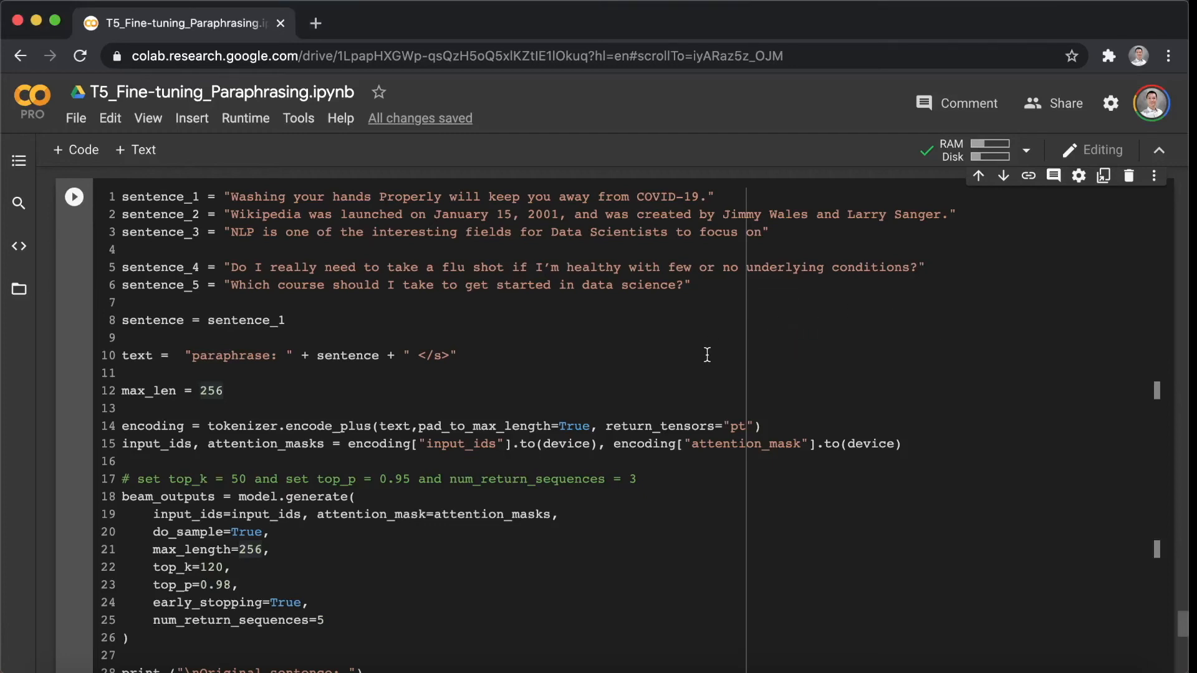
Generate four paraphrases of the hand-washing sentence_1 and highlight the first two.
{"action": "scroll", "scroll_direction": "down", "scroll_amount": 3}
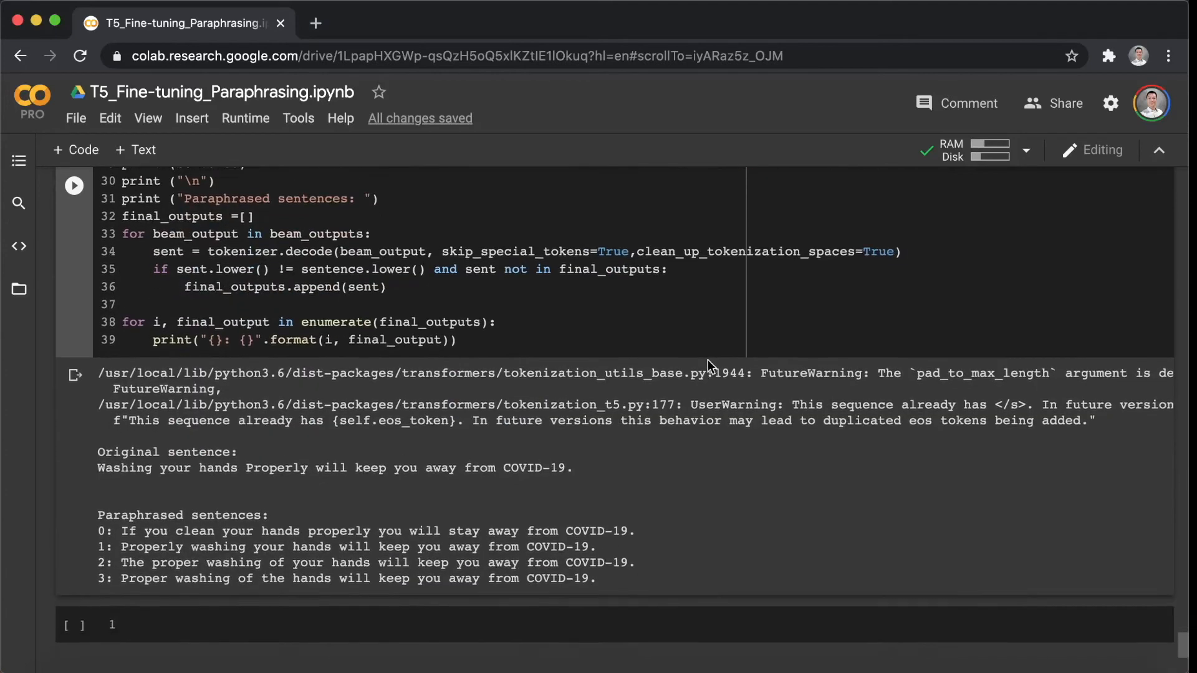
{"action": "scroll", "scroll_direction": "down", "scroll_amount": 3}
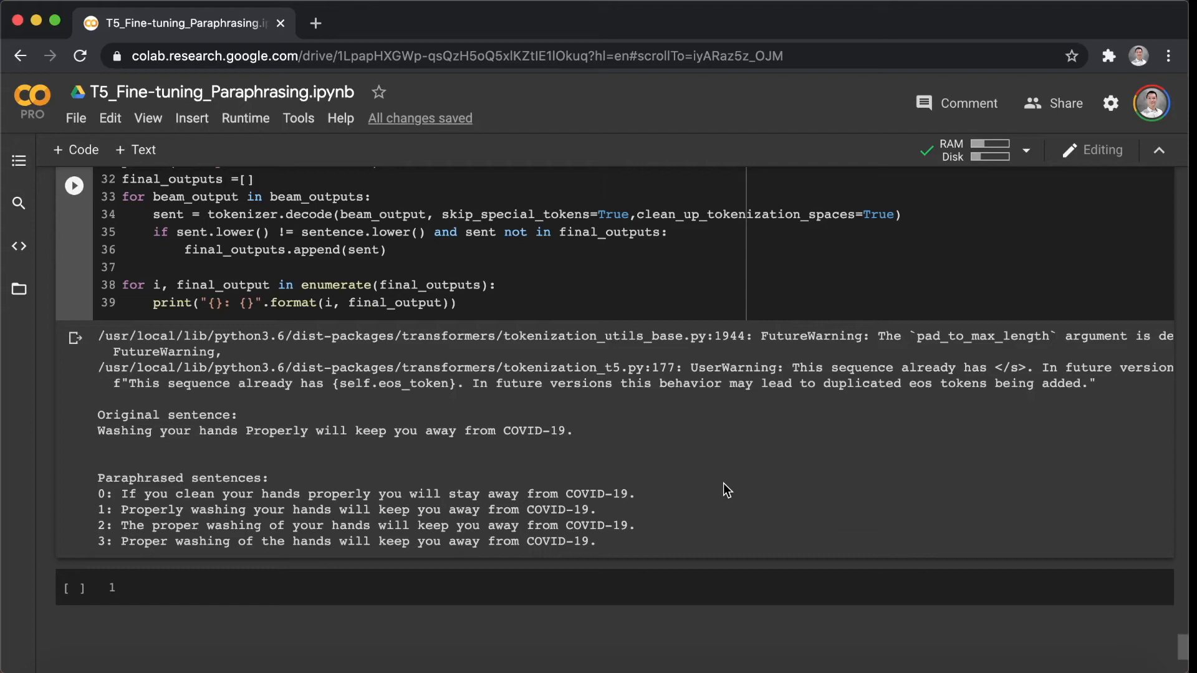
{"action": "mouse_move", "coordinate": [728, 486]}
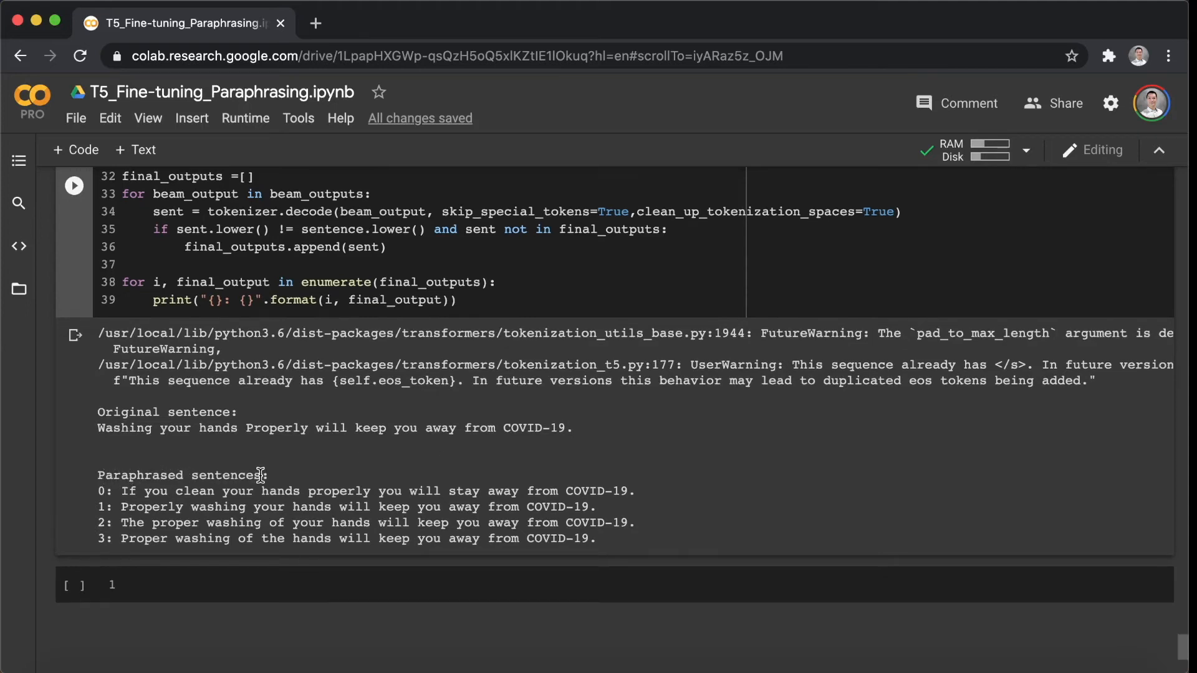
{"action": "left_click_drag", "start_coordinate": [115, 491], "coordinate": [217, 491]}
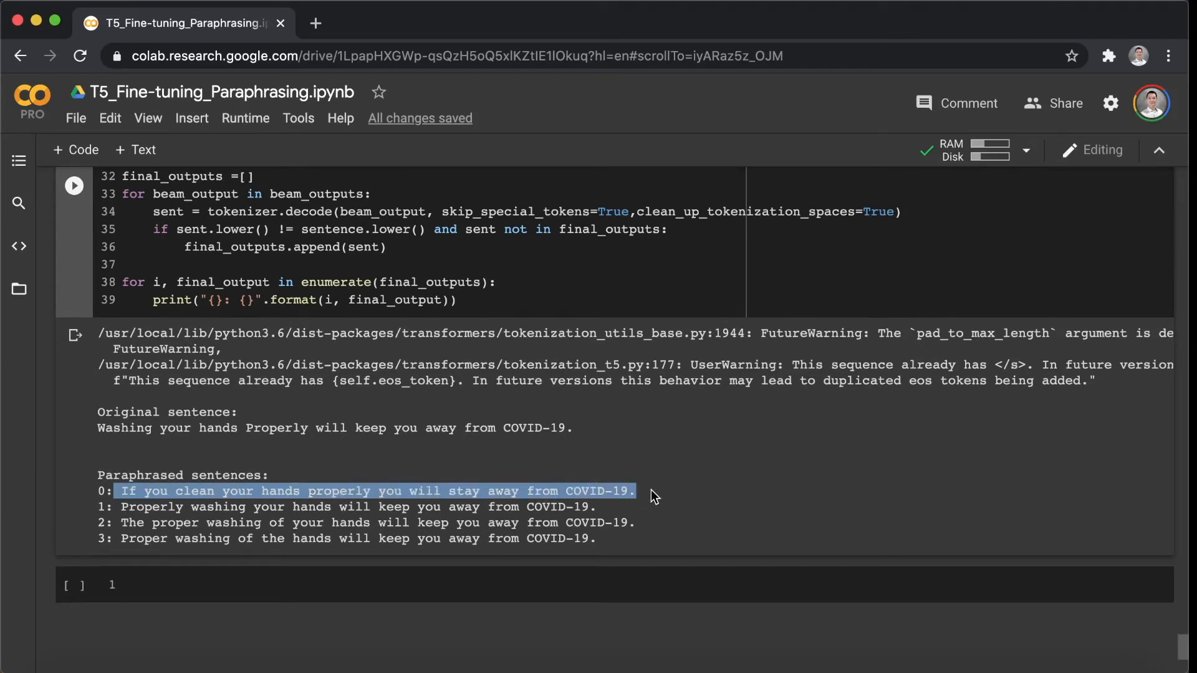
{"action": "mouse_move", "coordinate": [647, 497]}
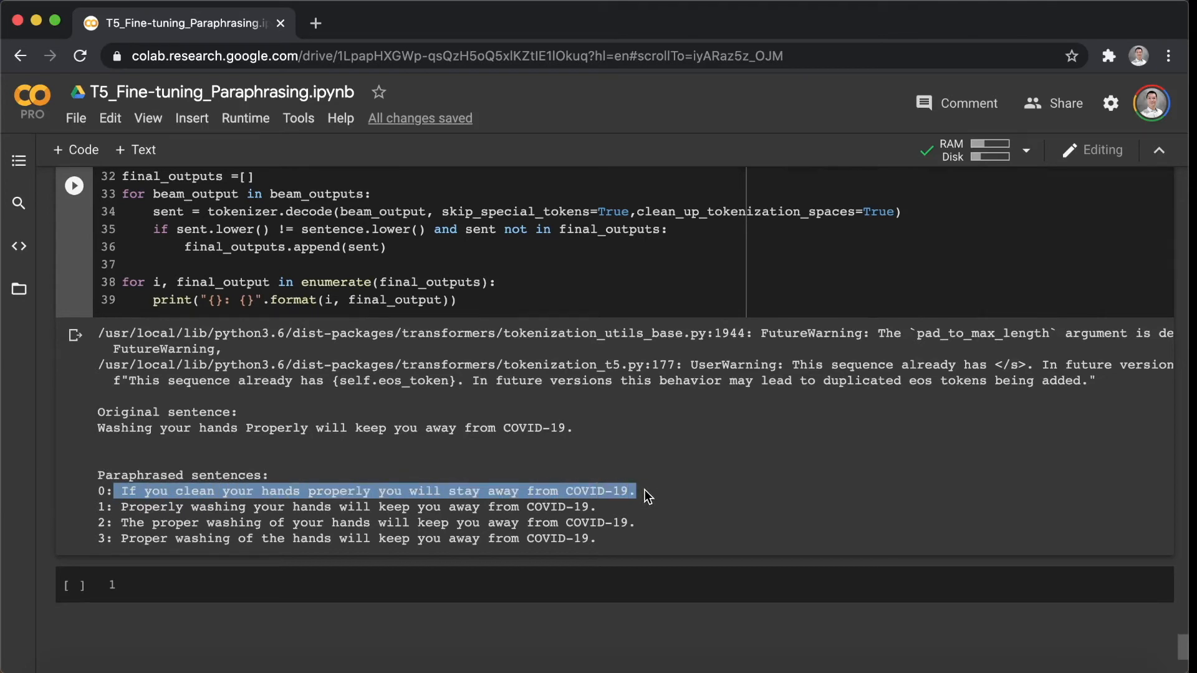
{"action": "mouse_move", "coordinate": [616, 511]}
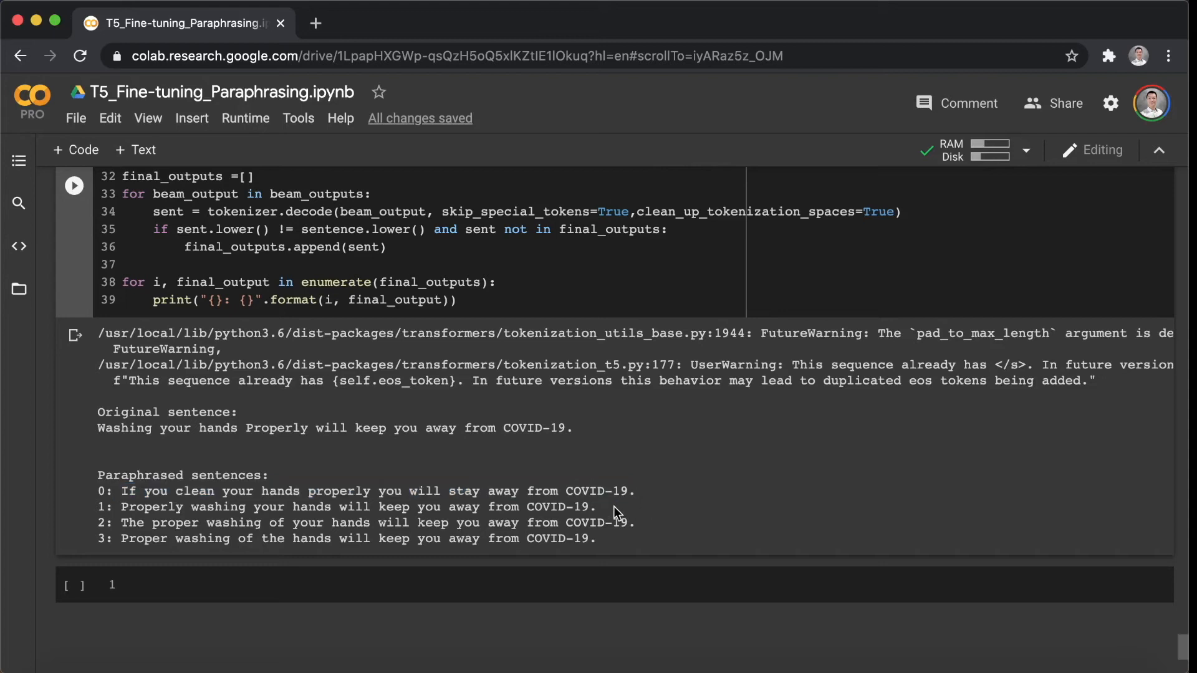
{"action": "triple_click", "coordinate": [354, 507]}
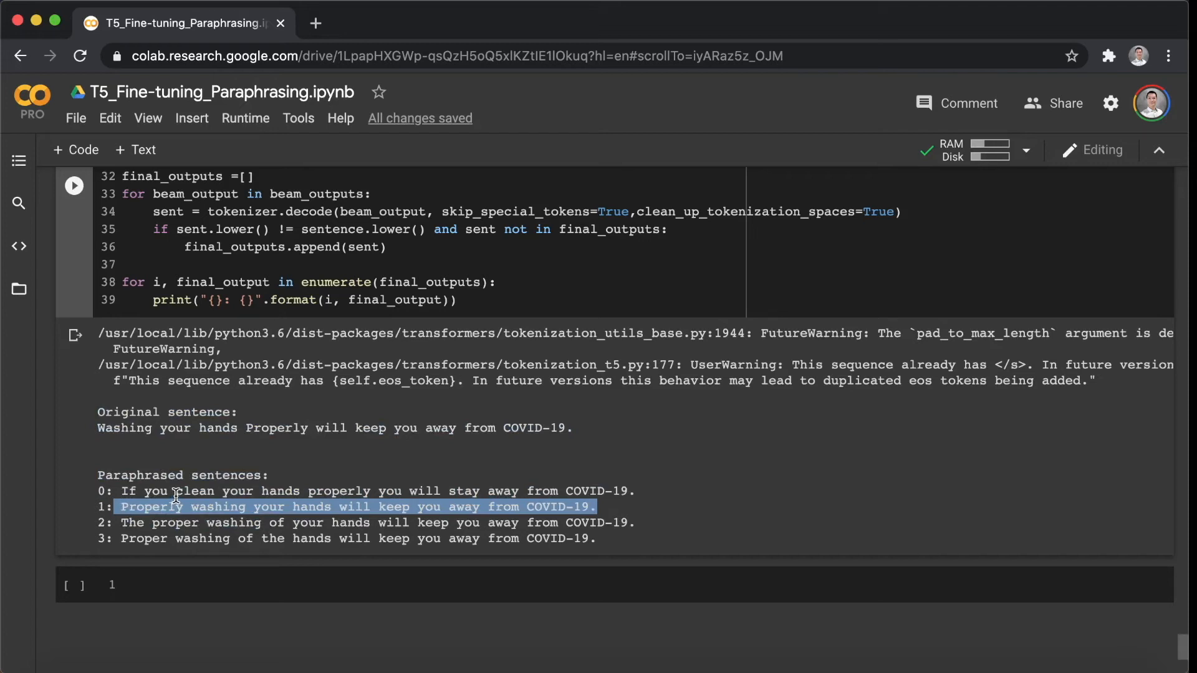
{"action": "left_click", "coordinate": [706, 488]}
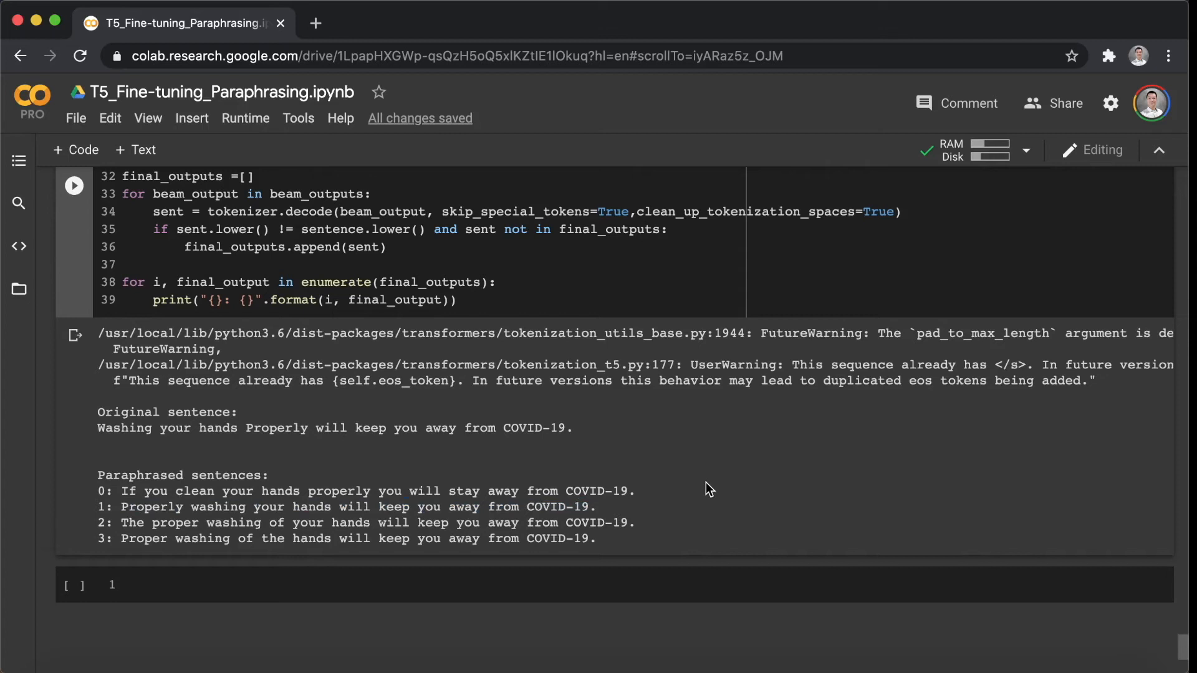
{"action": "mouse_move", "coordinate": [603, 513]}
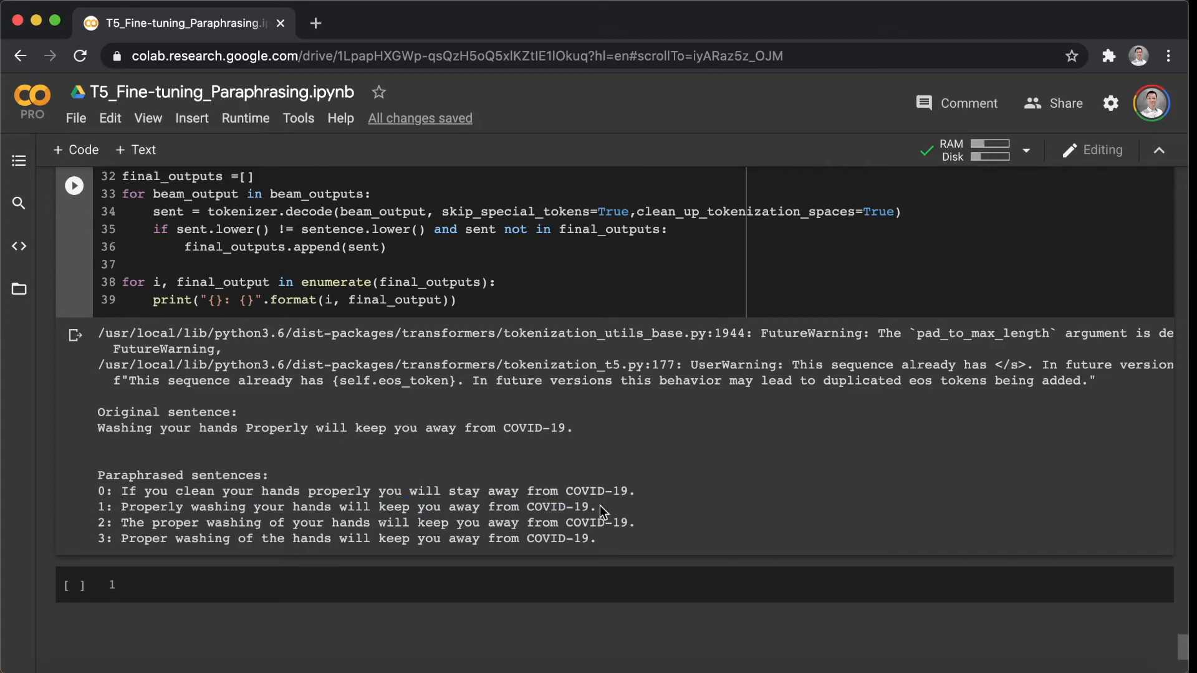
{"action": "left_click_drag", "start_coordinate": [98, 491], "coordinate": [600, 506]}
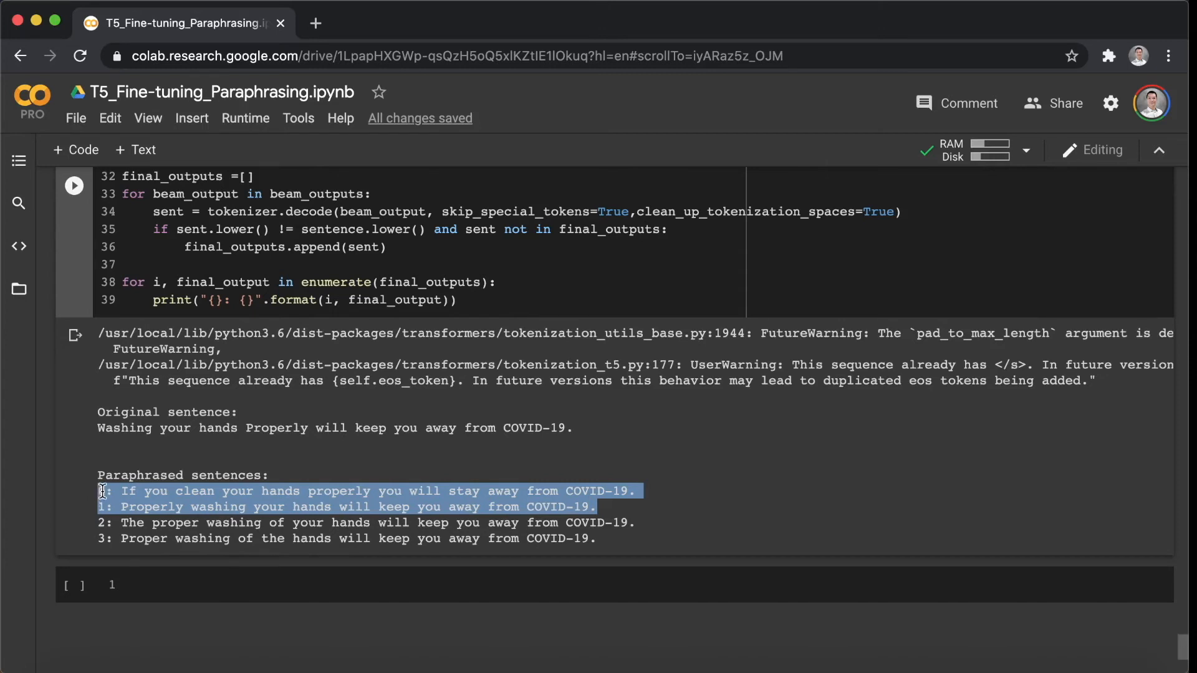
{"action": "mouse_move", "coordinate": [106, 490]}
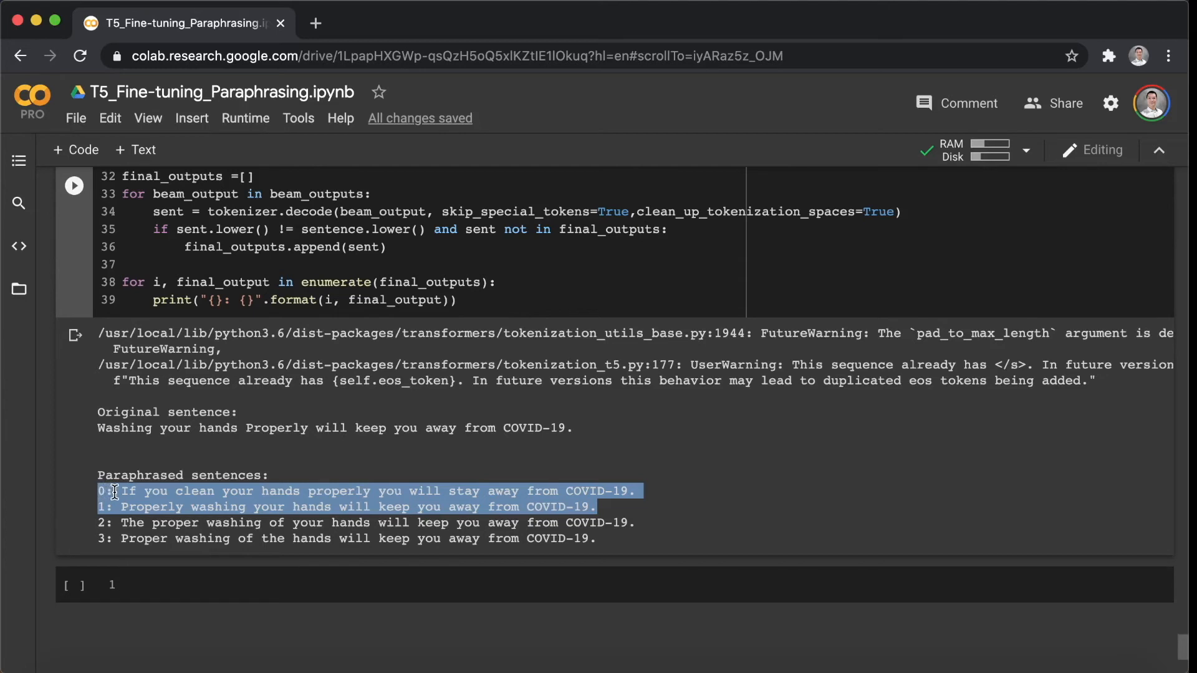
{"action": "mouse_move", "coordinate": [688, 480]}
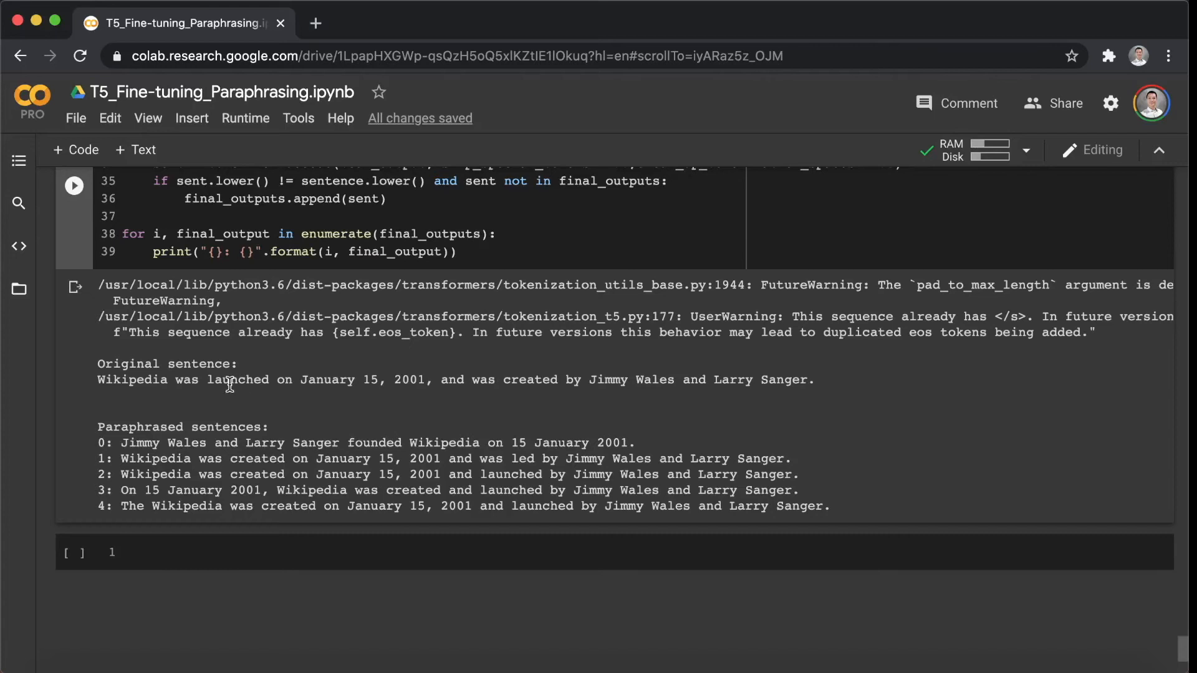
{"action": "mouse_move", "coordinate": [112, 400]}
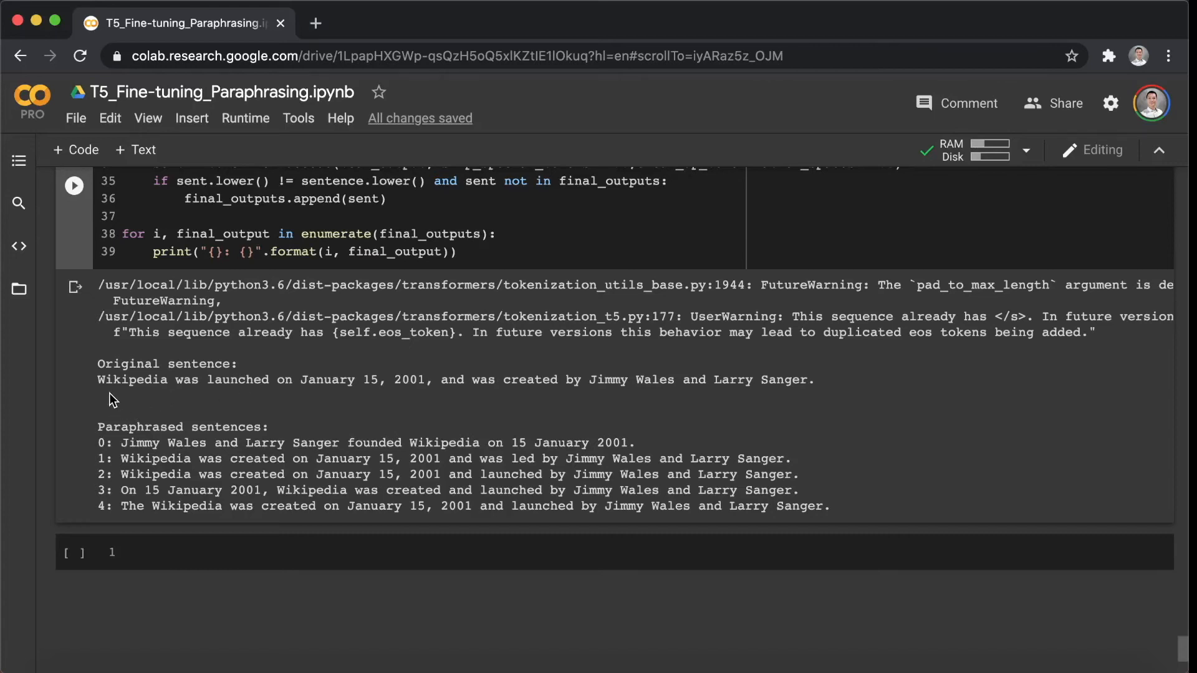
{"action": "mouse_move", "coordinate": [276, 399]}
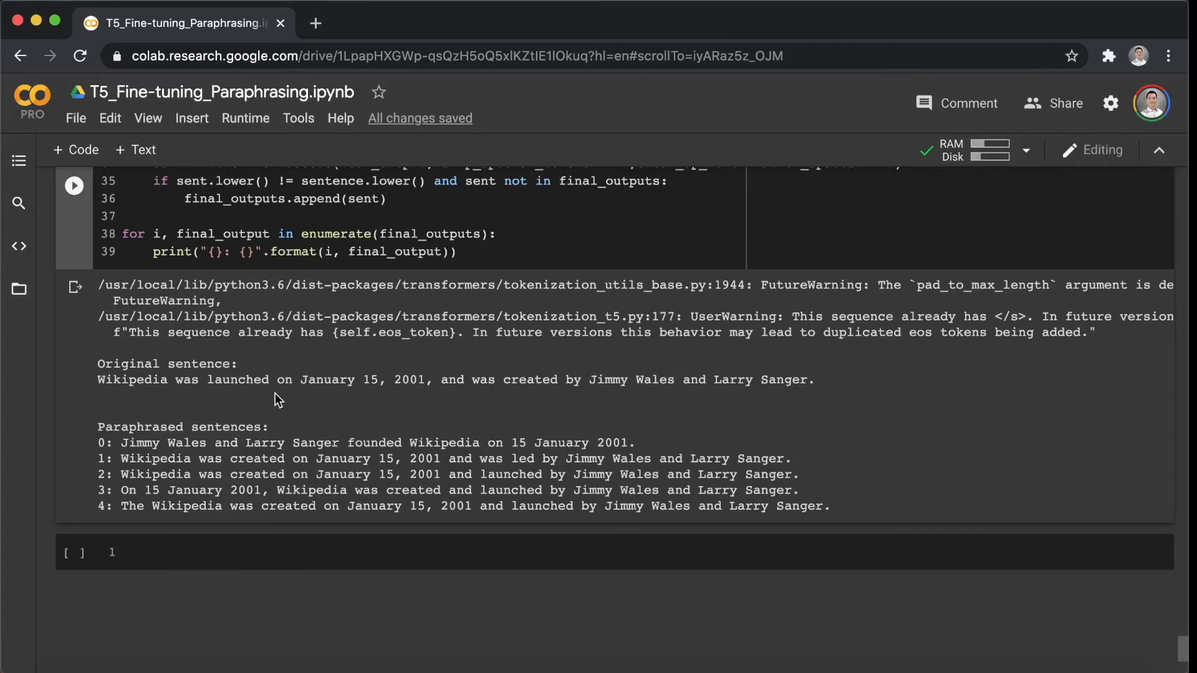
{"action": "mouse_move", "coordinate": [411, 399]}
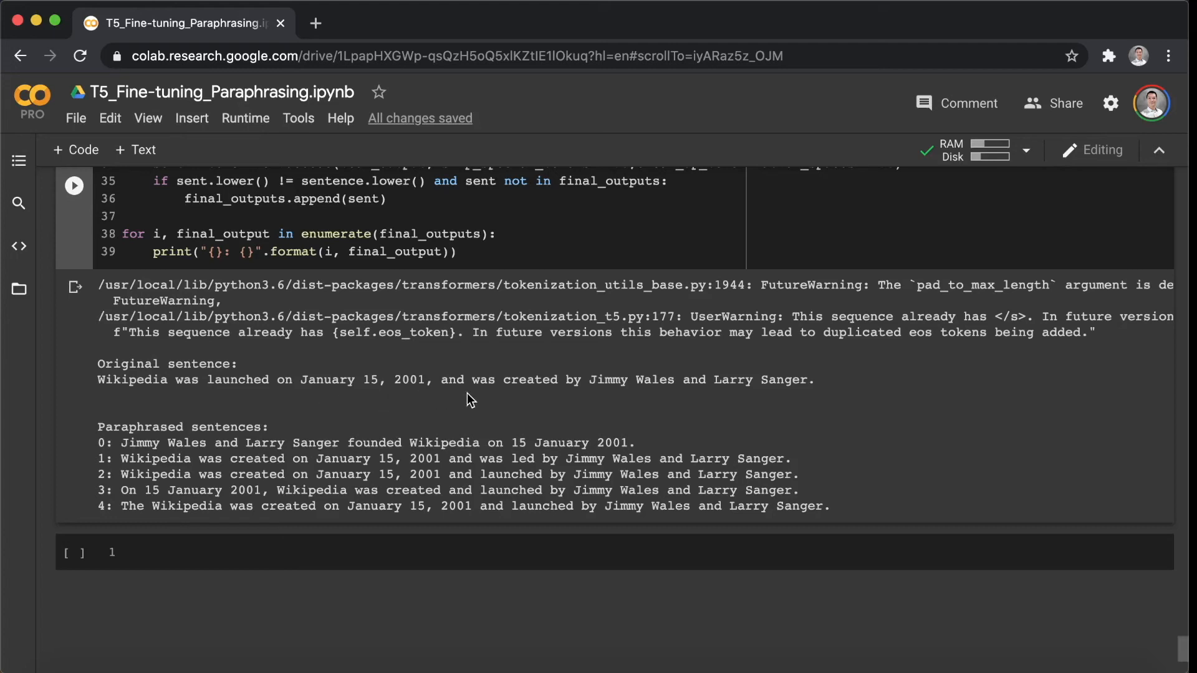
{"action": "mouse_move", "coordinate": [572, 400]}
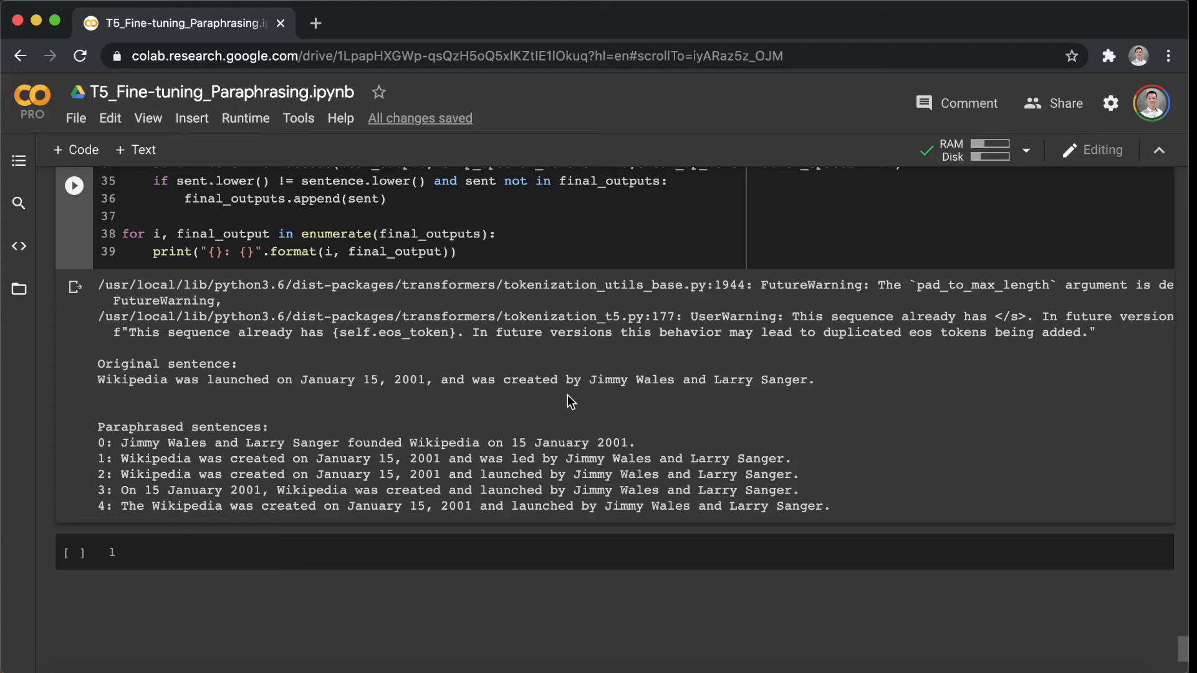
{"action": "mouse_move", "coordinate": [710, 397]}
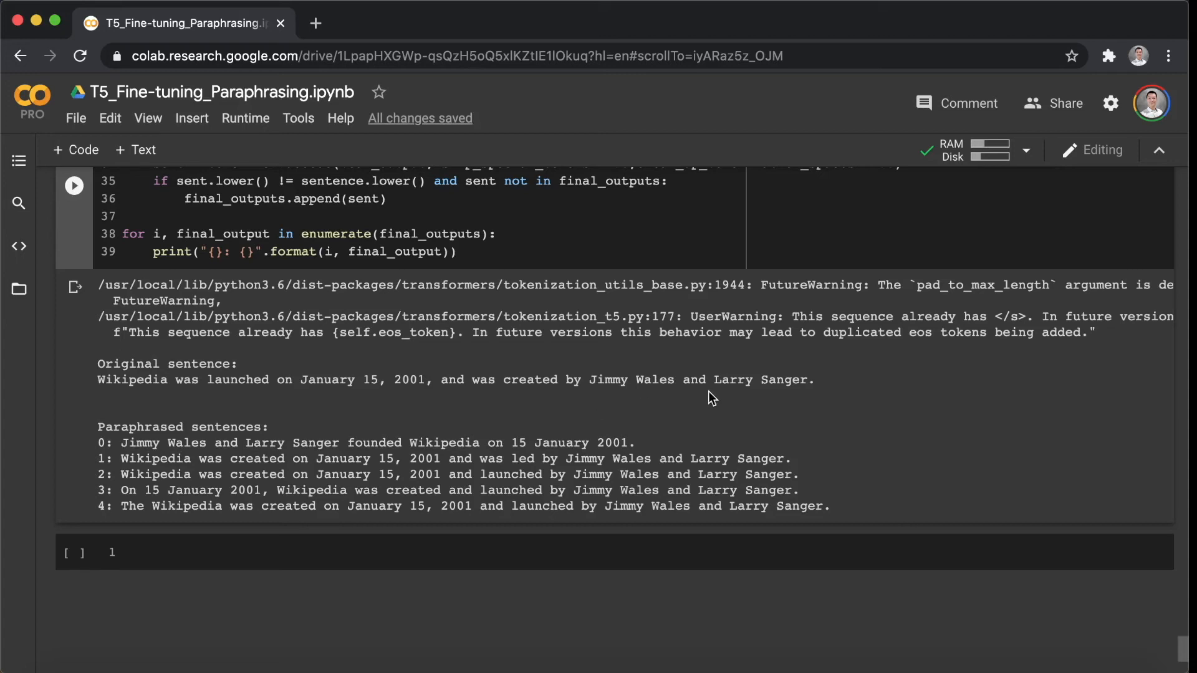
{"action": "mouse_move", "coordinate": [418, 403]}
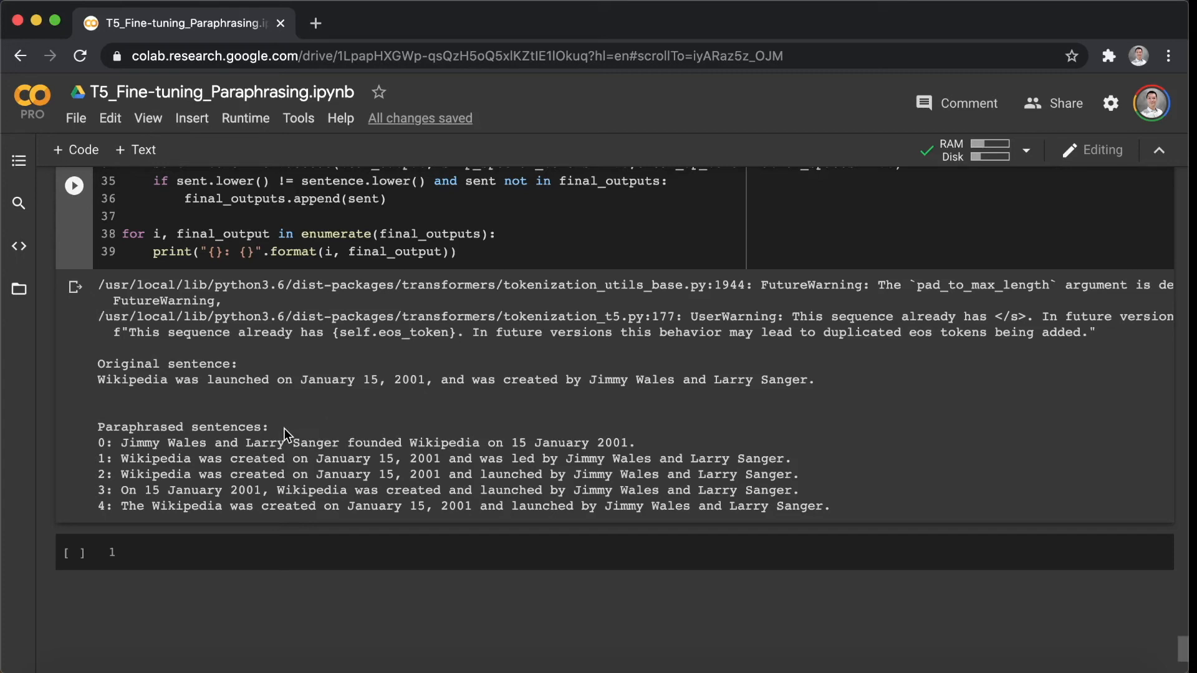
{"action": "mouse_move", "coordinate": [119, 453]}
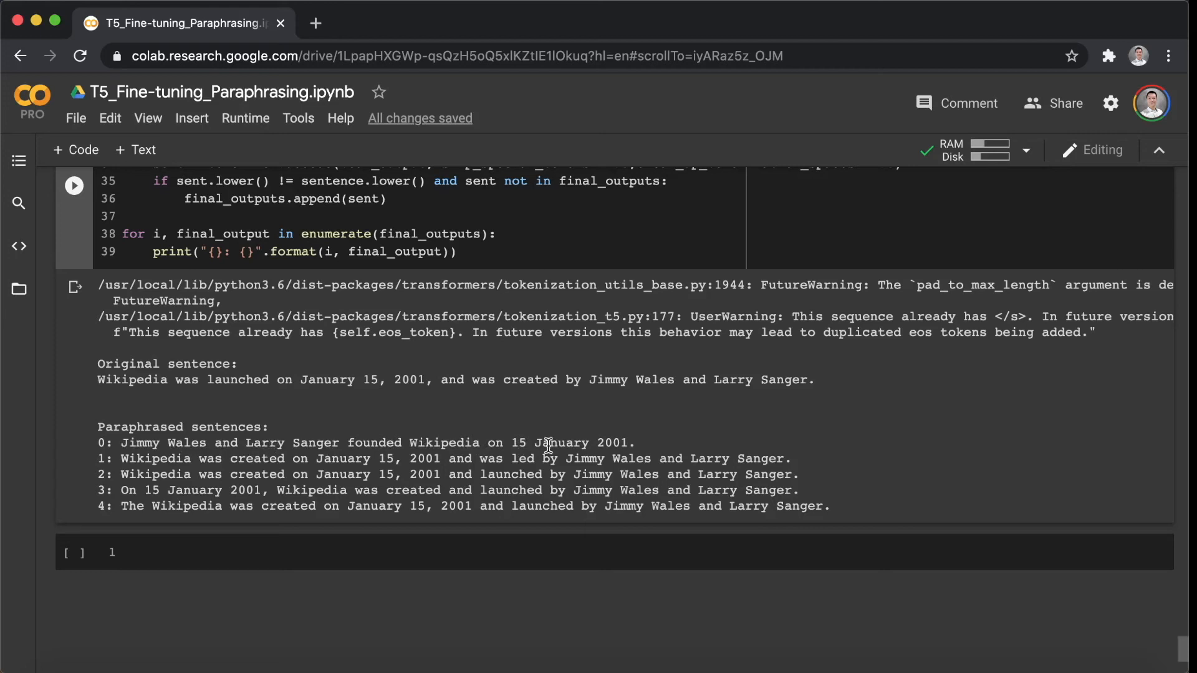
{"action": "mouse_move", "coordinate": [734, 444]}
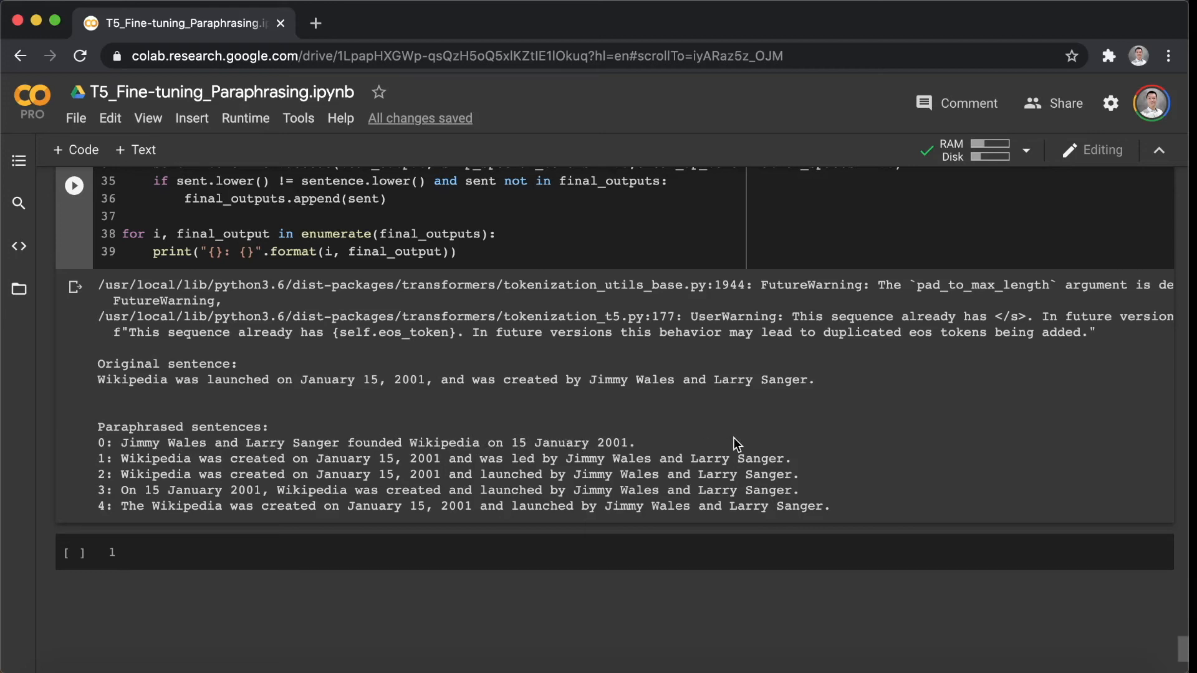
{"action": "mouse_move", "coordinate": [595, 439]}
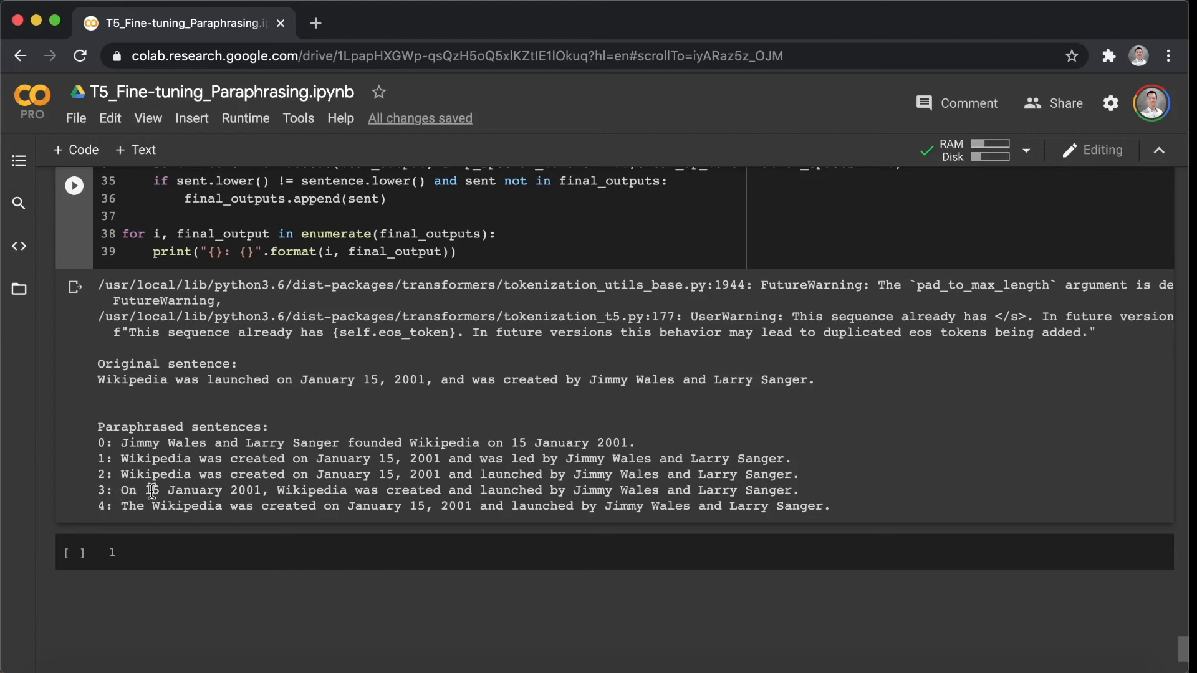
{"action": "mouse_move", "coordinate": [338, 496]}
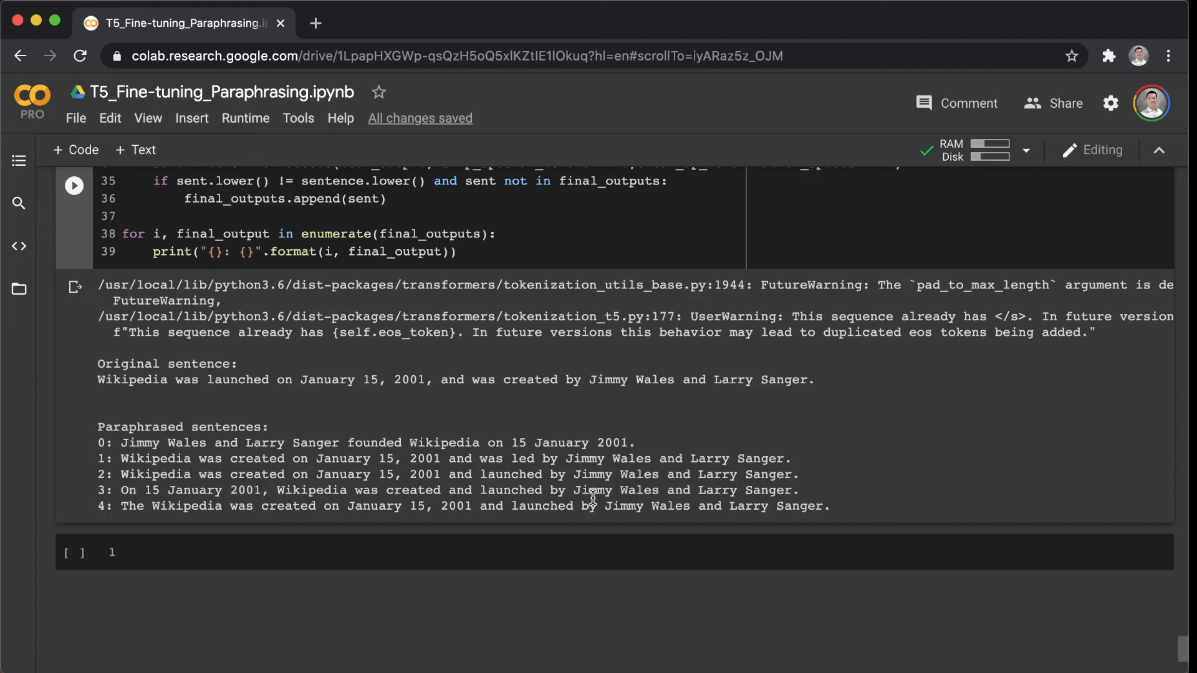
{"action": "mouse_move", "coordinate": [717, 491]}
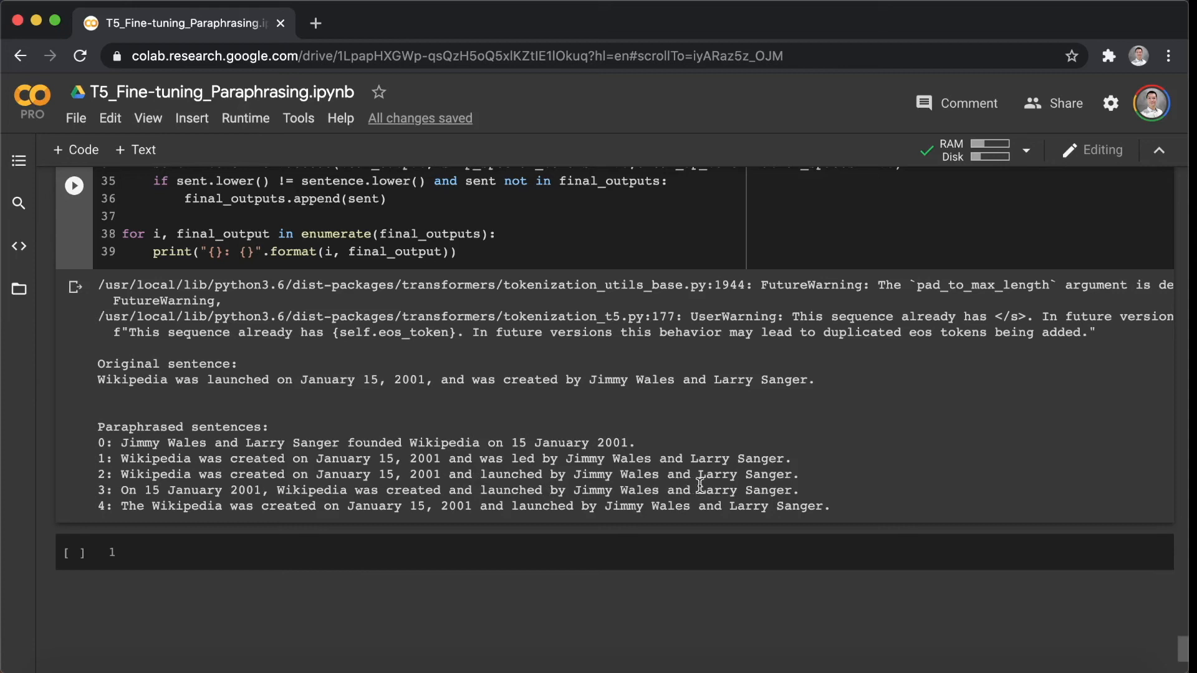
{"action": "mouse_move", "coordinate": [791, 487]}
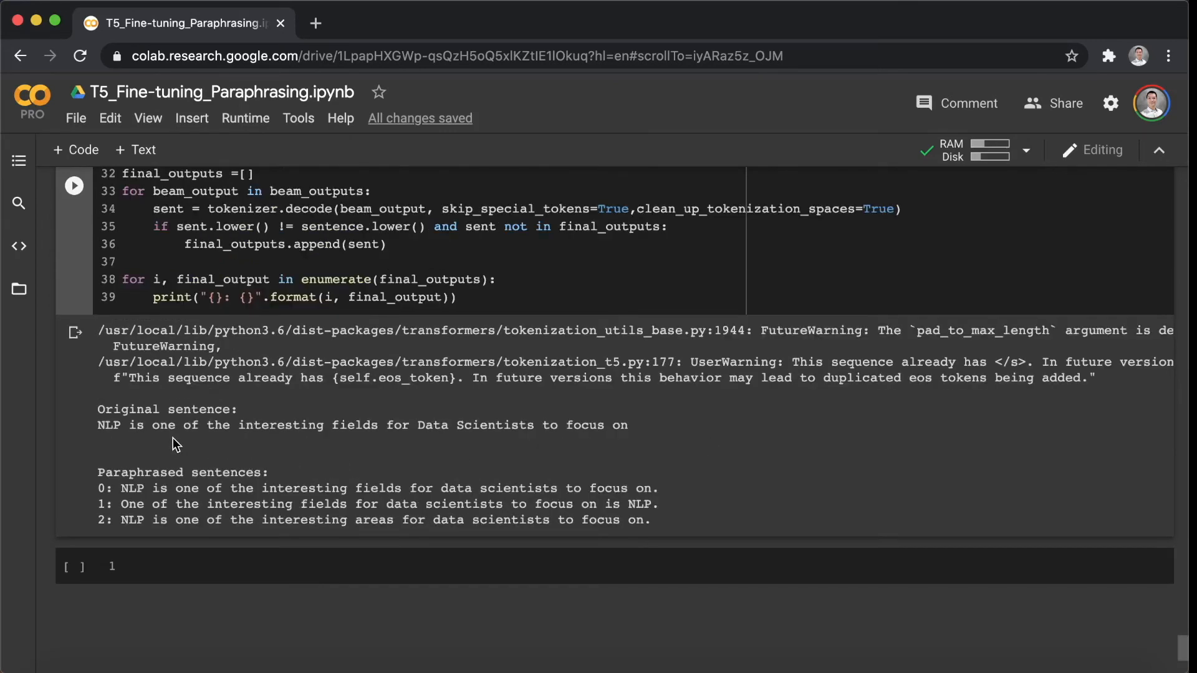
{"action": "mouse_move", "coordinate": [107, 431]}
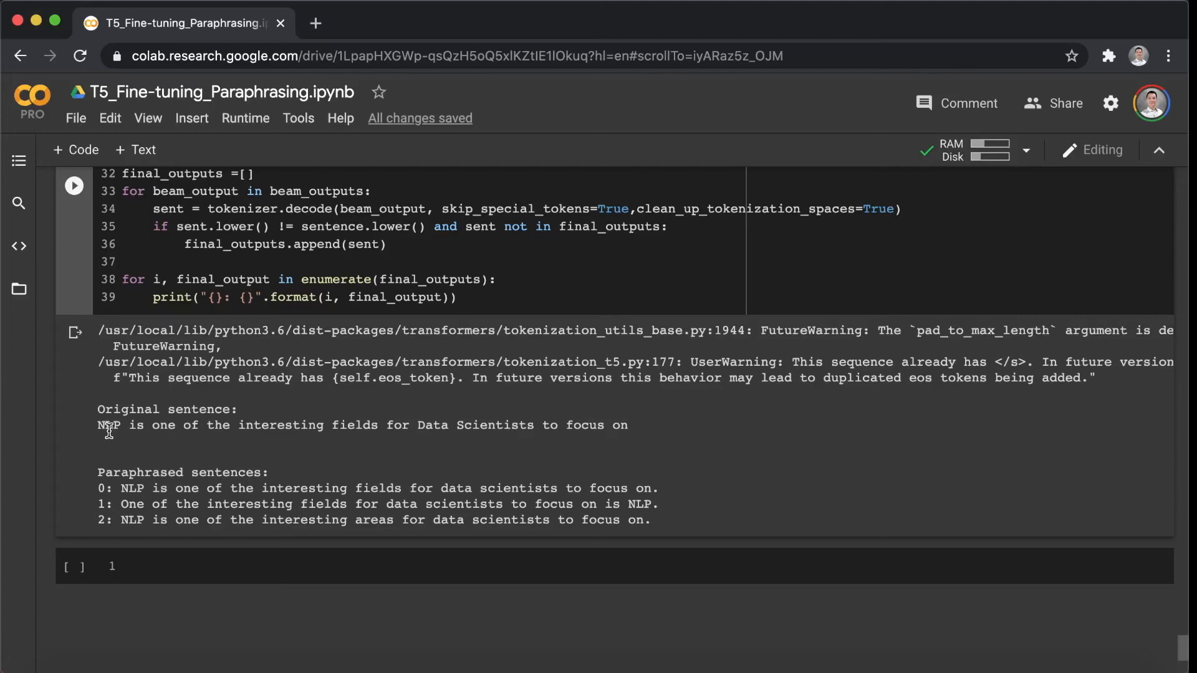
{"action": "mouse_move", "coordinate": [116, 441]}
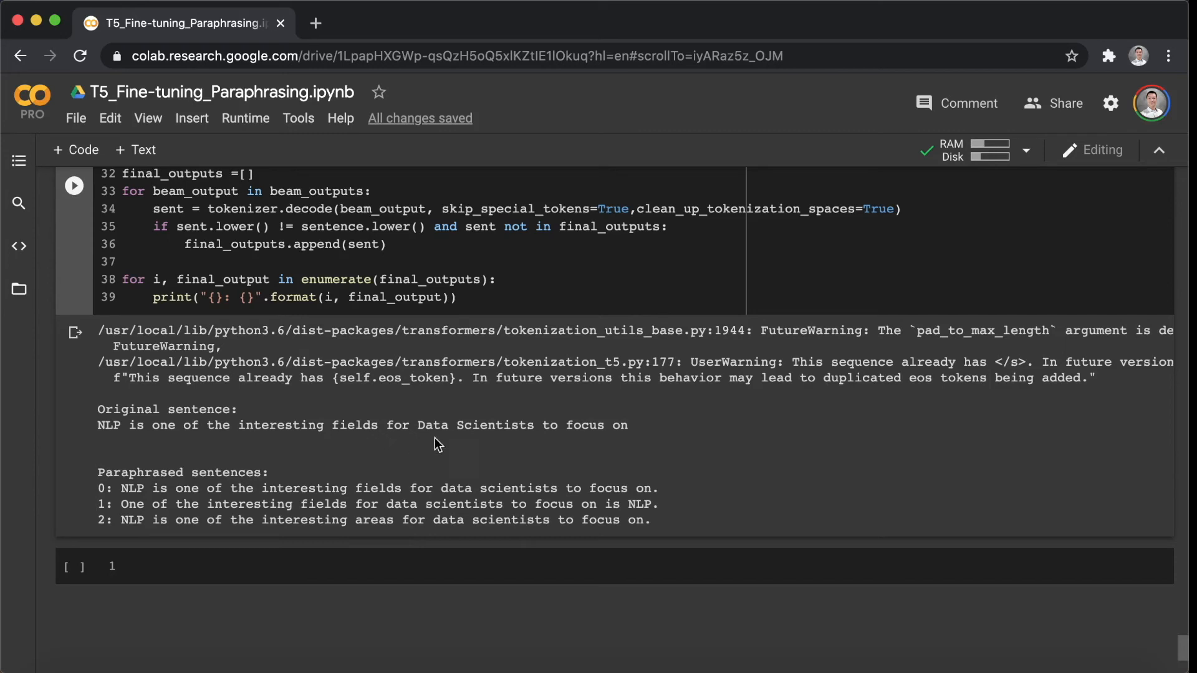
{"action": "mouse_move", "coordinate": [631, 443]}
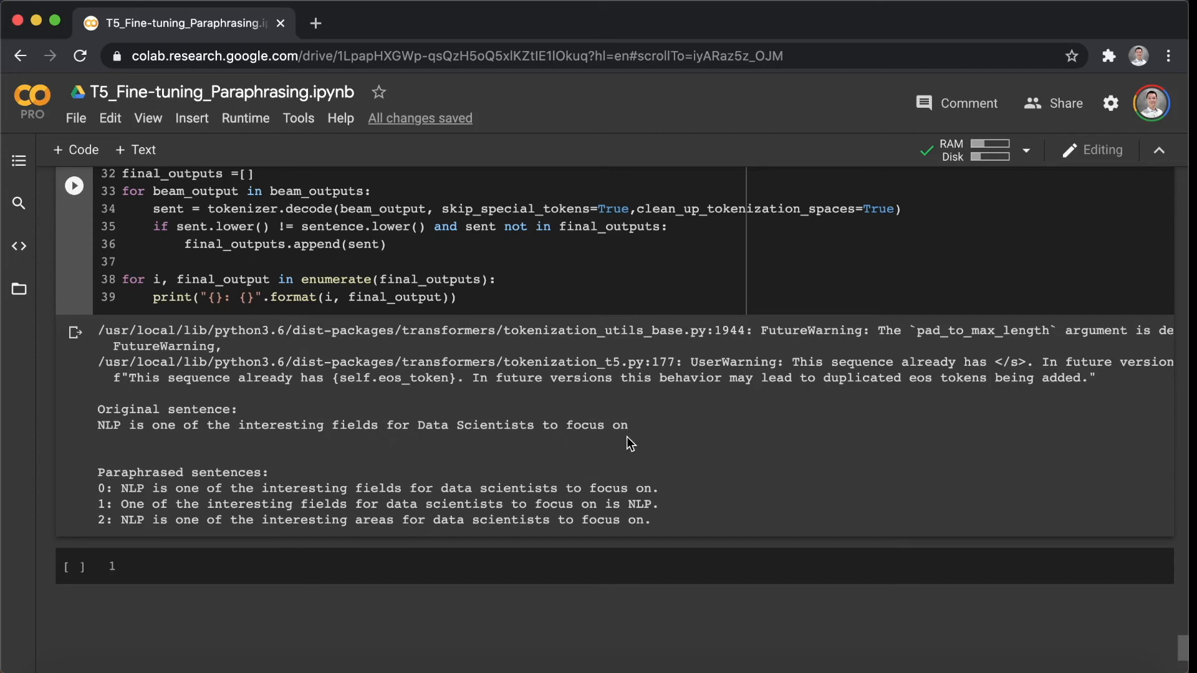
{"action": "mouse_move", "coordinate": [429, 456]}
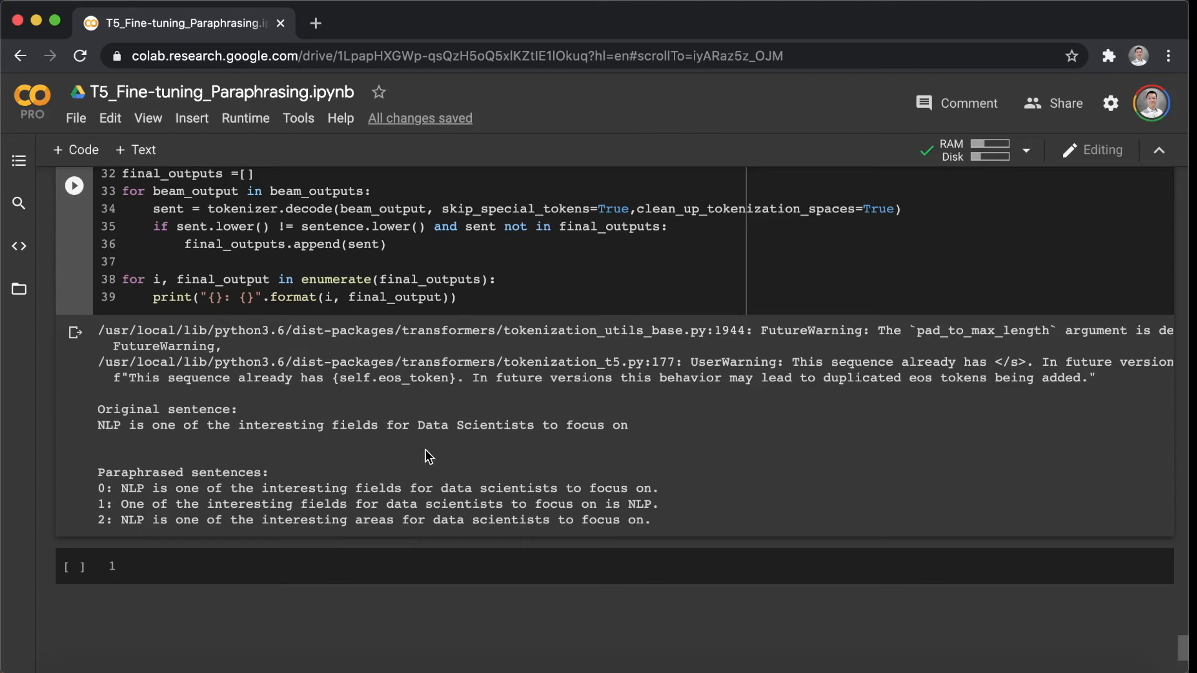
{"action": "mouse_move", "coordinate": [389, 451]}
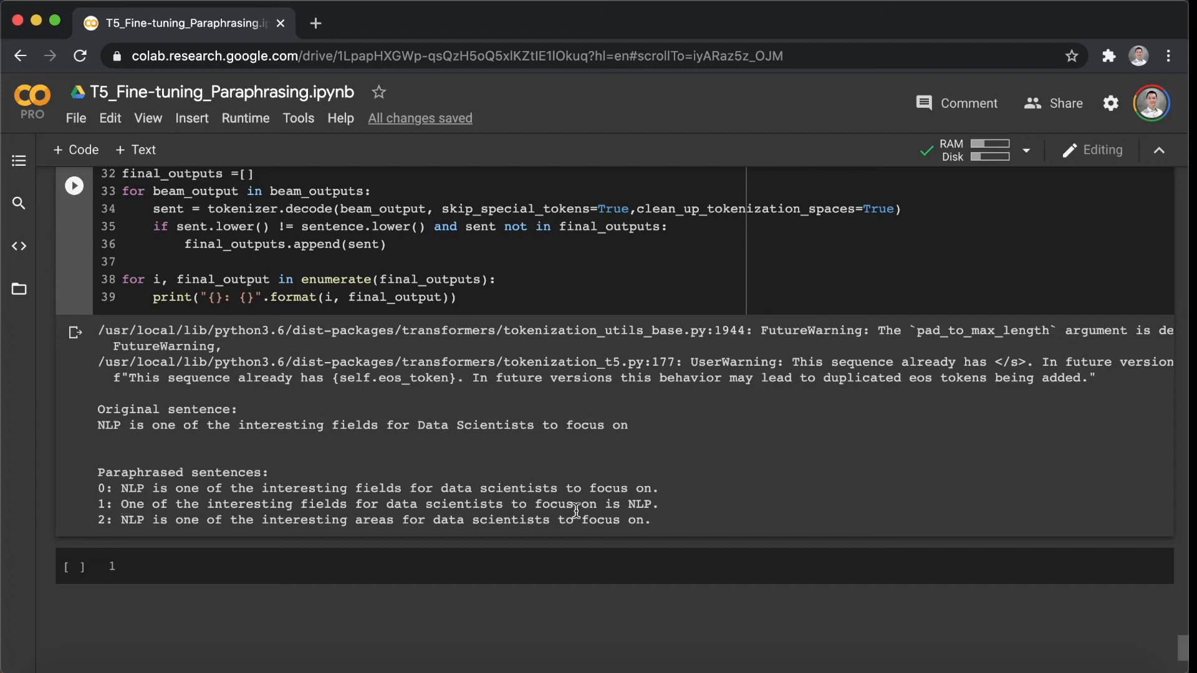
{"action": "mouse_move", "coordinate": [892, 513]}
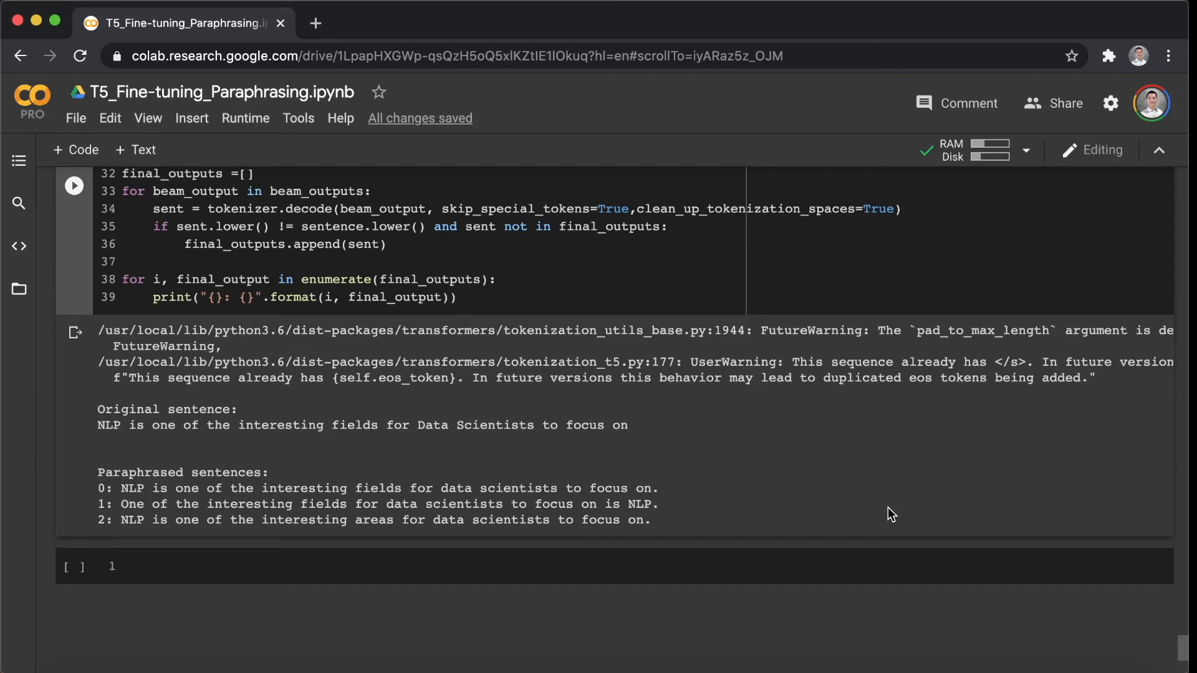
{"action": "mouse_move", "coordinate": [892, 509]}
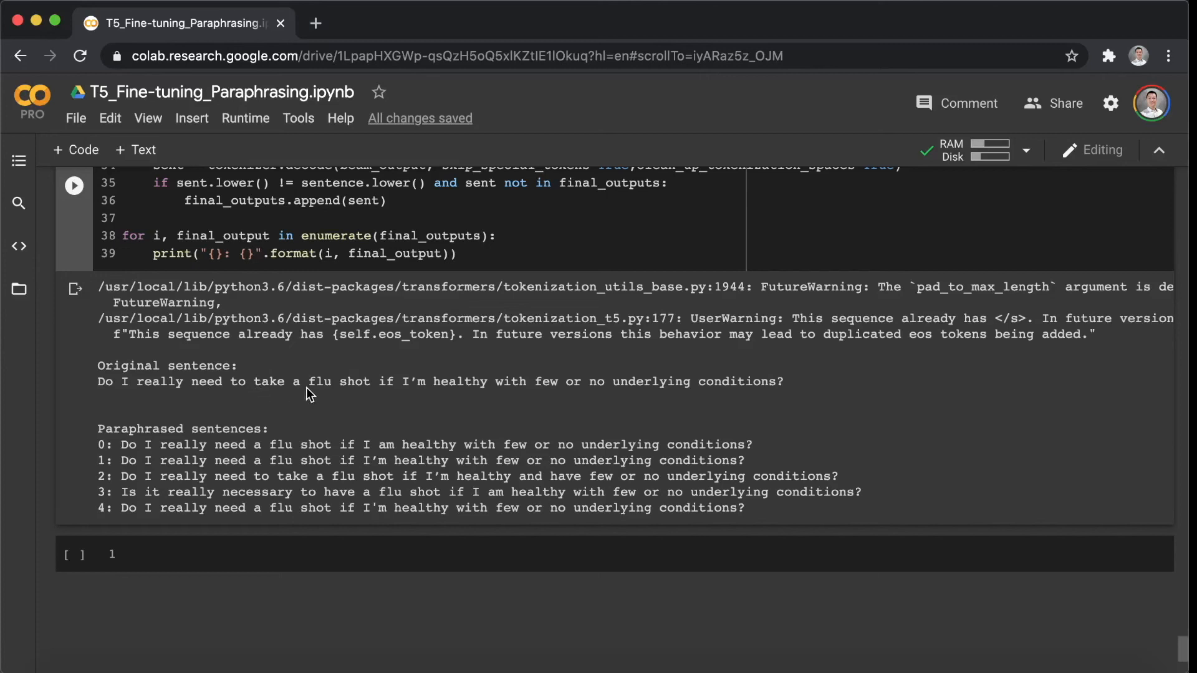
{"action": "mouse_move", "coordinate": [436, 397]}
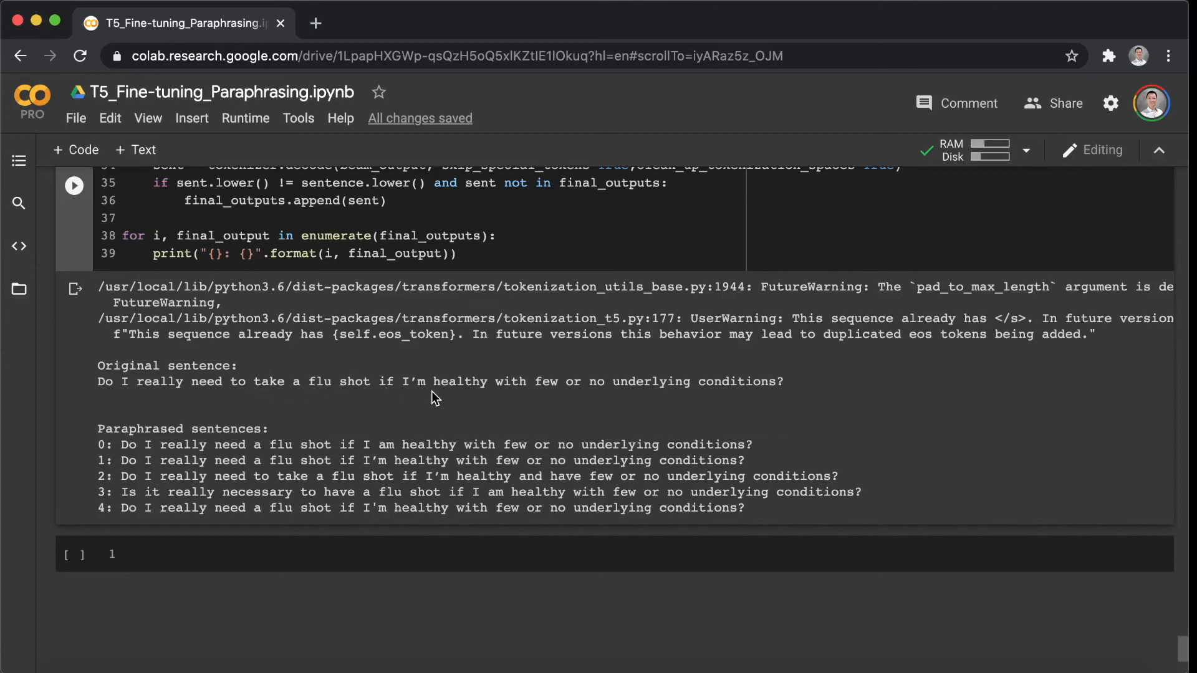
{"action": "mouse_move", "coordinate": [534, 398]}
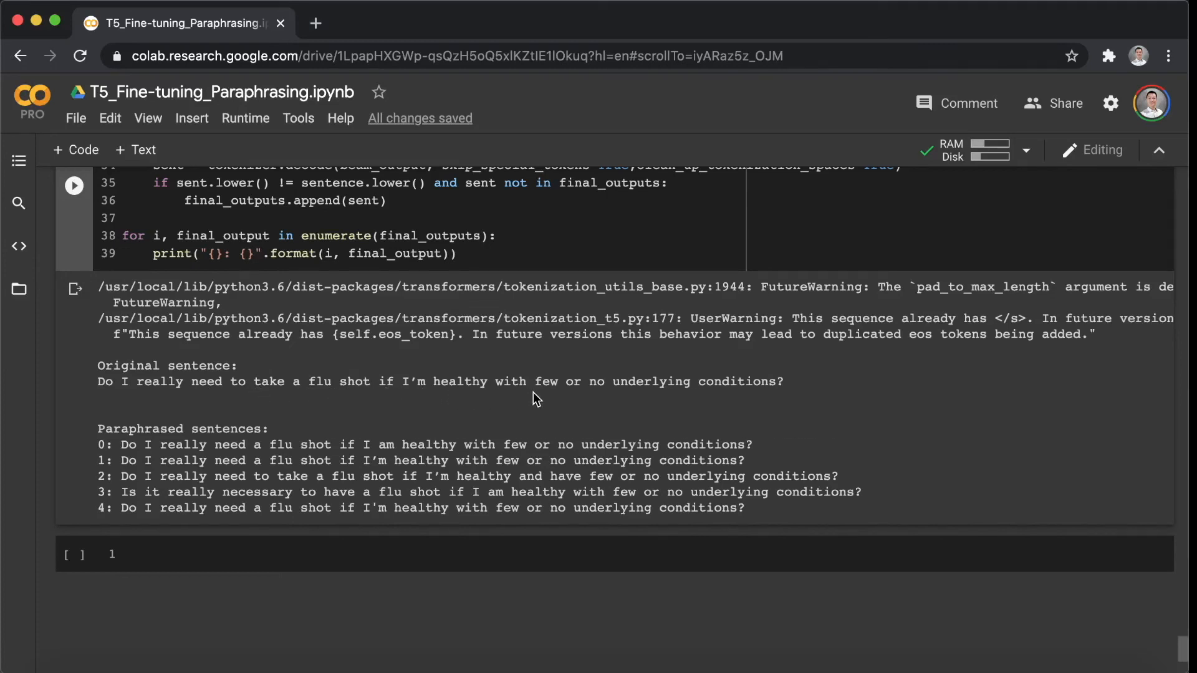
{"action": "mouse_move", "coordinate": [307, 404]}
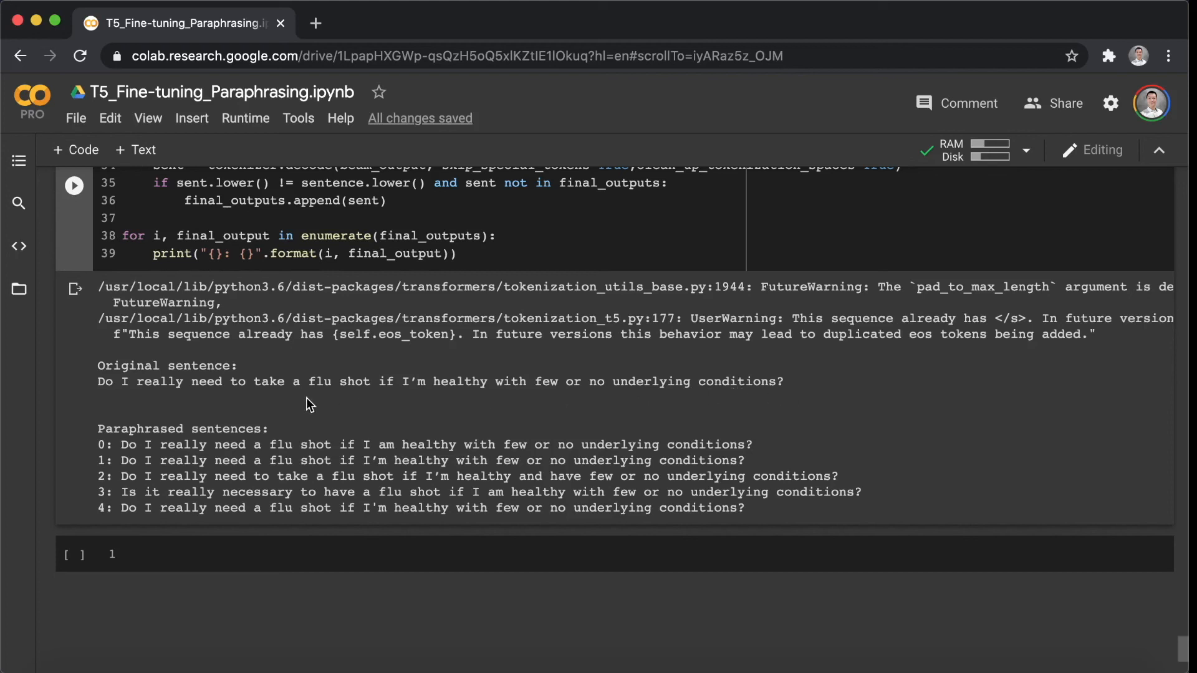
{"action": "mouse_move", "coordinate": [213, 424]}
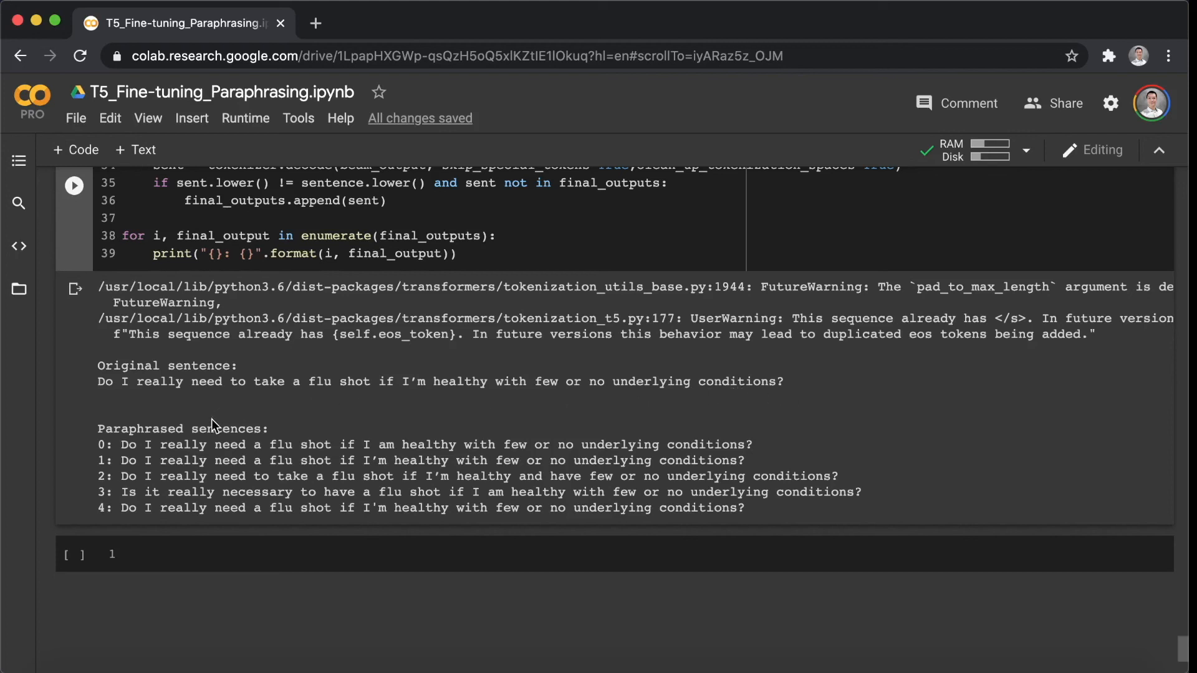
{"action": "mouse_move", "coordinate": [206, 425]}
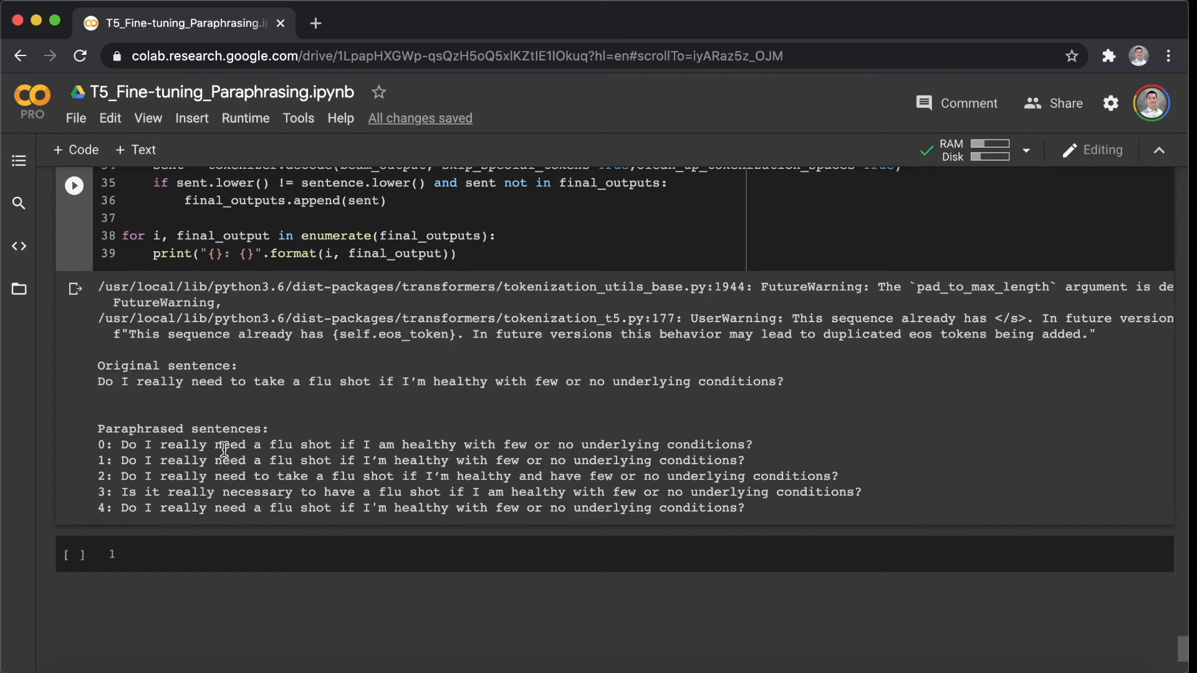
{"action": "mouse_move", "coordinate": [326, 446]}
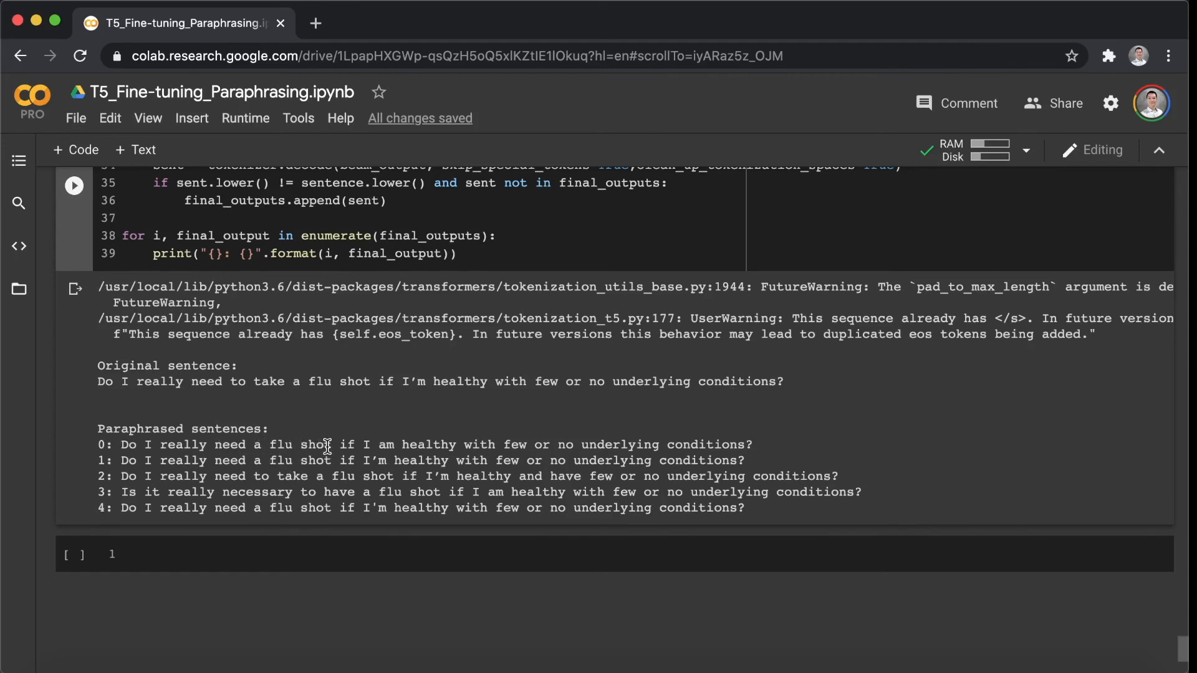
{"action": "mouse_move", "coordinate": [294, 477]}
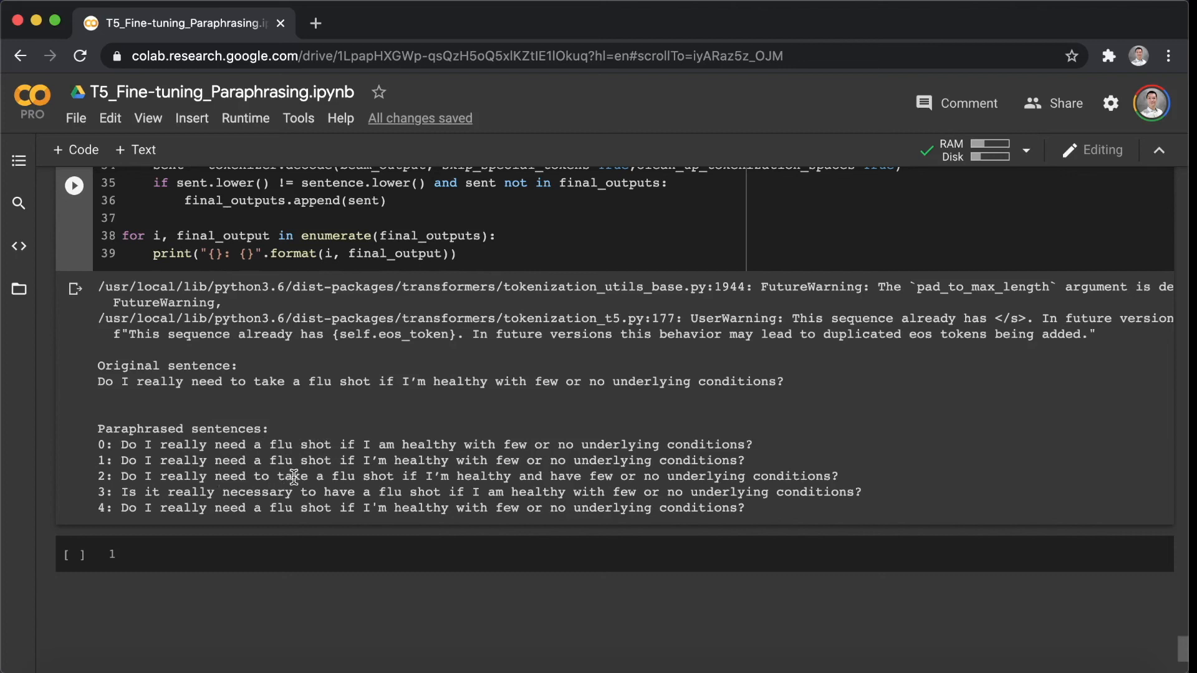
{"action": "mouse_move", "coordinate": [353, 396]}
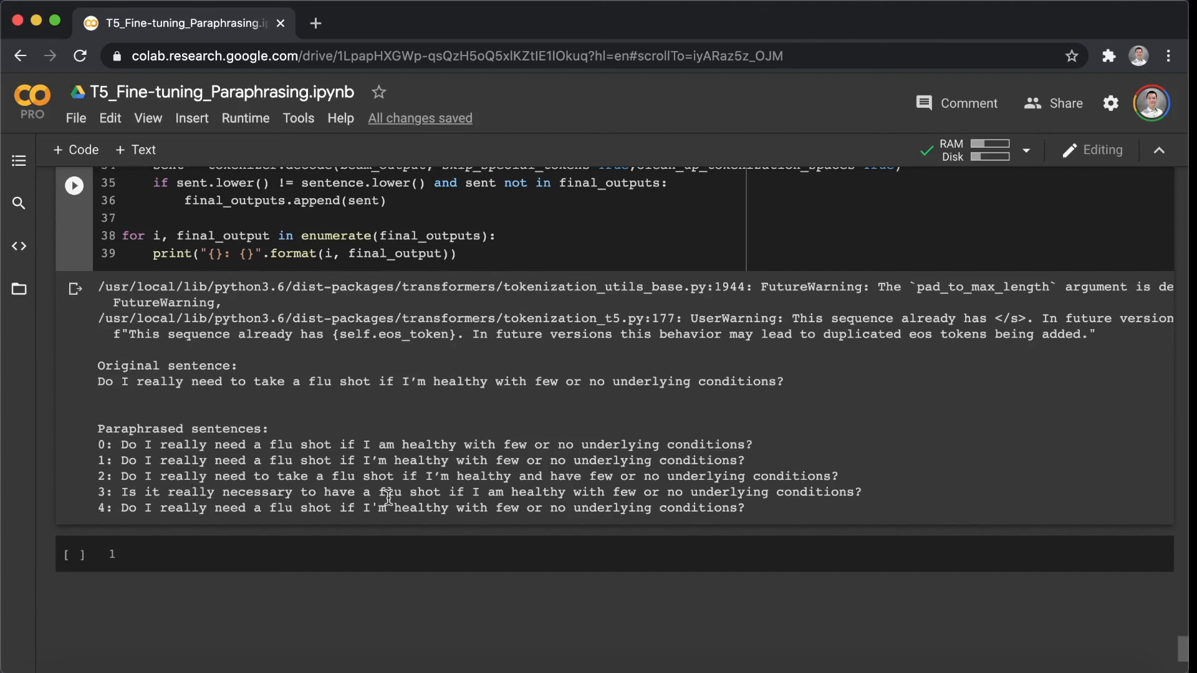
{"action": "mouse_move", "coordinate": [591, 500]}
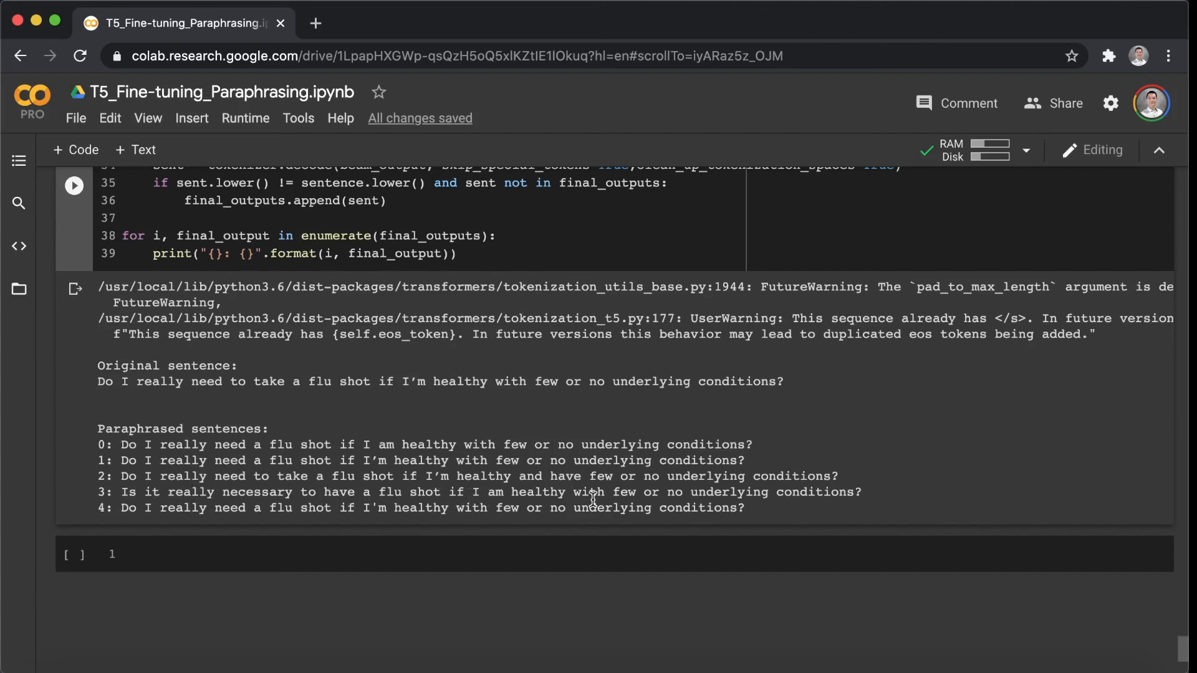
{"action": "mouse_move", "coordinate": [808, 493]}
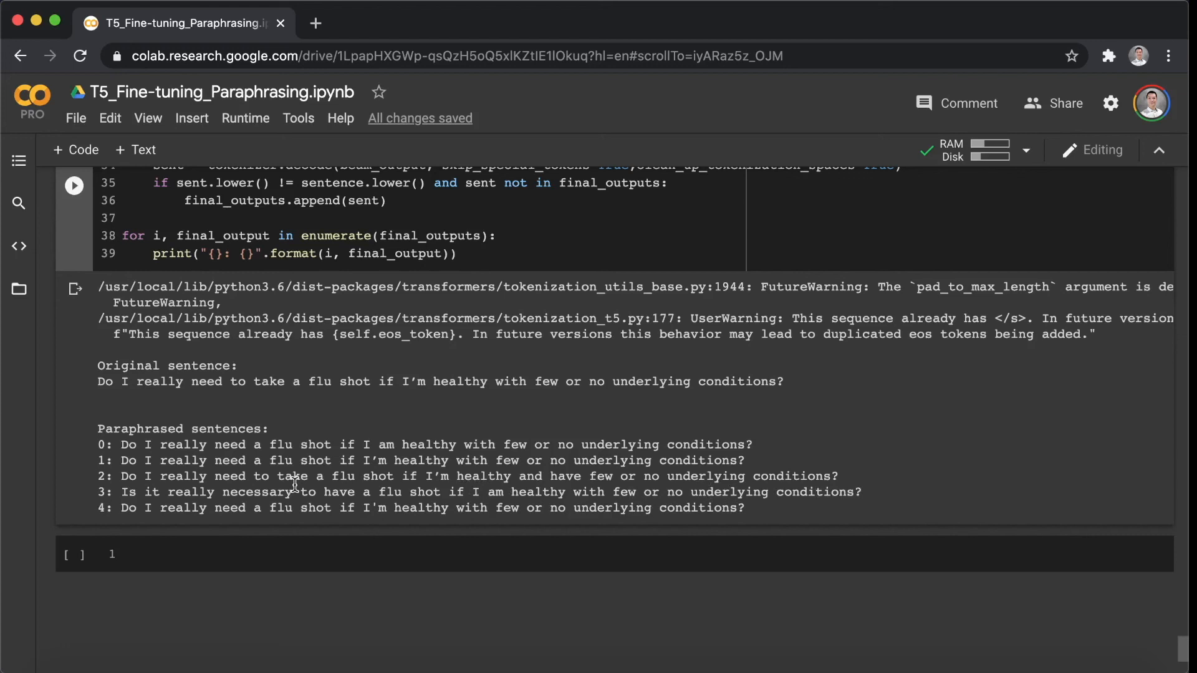
{"action": "mouse_move", "coordinate": [182, 486]}
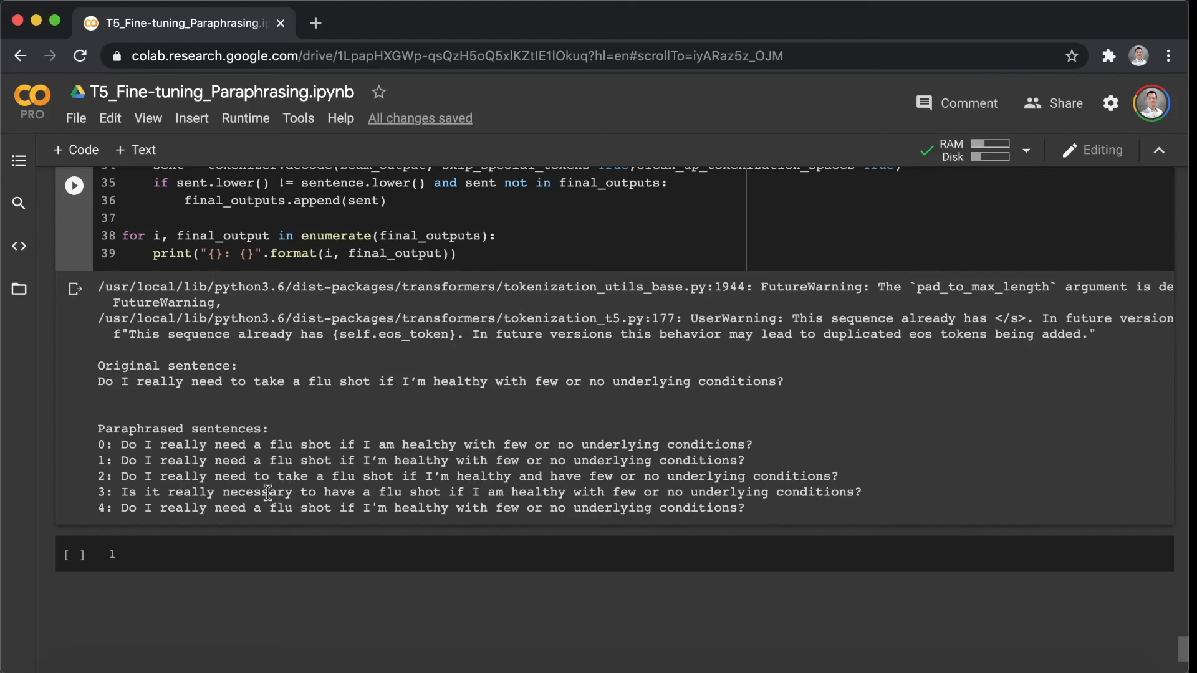
{"action": "mouse_move", "coordinate": [921, 490]}
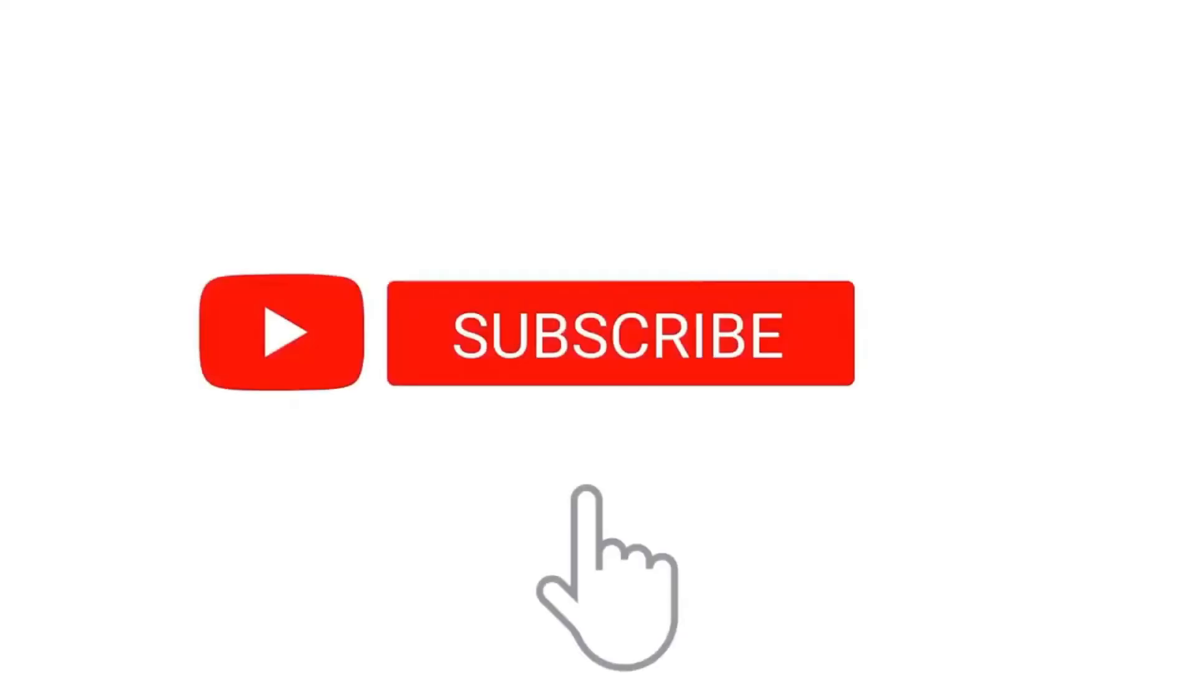
Click the end card's subscribe button so it switches to Subscribed with a notification bell.
{"action": "left_click", "coordinate": [619, 336]}
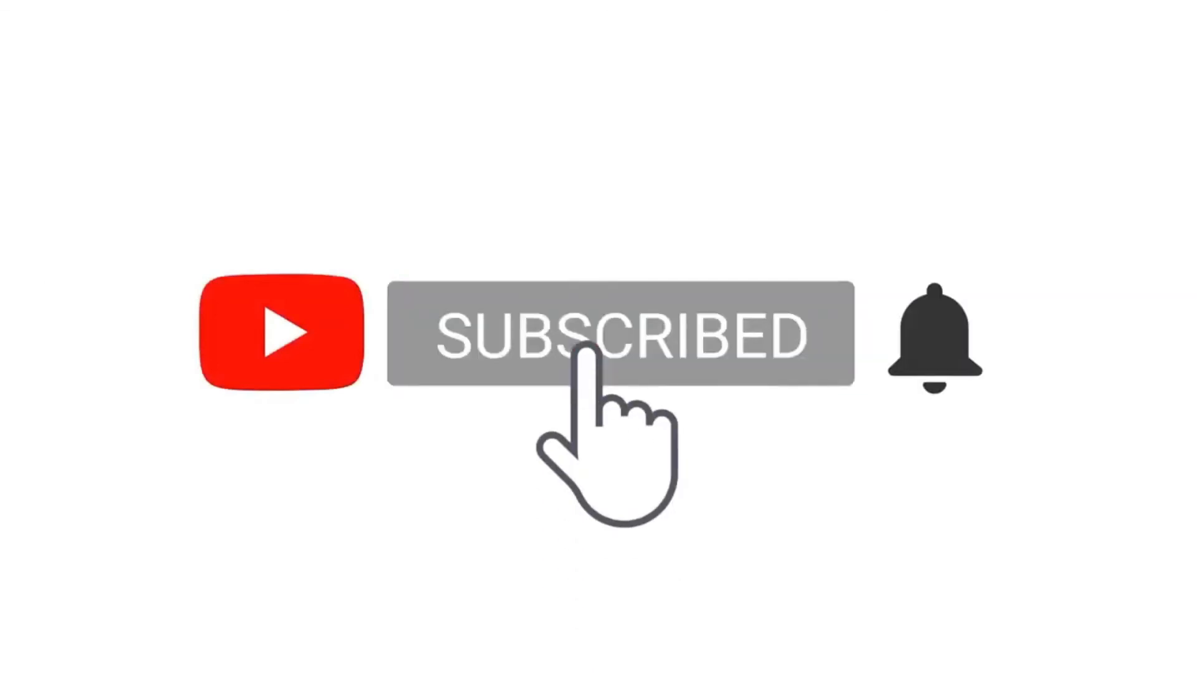